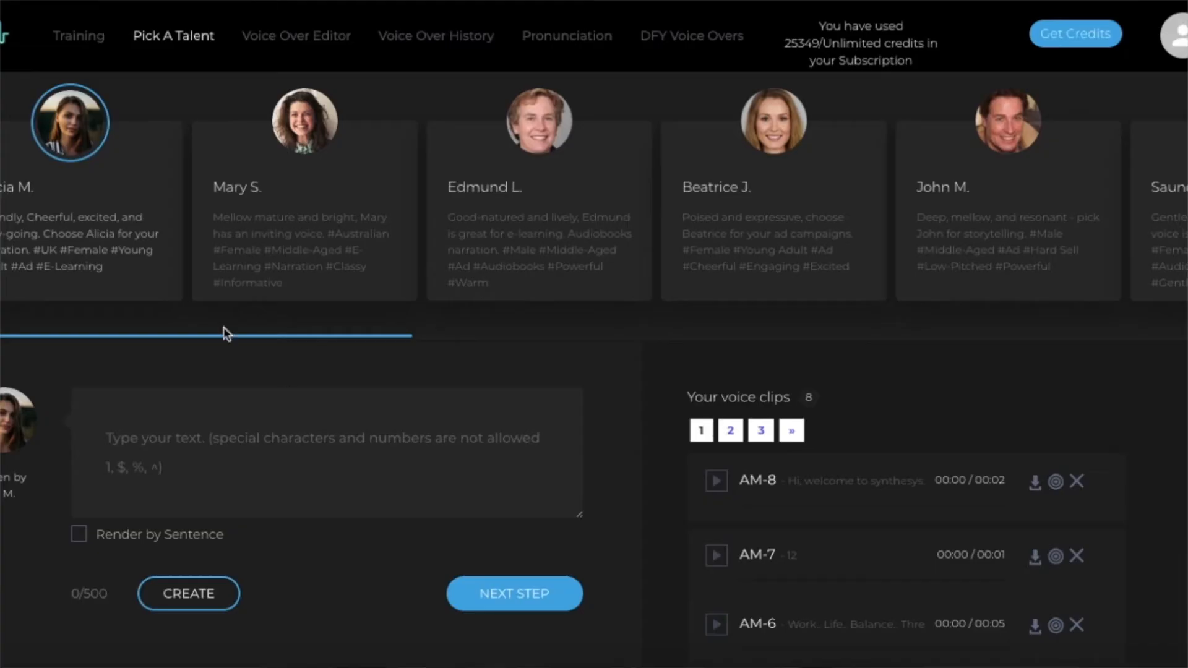
Select Edmund L.'s talent card as the narrating voice
click(538, 122)
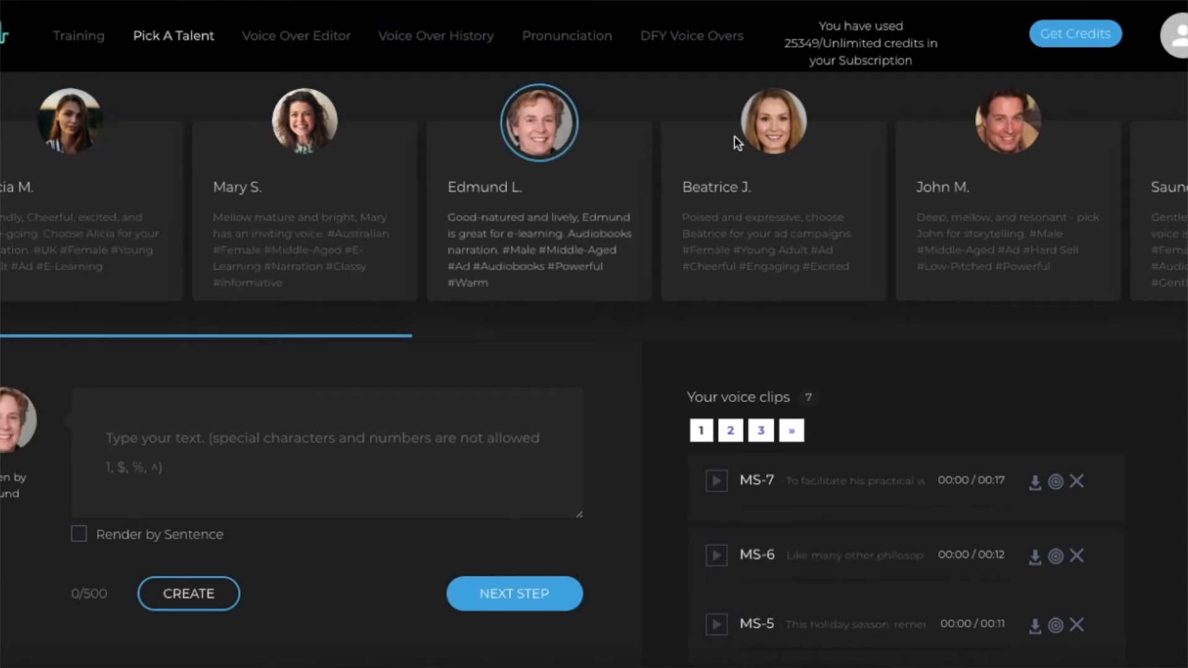
click(303, 122)
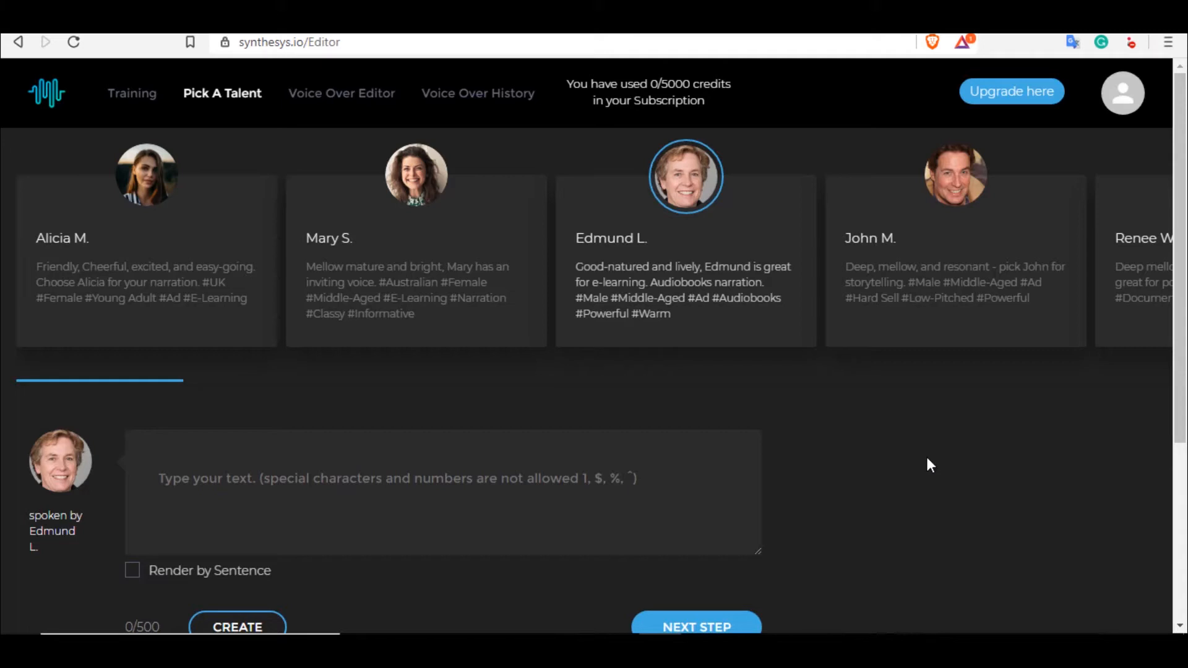
mouse_move(530, 331)
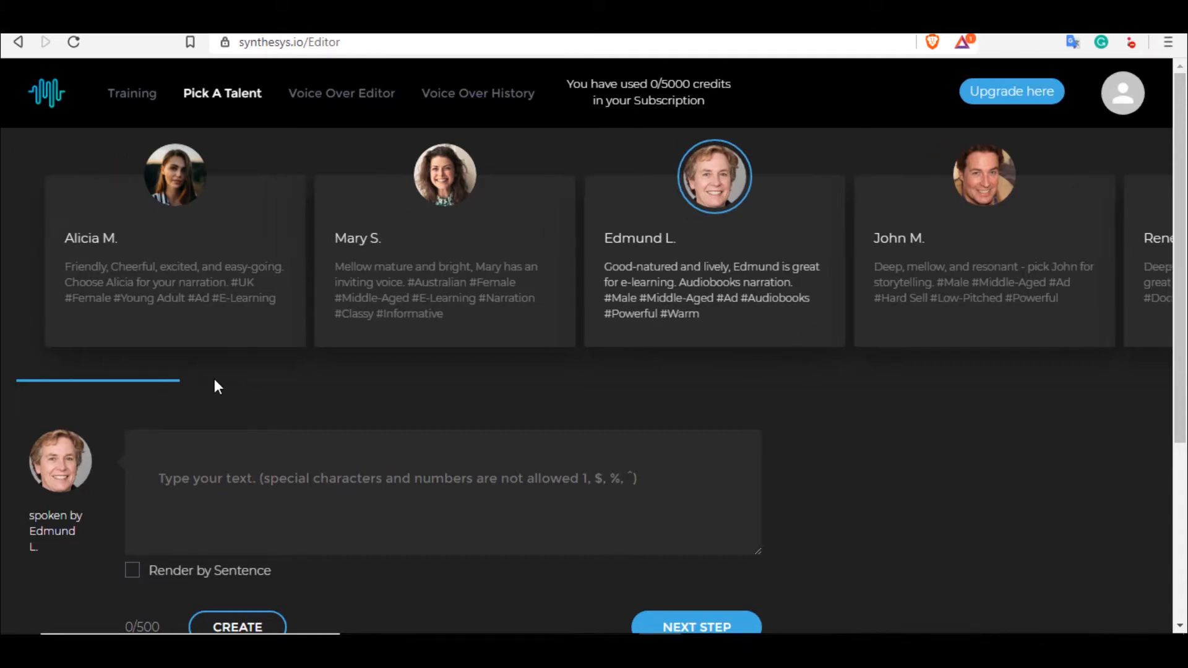
scroll(right, 3)
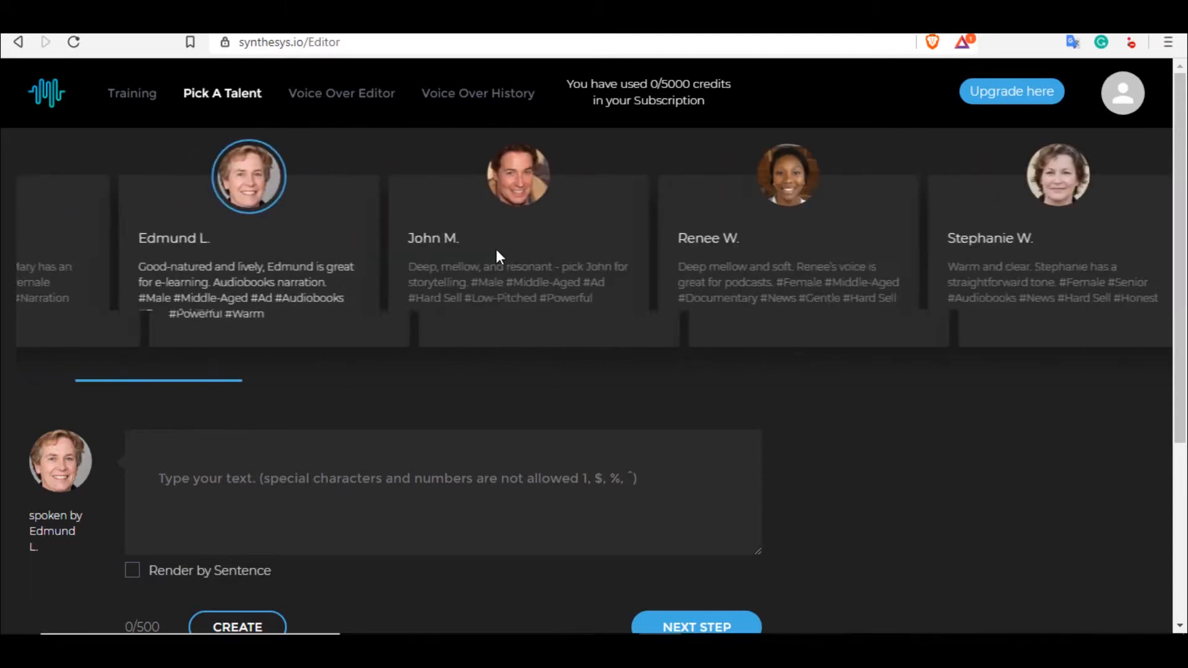
scroll(right, 3)
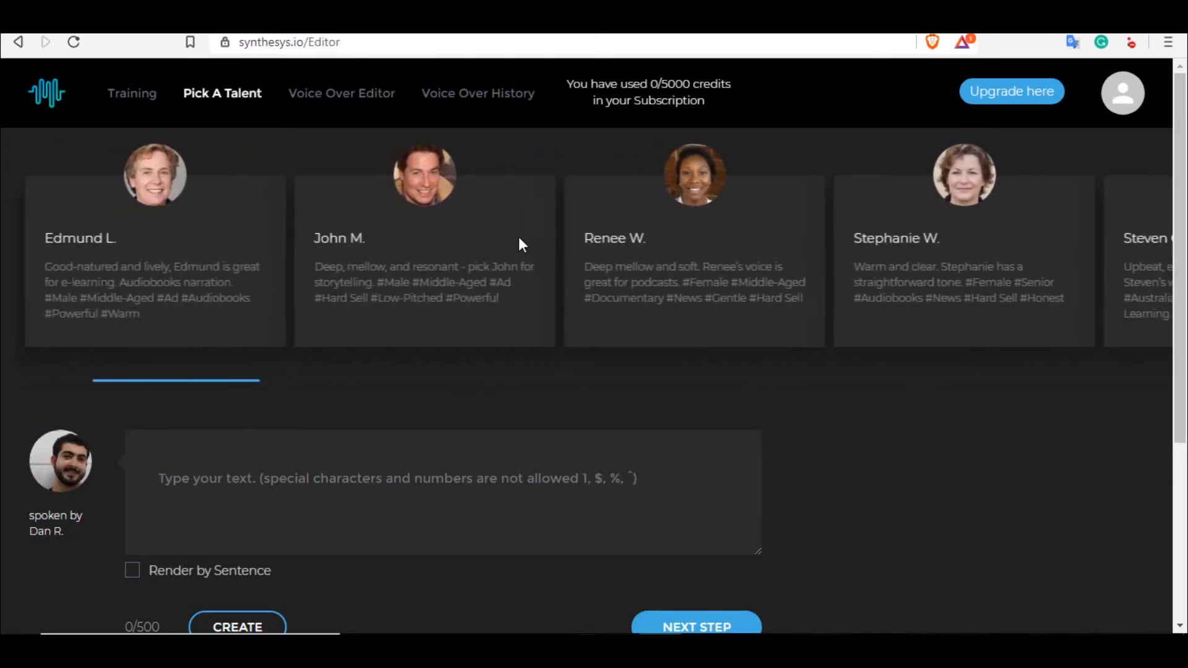
scroll(right, 3)
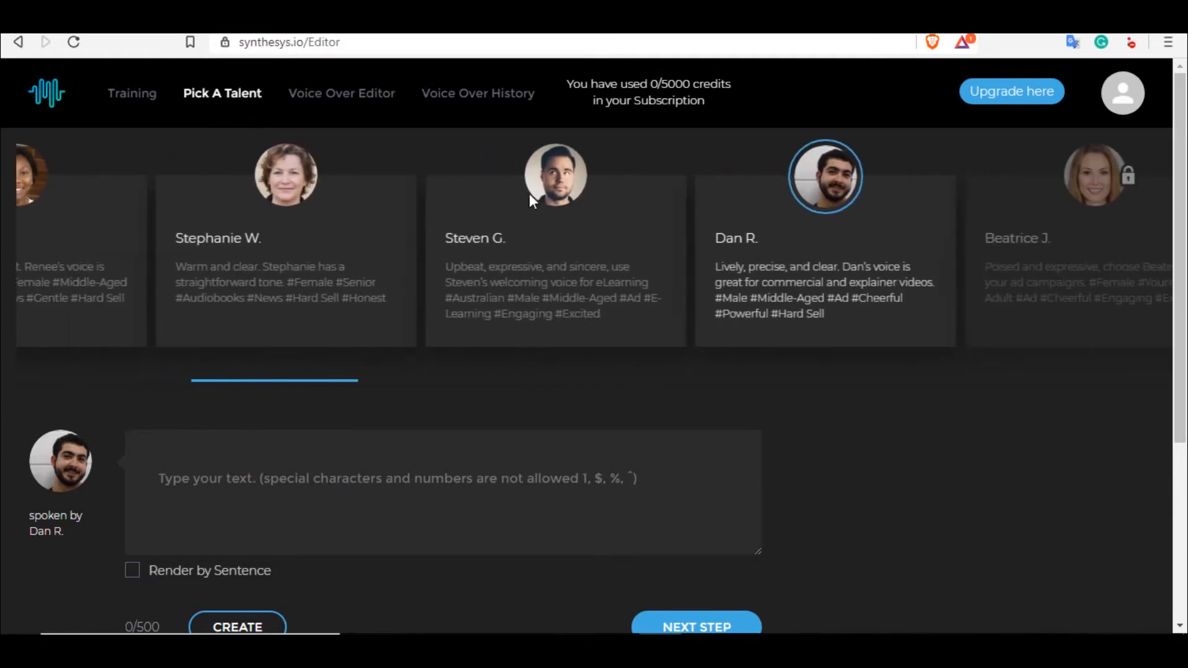
scroll(right, 3)
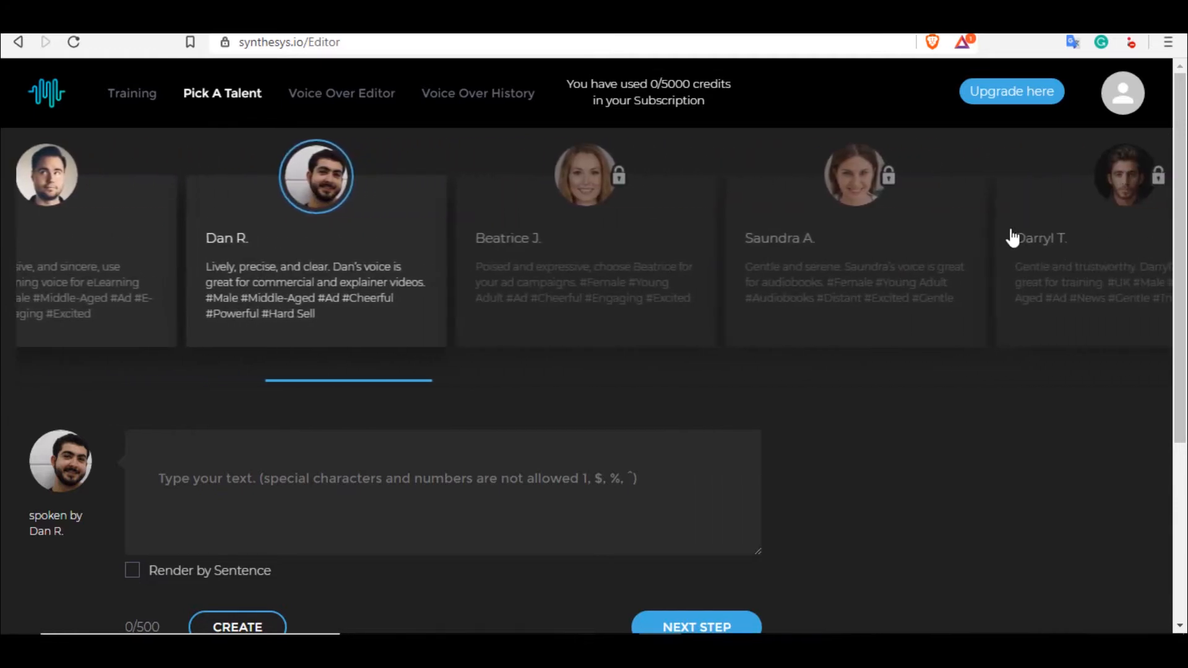
mouse_move(335, 247)
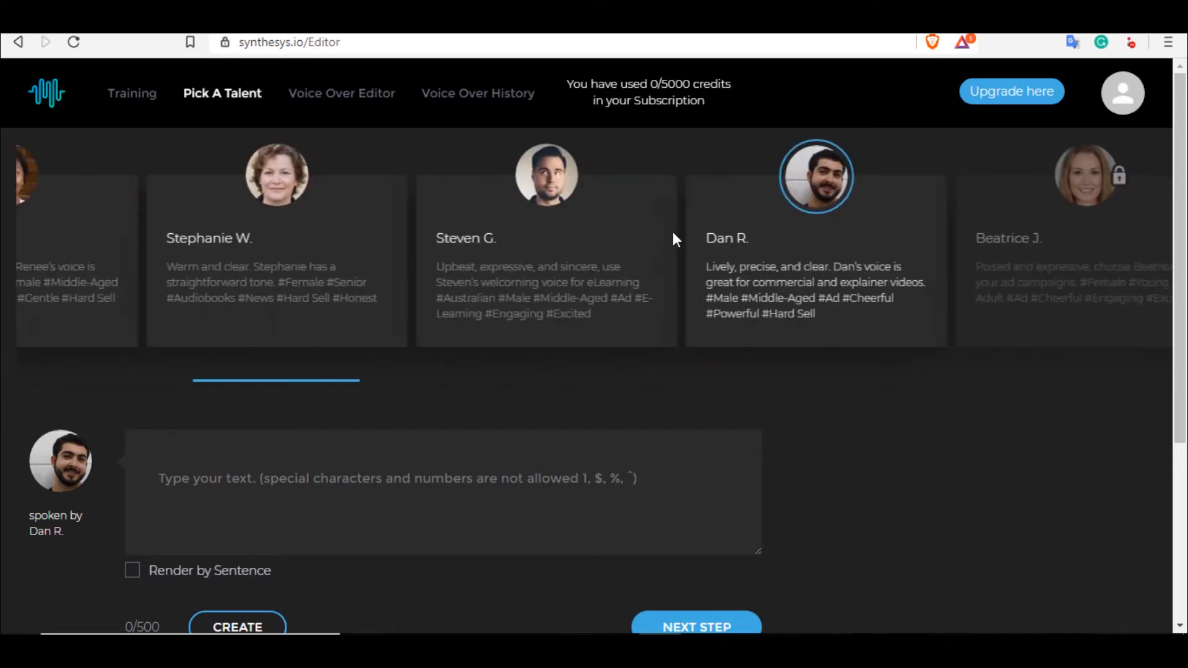
scroll(left, 3)
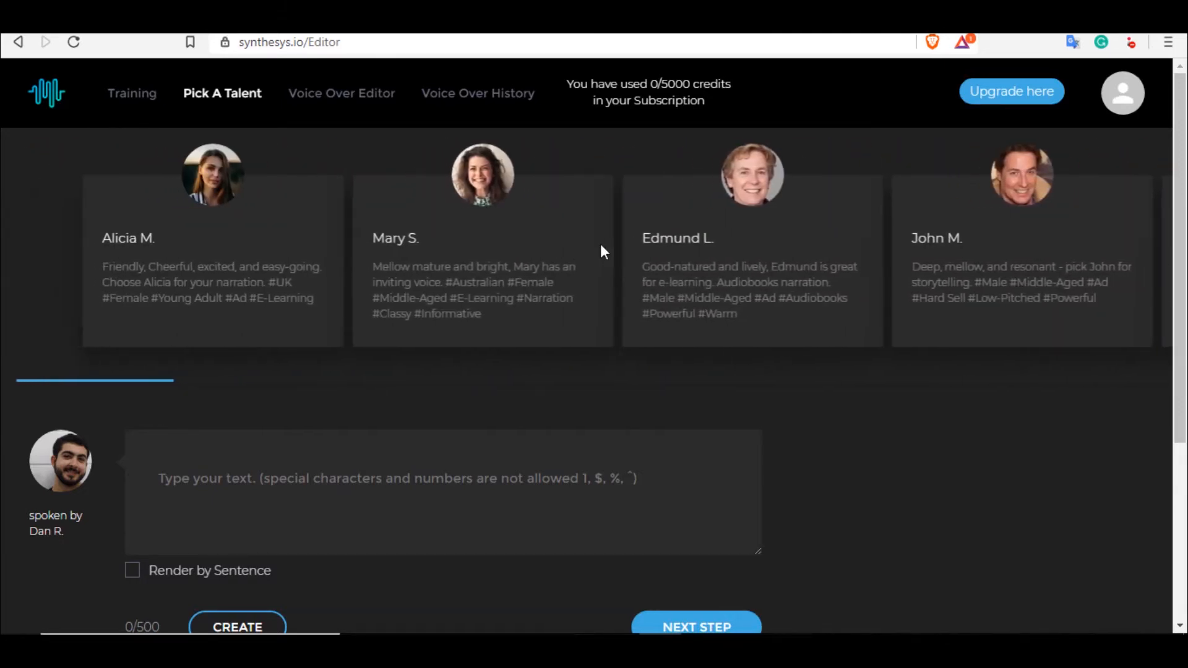
scroll(left, 3)
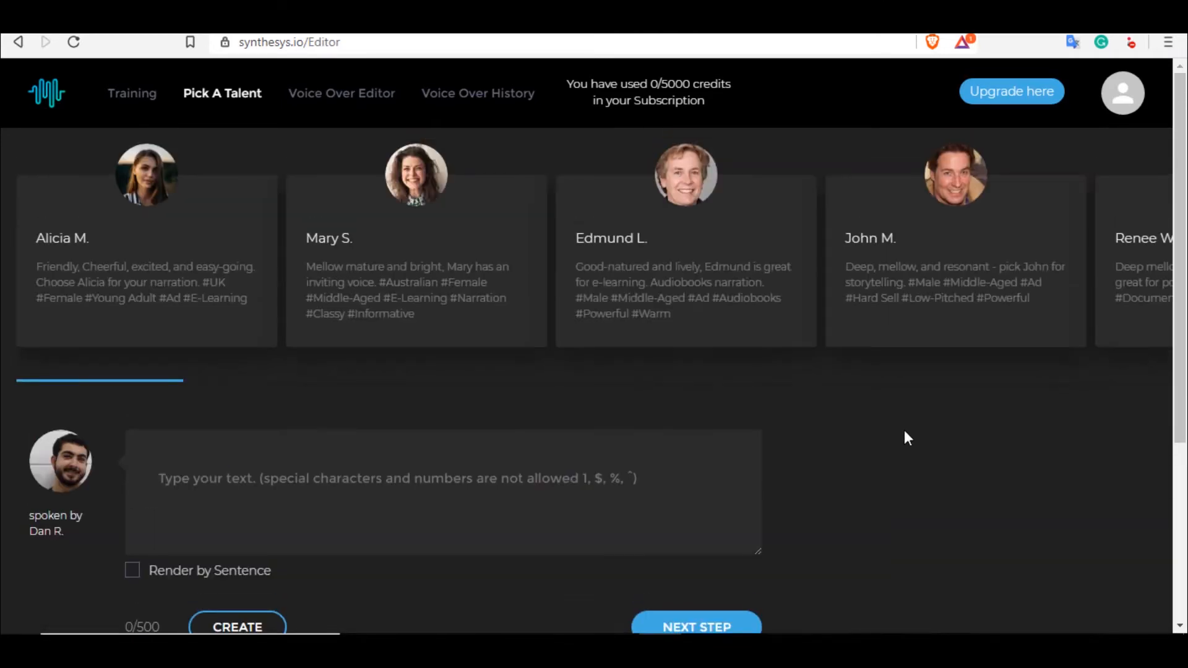
mouse_move(284, 314)
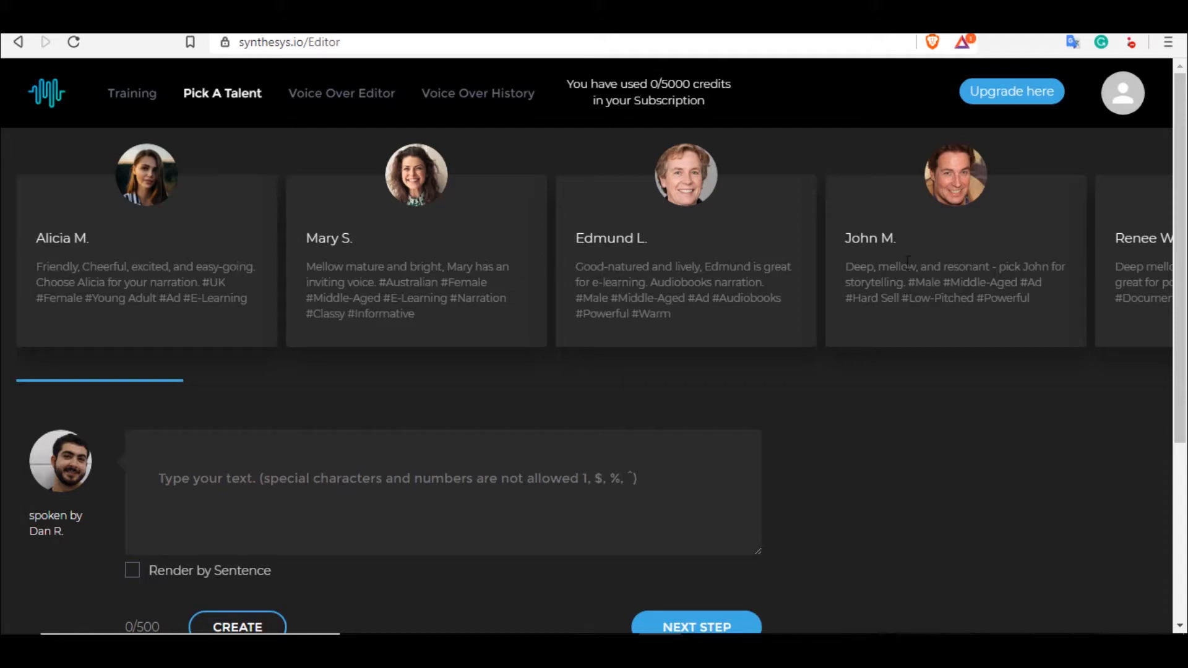
mouse_move(570, 255)
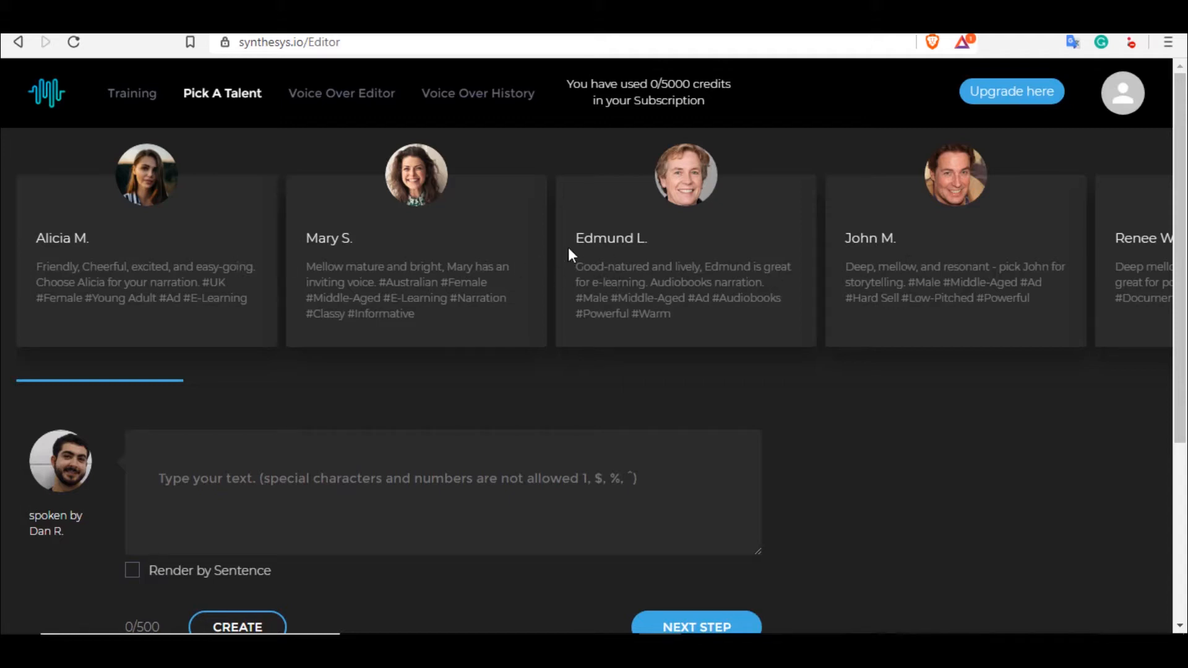
mouse_move(878, 233)
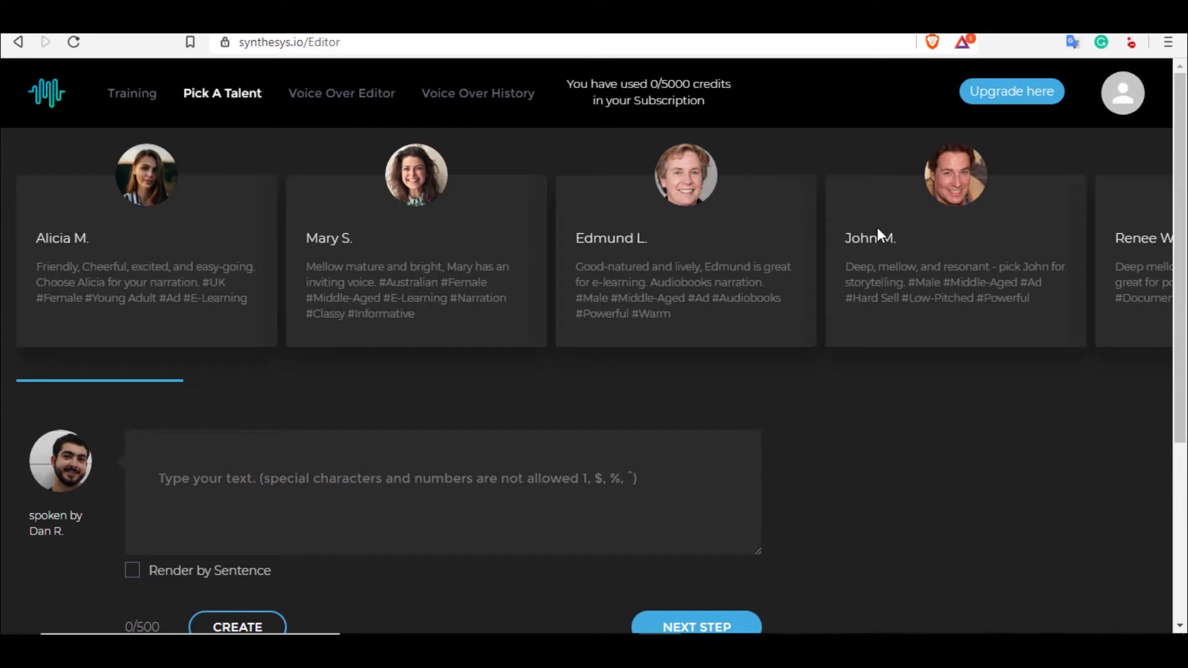
scroll(right, 3)
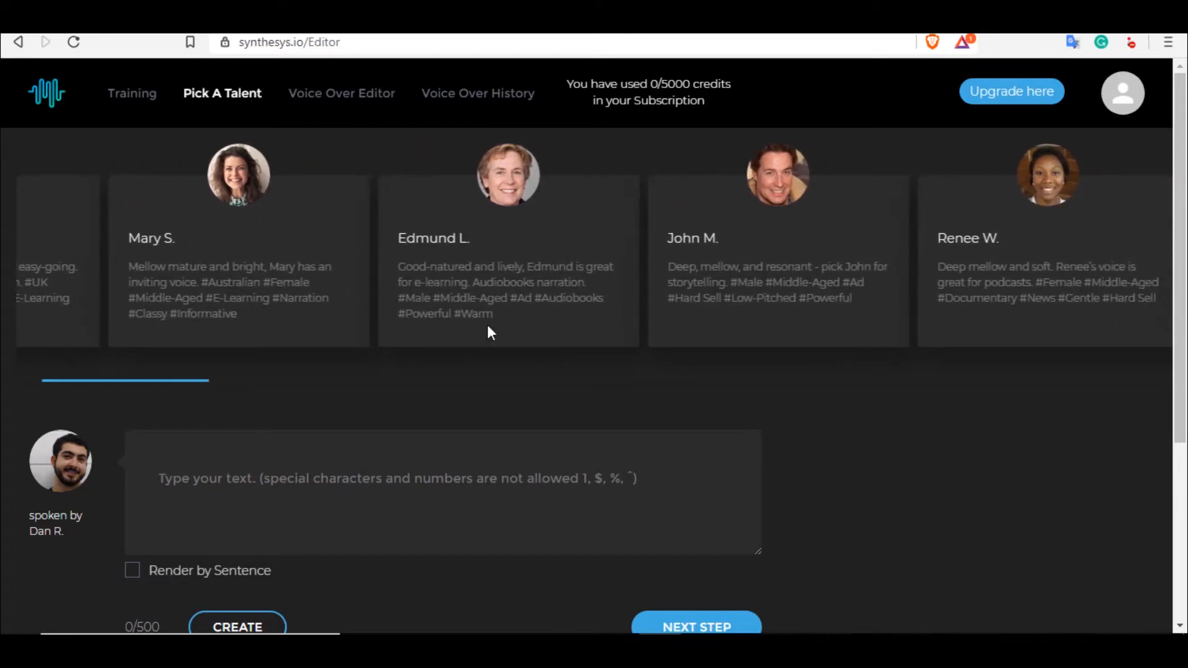
mouse_move(541, 313)
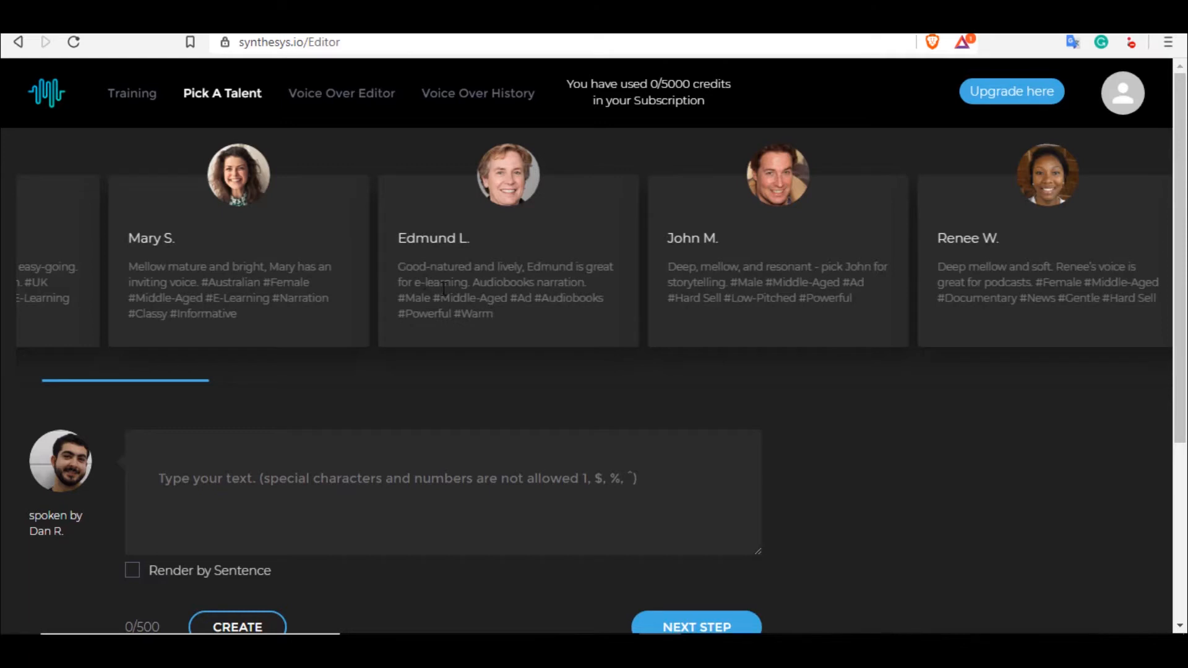
mouse_move(544, 243)
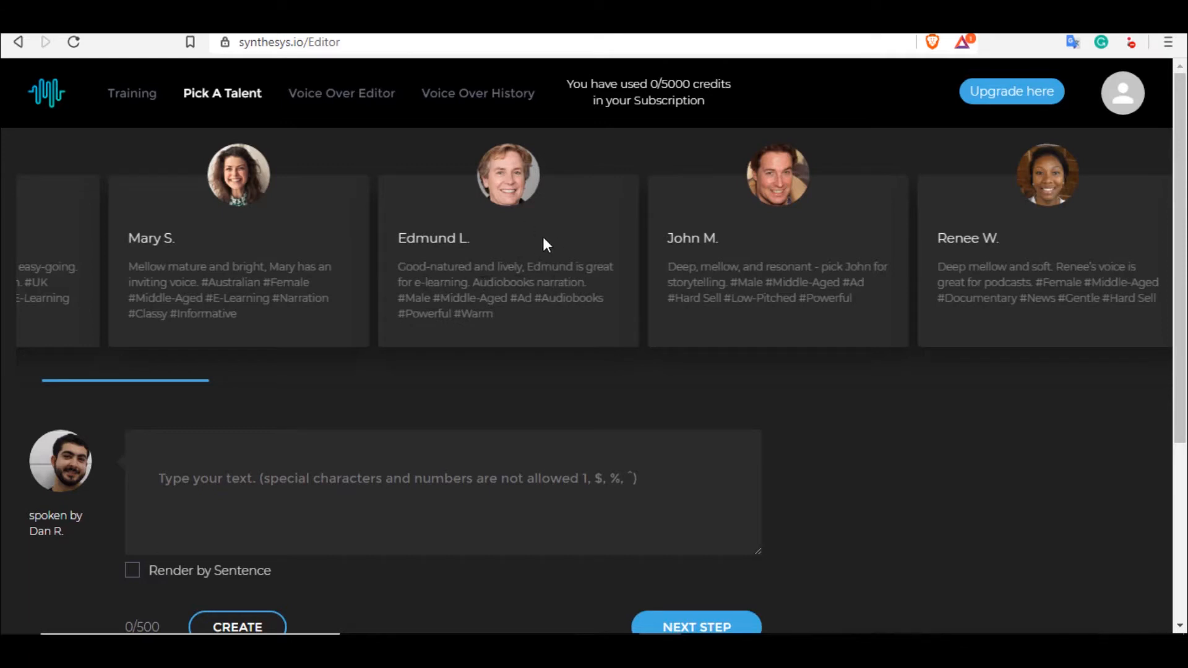
mouse_move(515, 237)
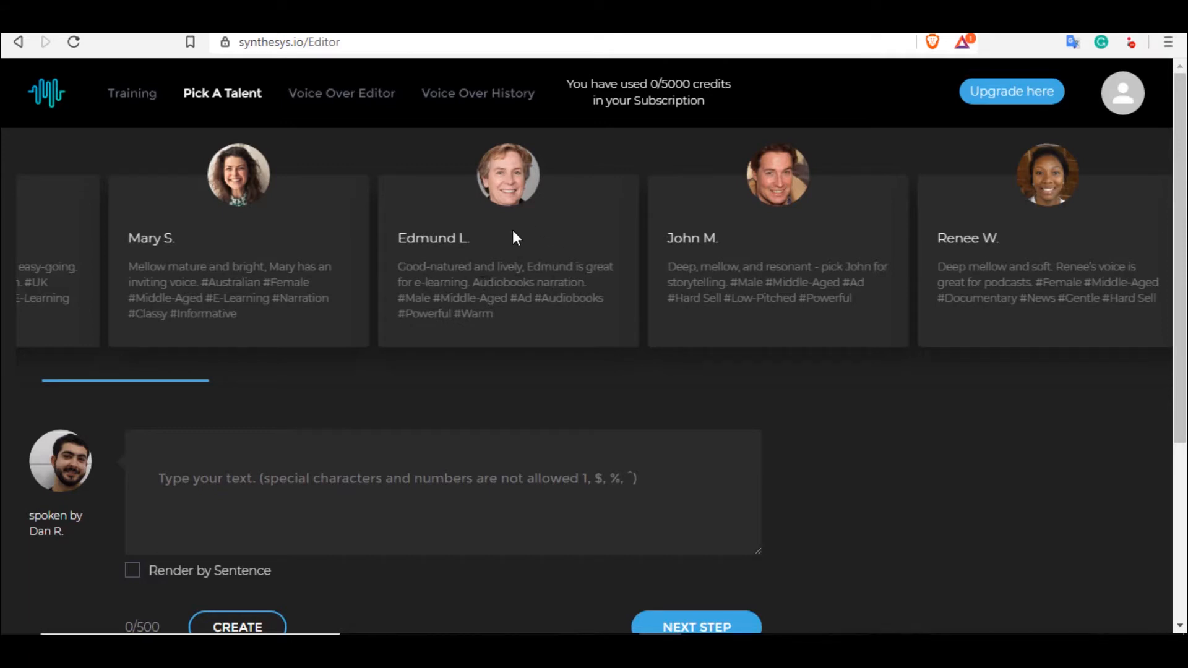
mouse_move(547, 263)
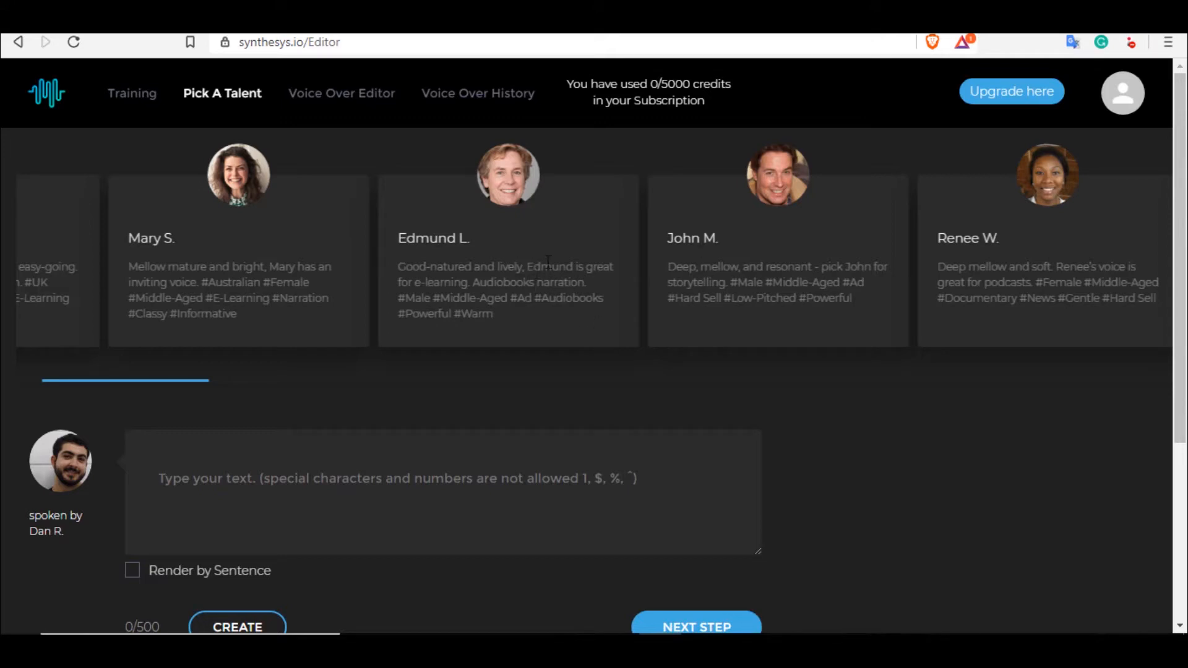
scroll(left, 3)
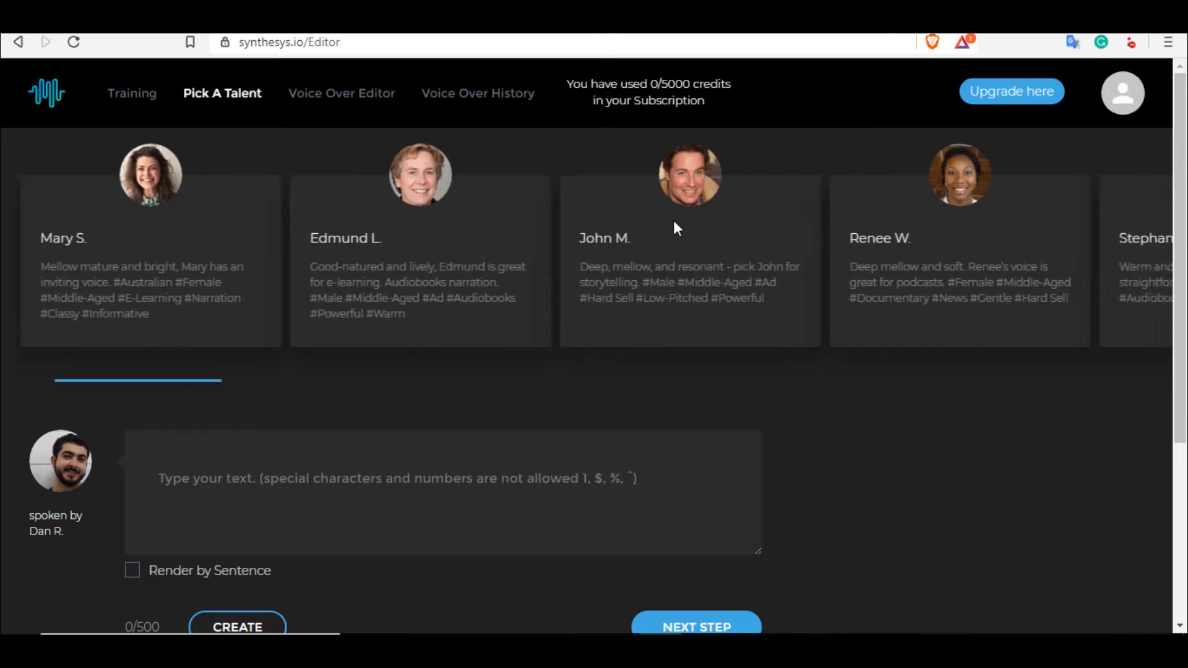
scroll(left, 3)
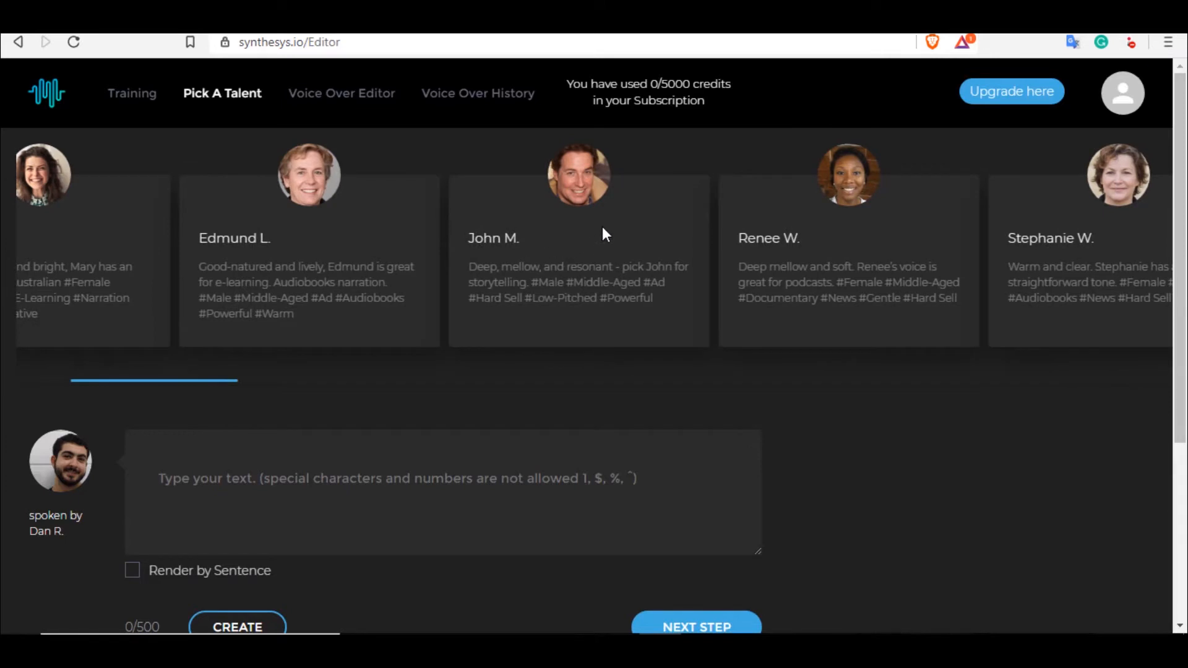
mouse_move(597, 216)
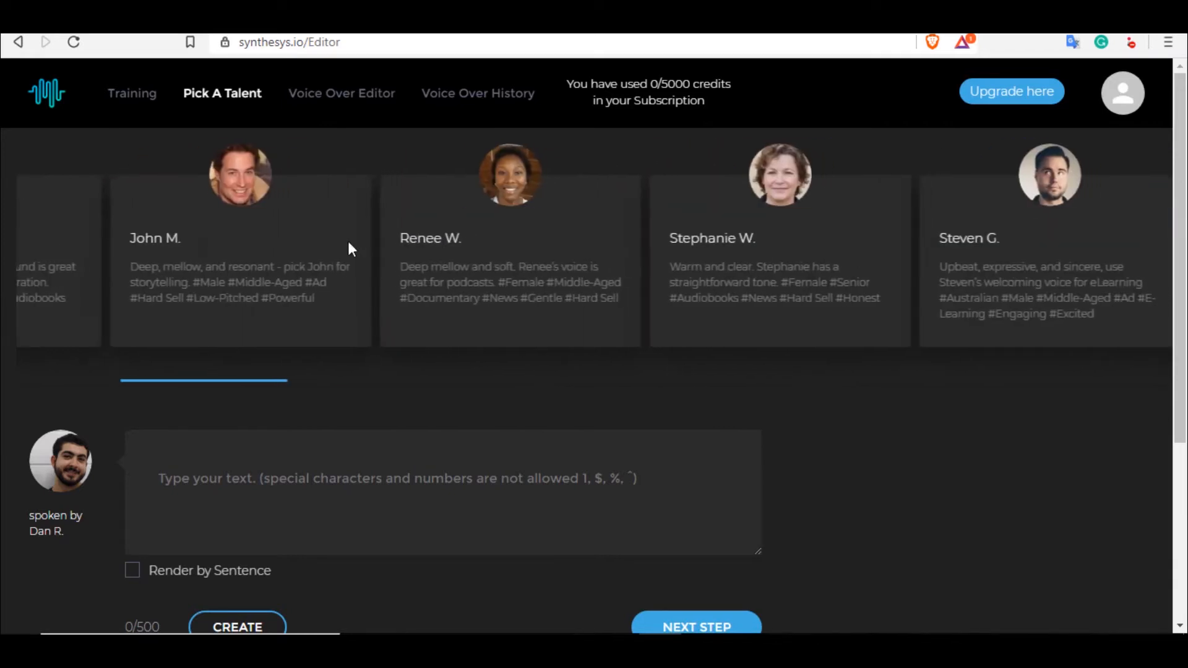
scroll(left, 3)
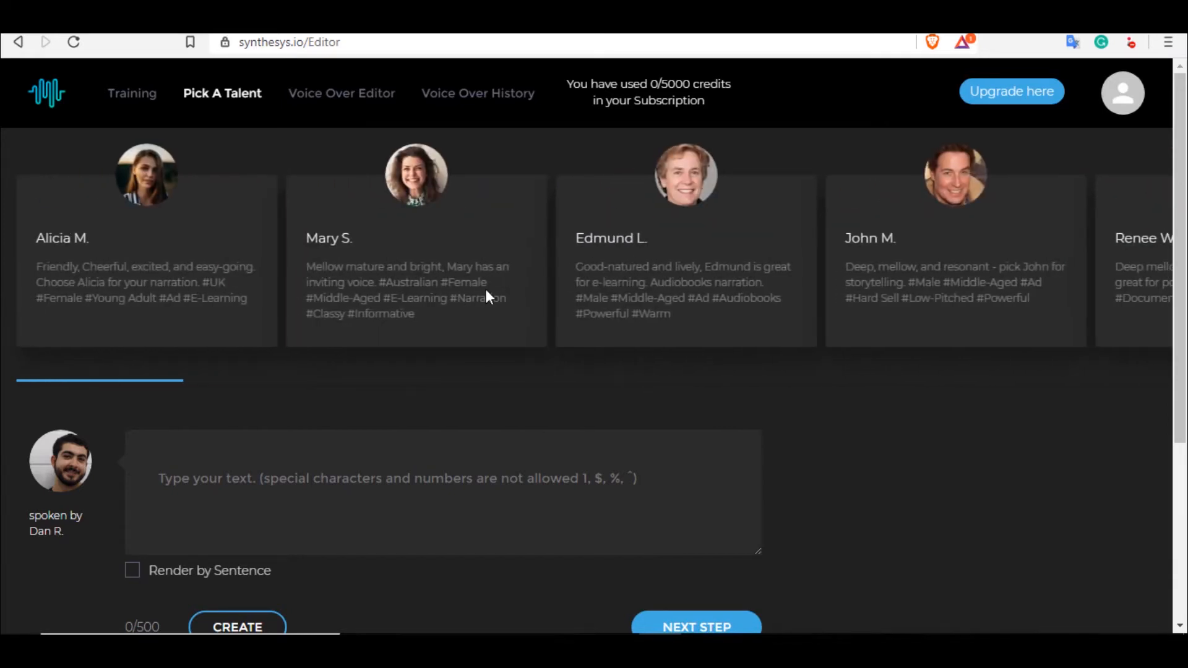
scroll(down, 3)
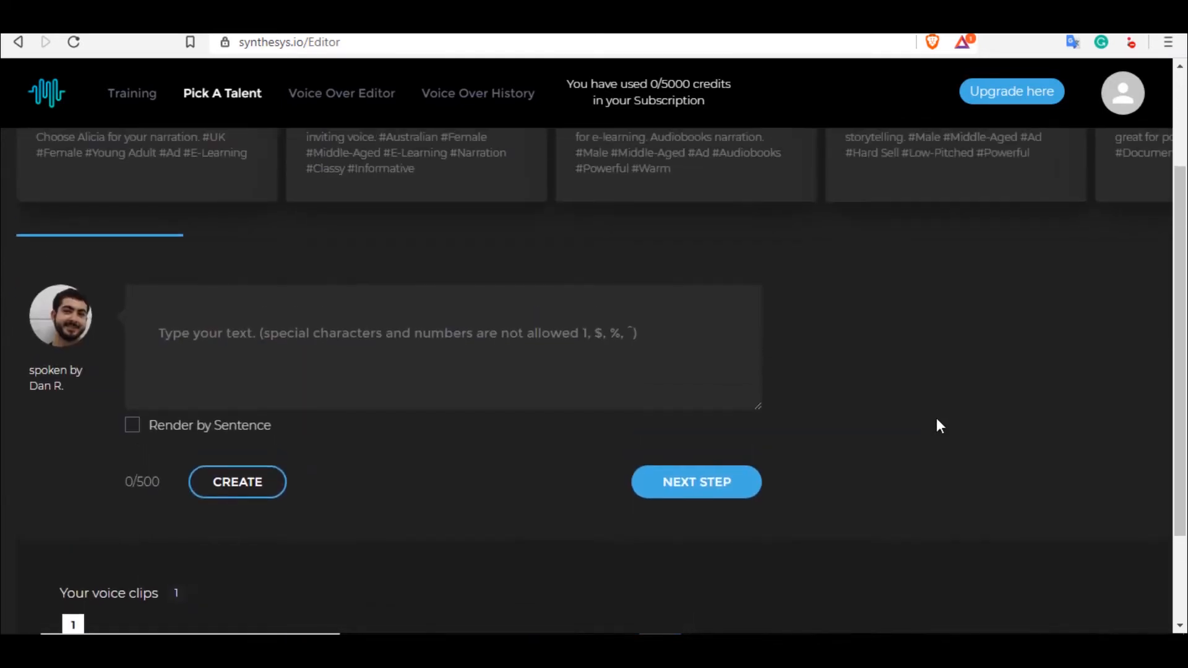
scroll(up, 3)
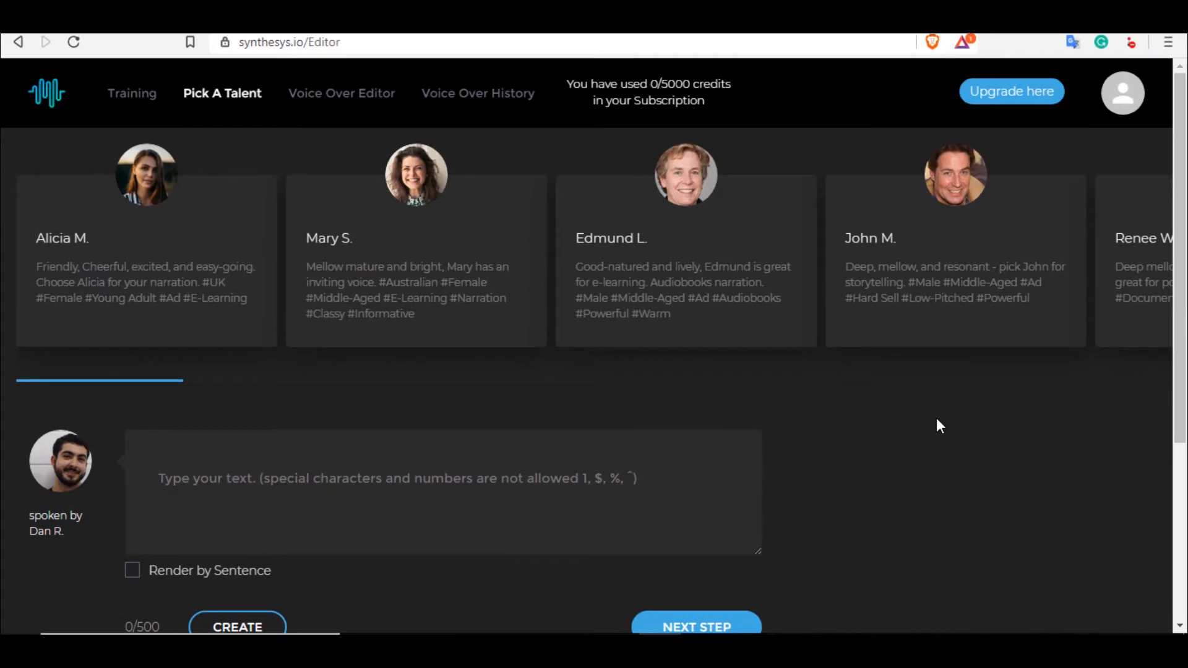
mouse_move(978, 425)
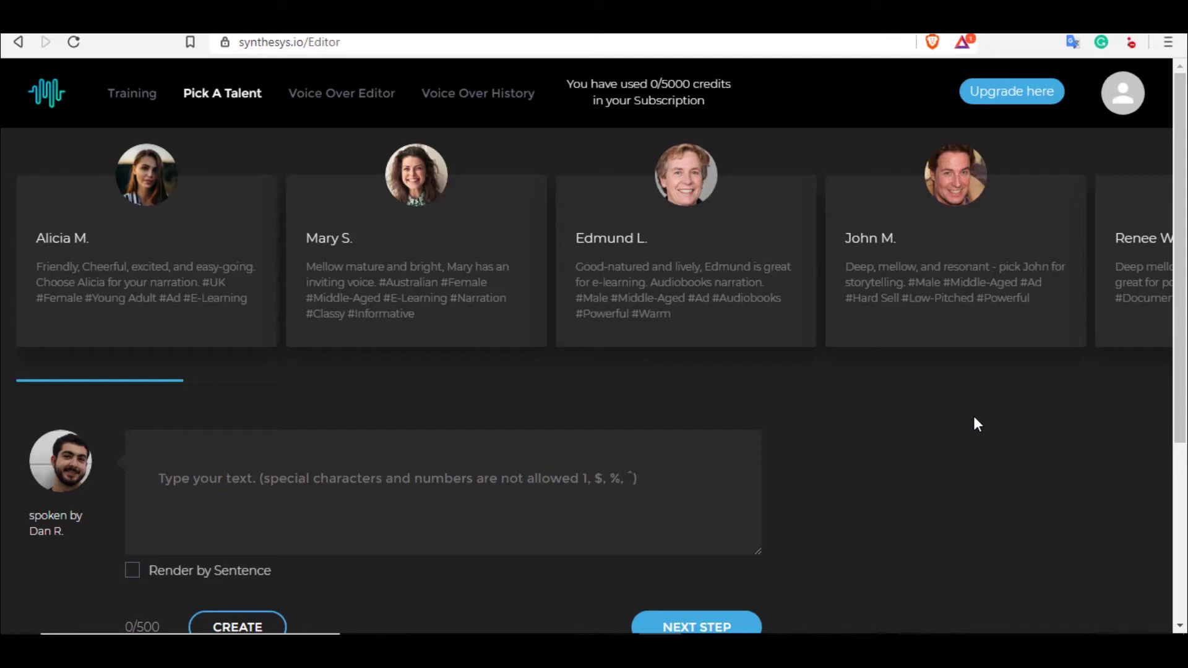
mouse_move(150, 199)
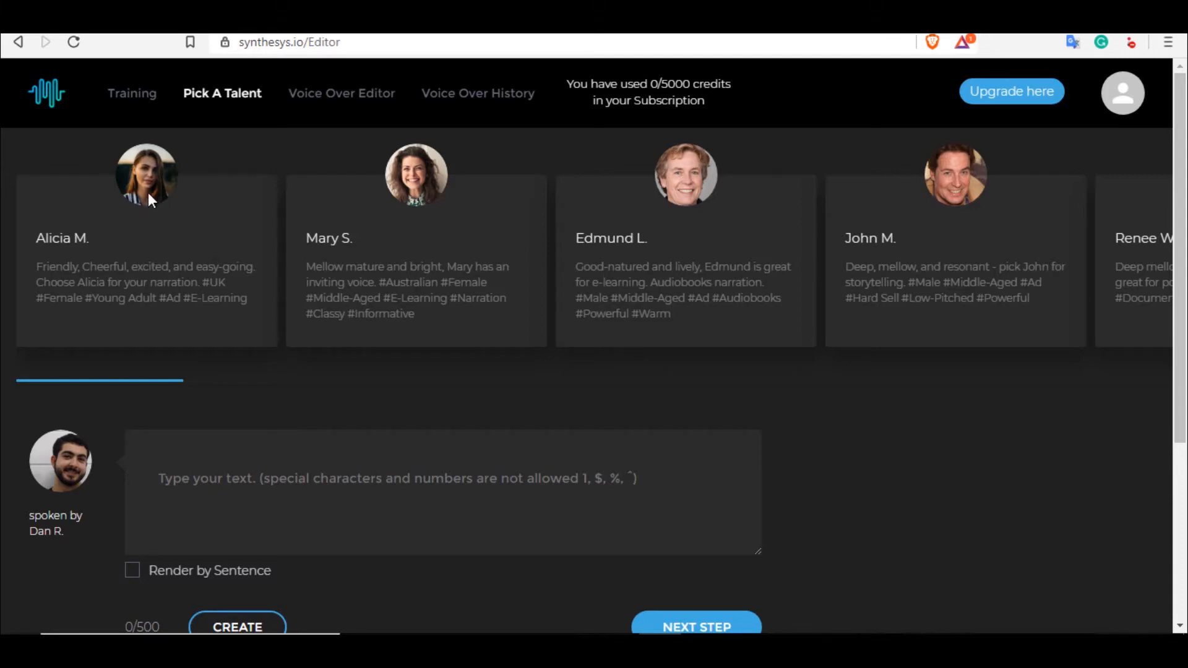
Select Alicia M., play then stop her AM-1 demo clip, and return to the carousel
click(145, 175)
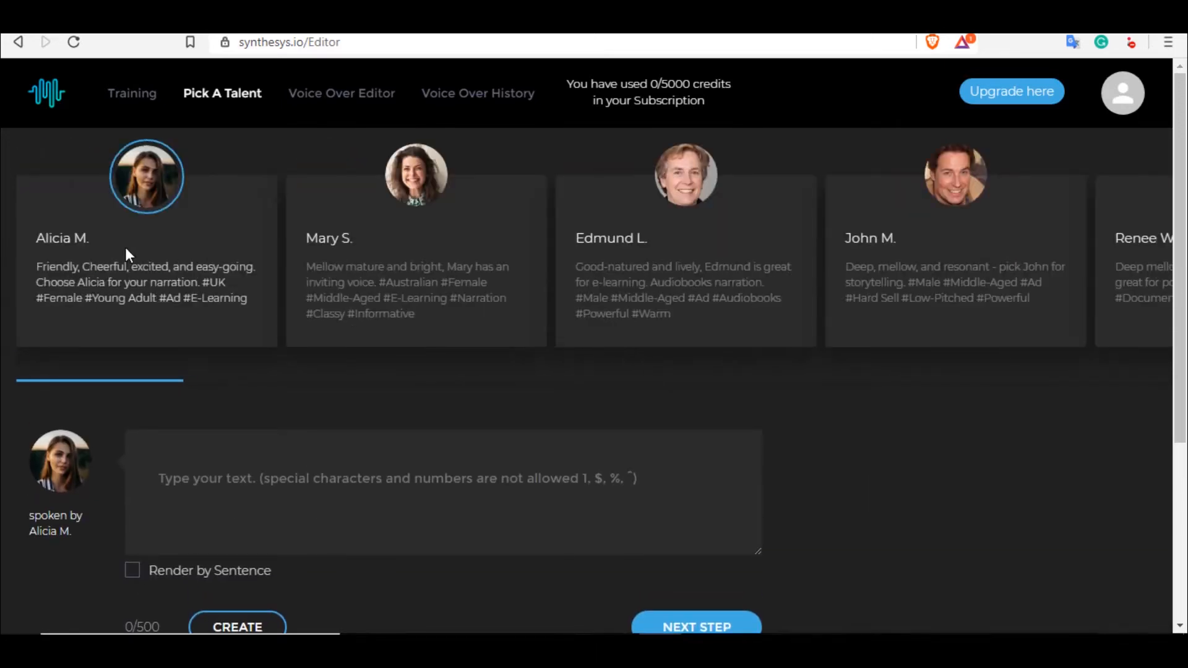
scroll(down, 3)
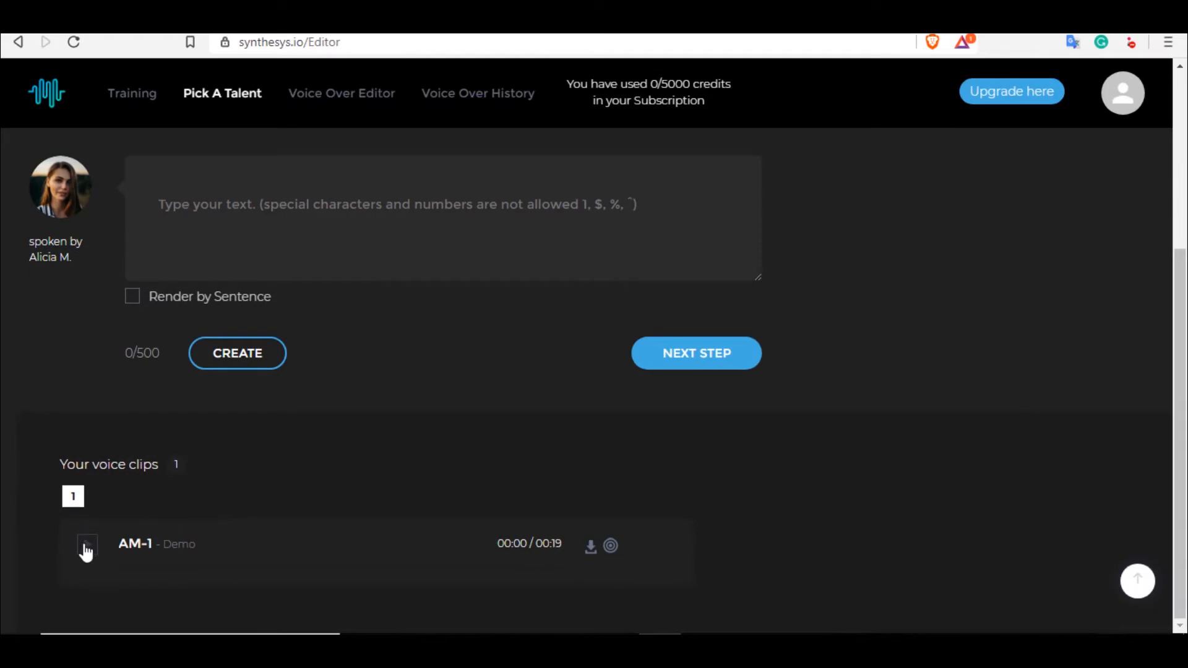
click(85, 546)
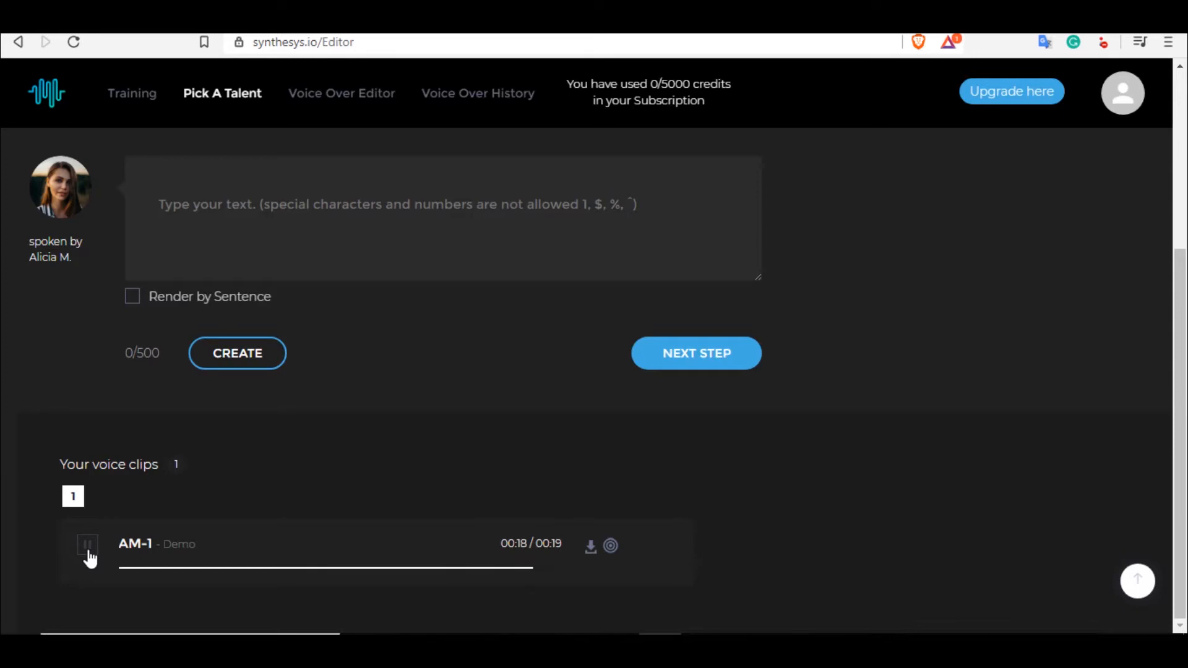
click(87, 544)
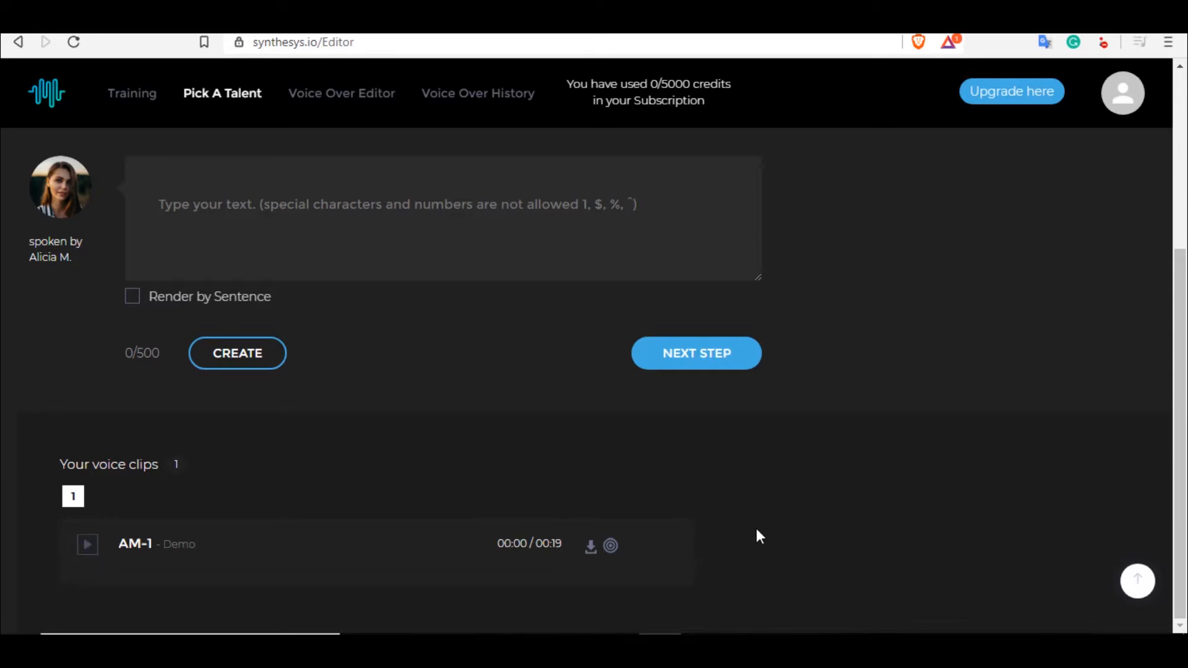
scroll(up, 3)
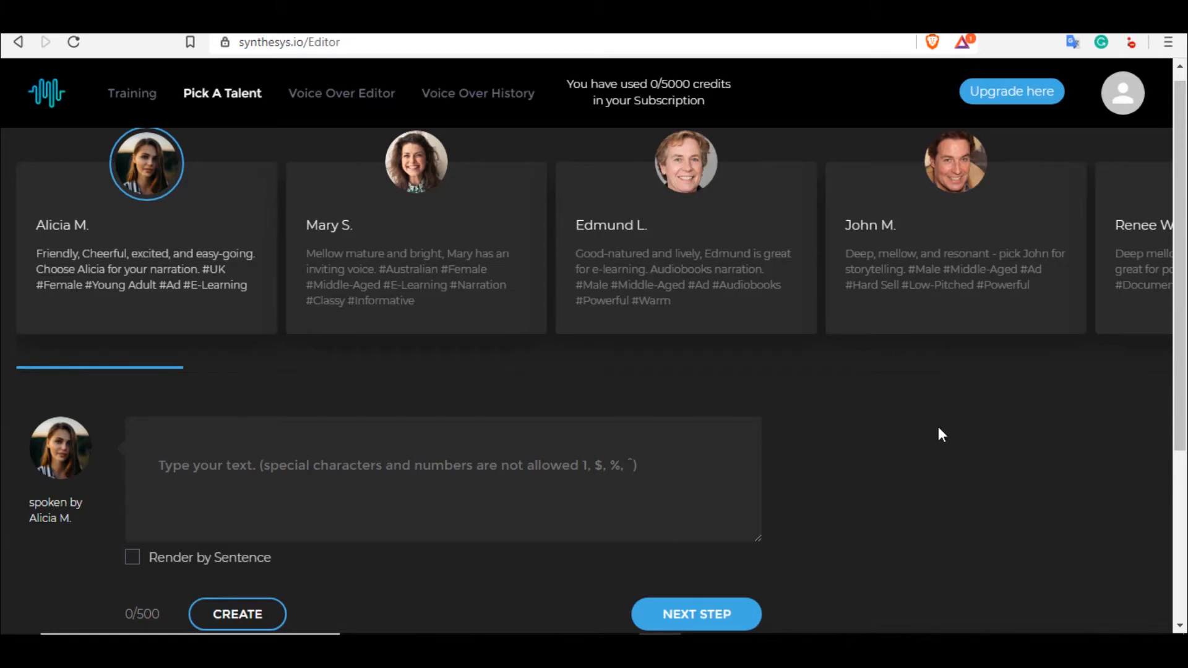
mouse_move(360, 358)
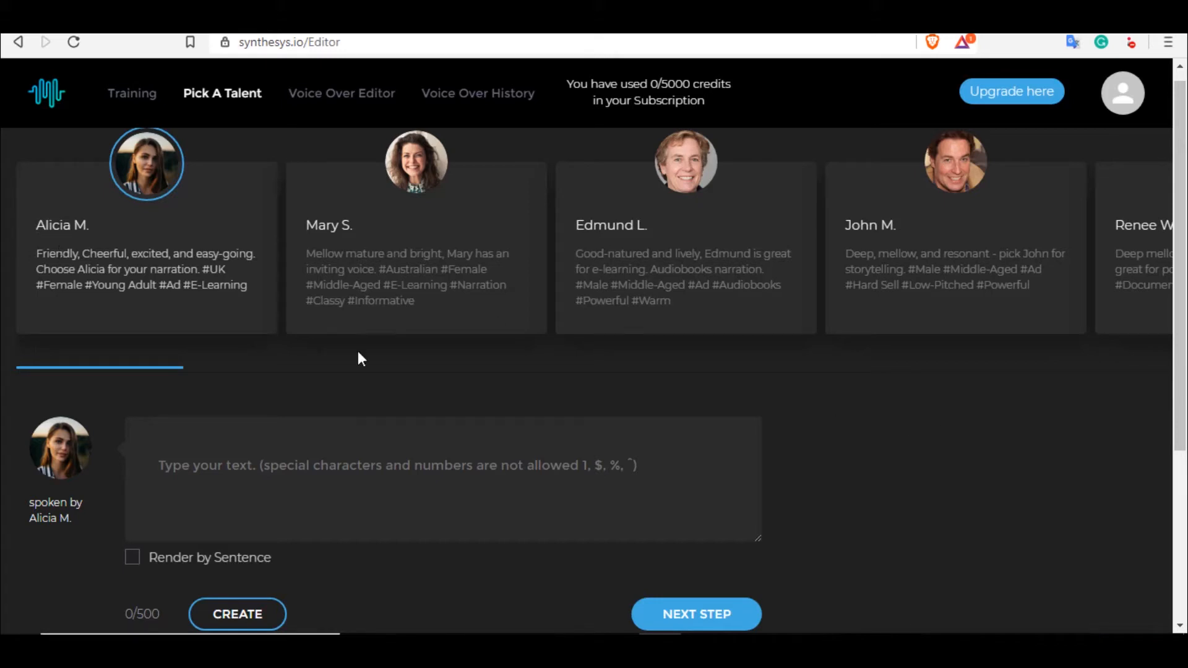
Select Mary S.'s talent card as the narration voice
scroll(down, 3)
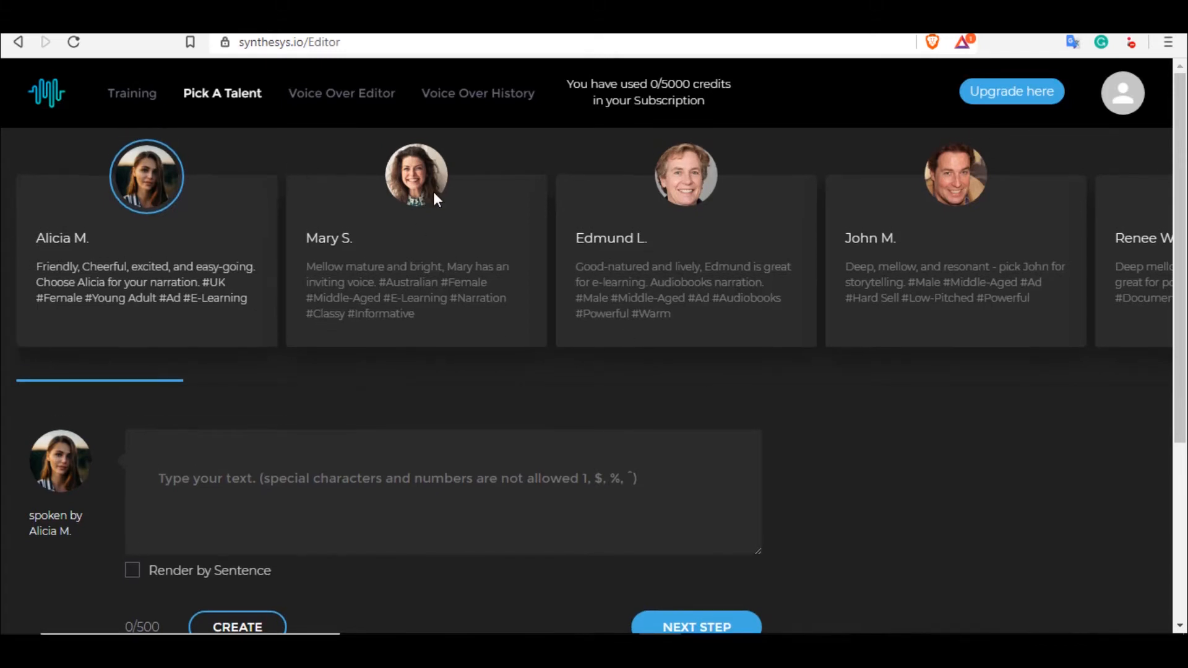
click(415, 177)
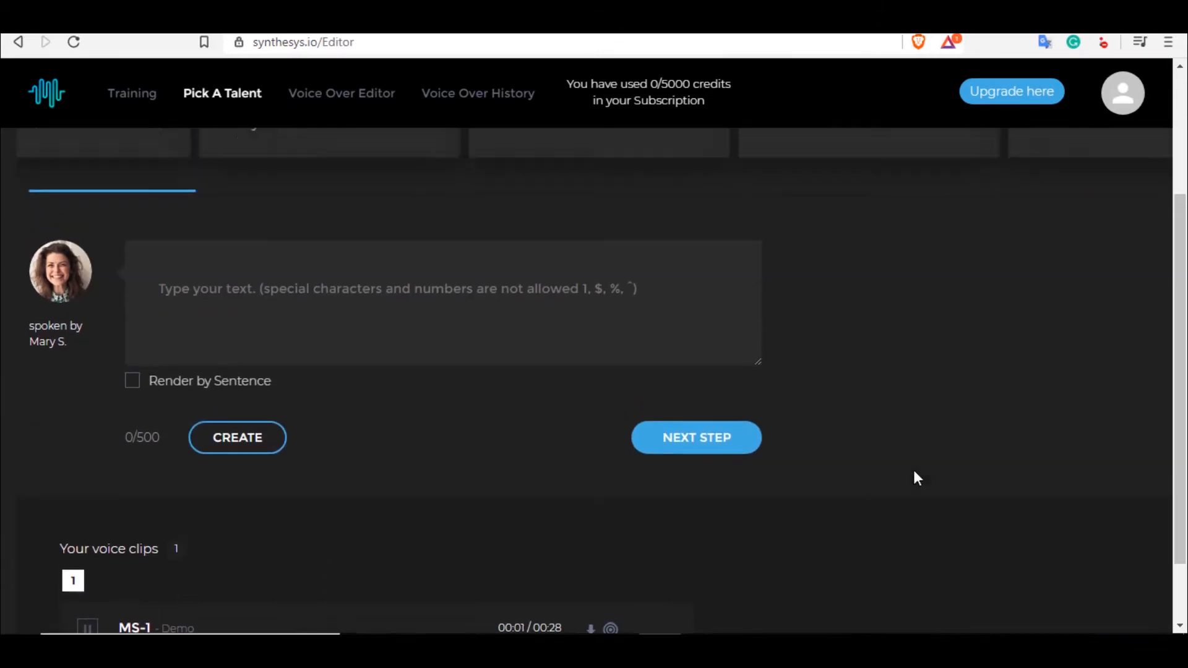
scroll(up, 3)
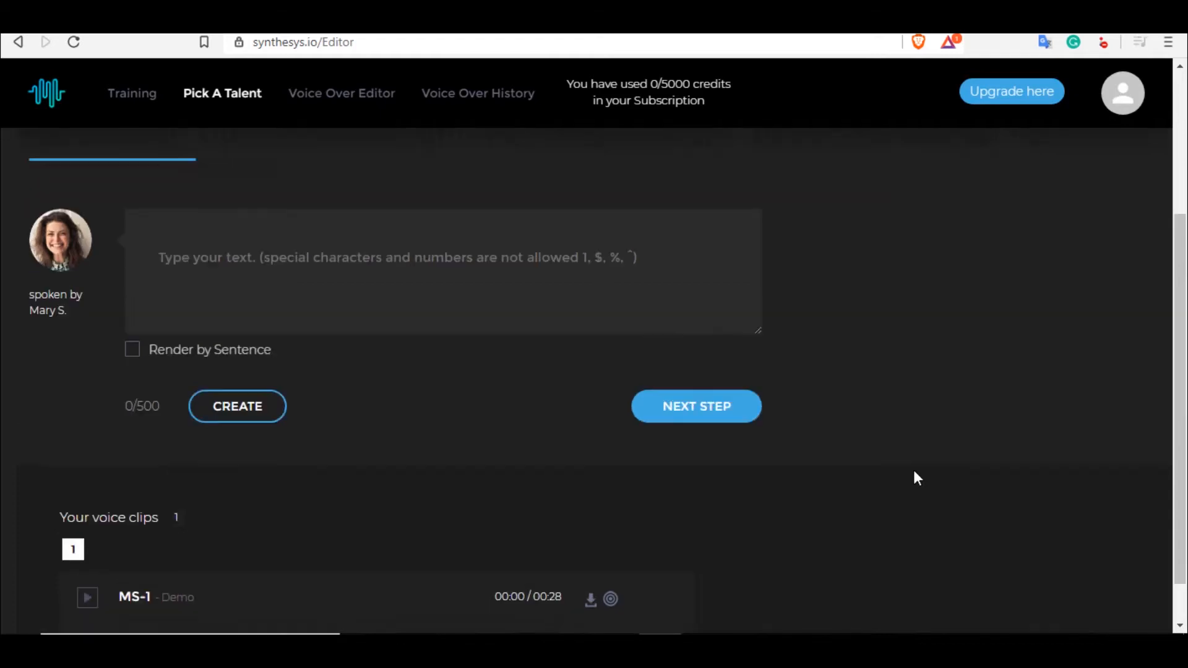
scroll(up, 3)
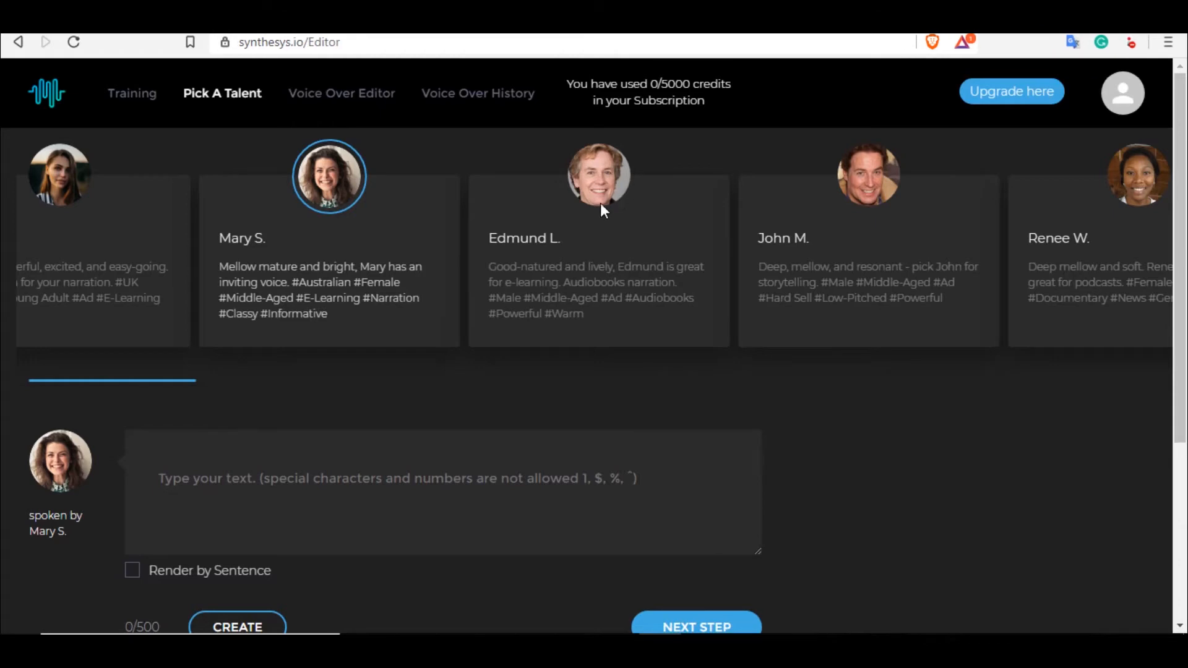
mouse_move(775, 477)
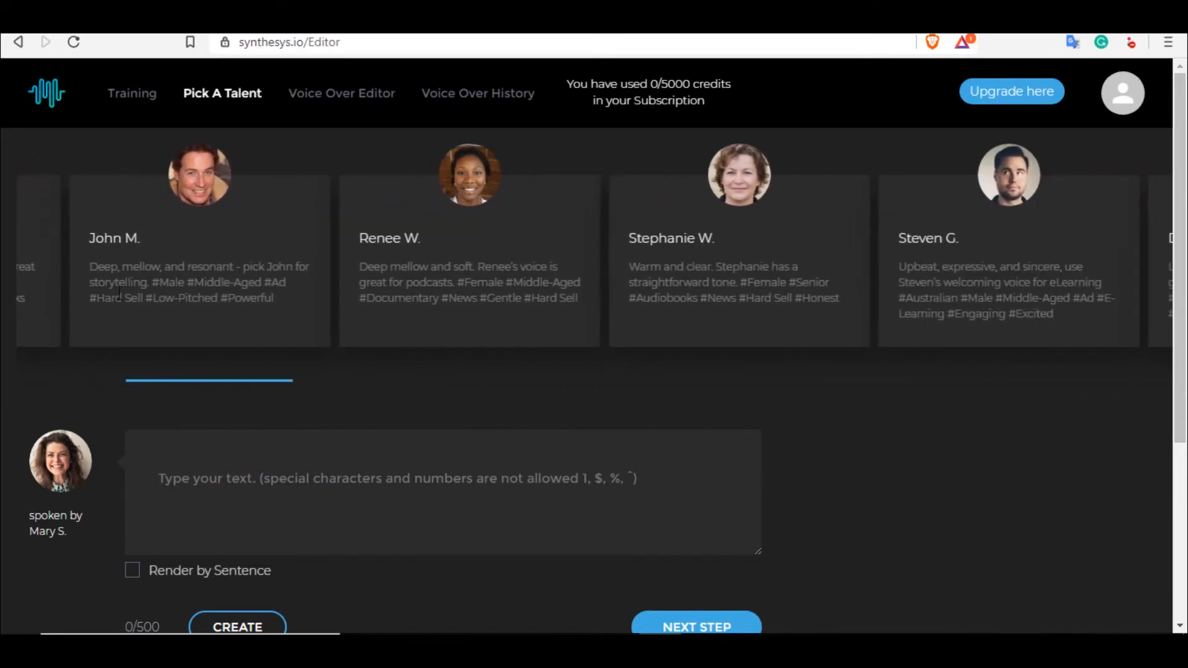
click(468, 175)
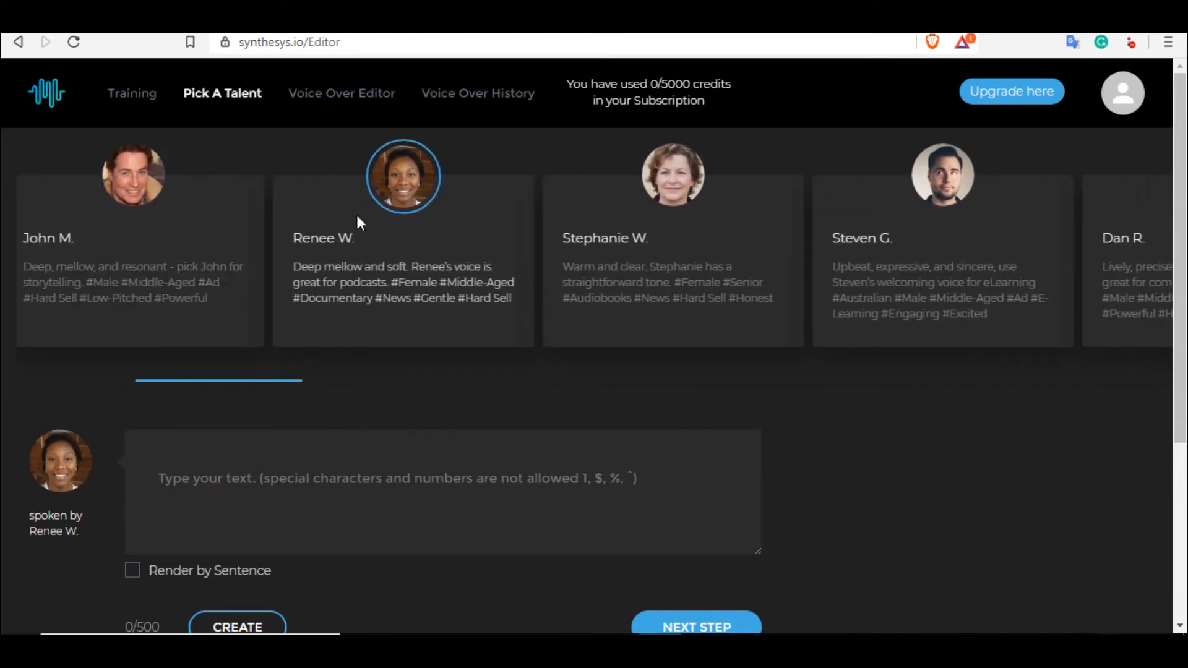
mouse_move(432, 236)
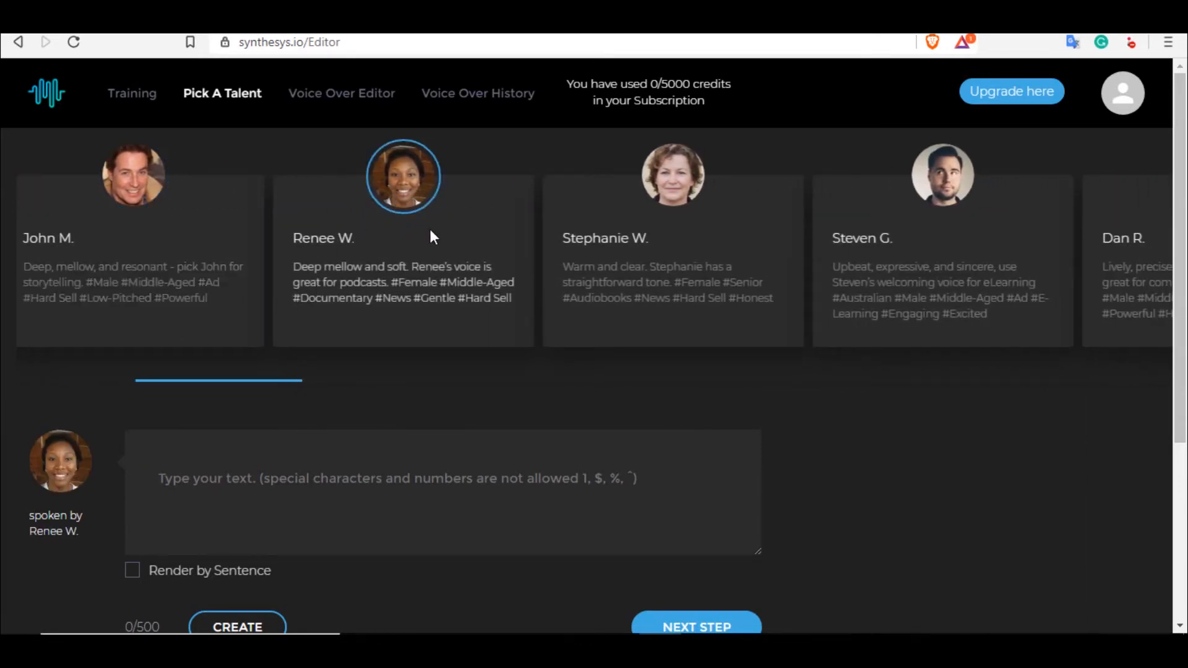
scroll(down, 3)
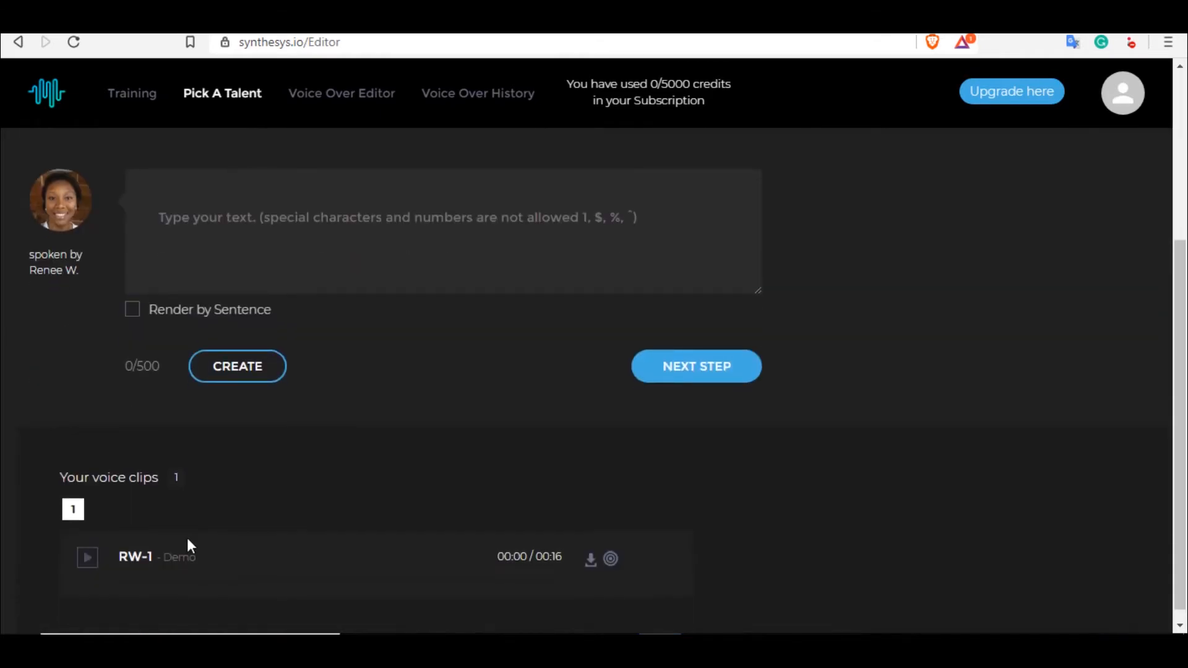
click(86, 557)
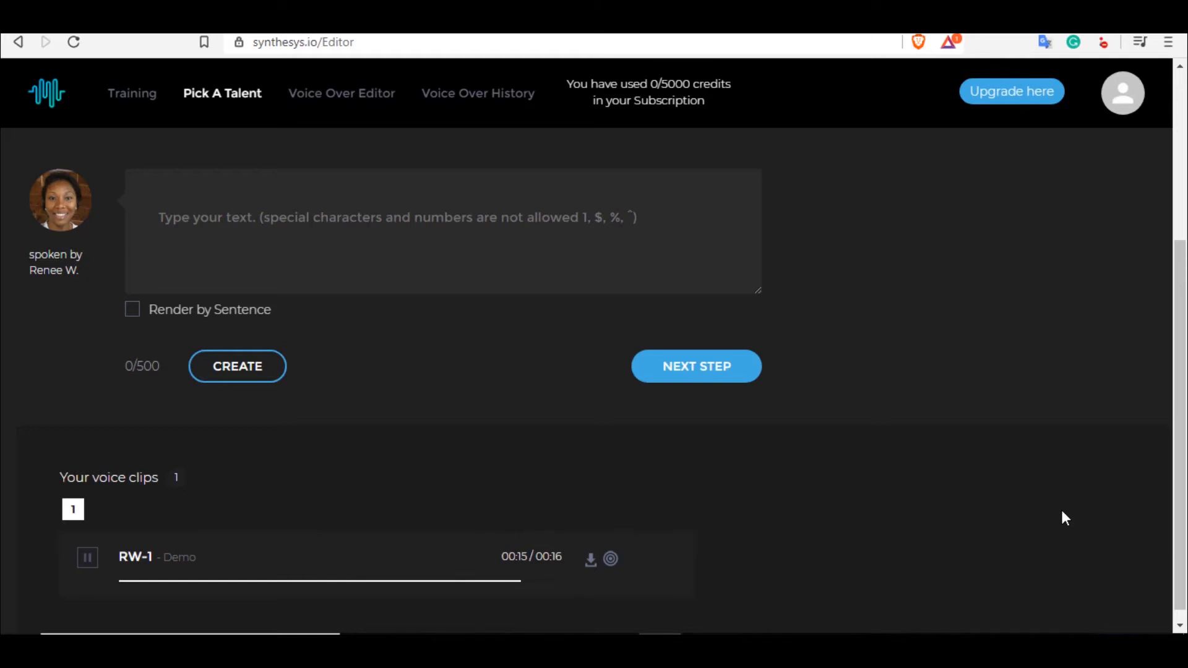
click(87, 557)
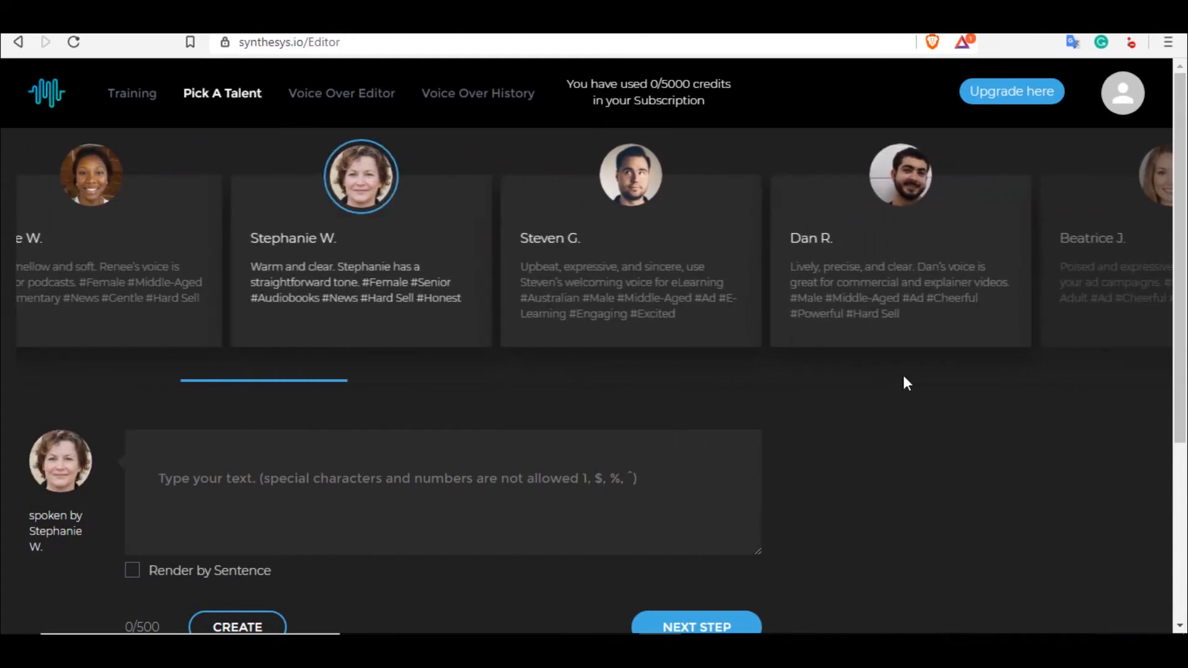
mouse_move(997, 438)
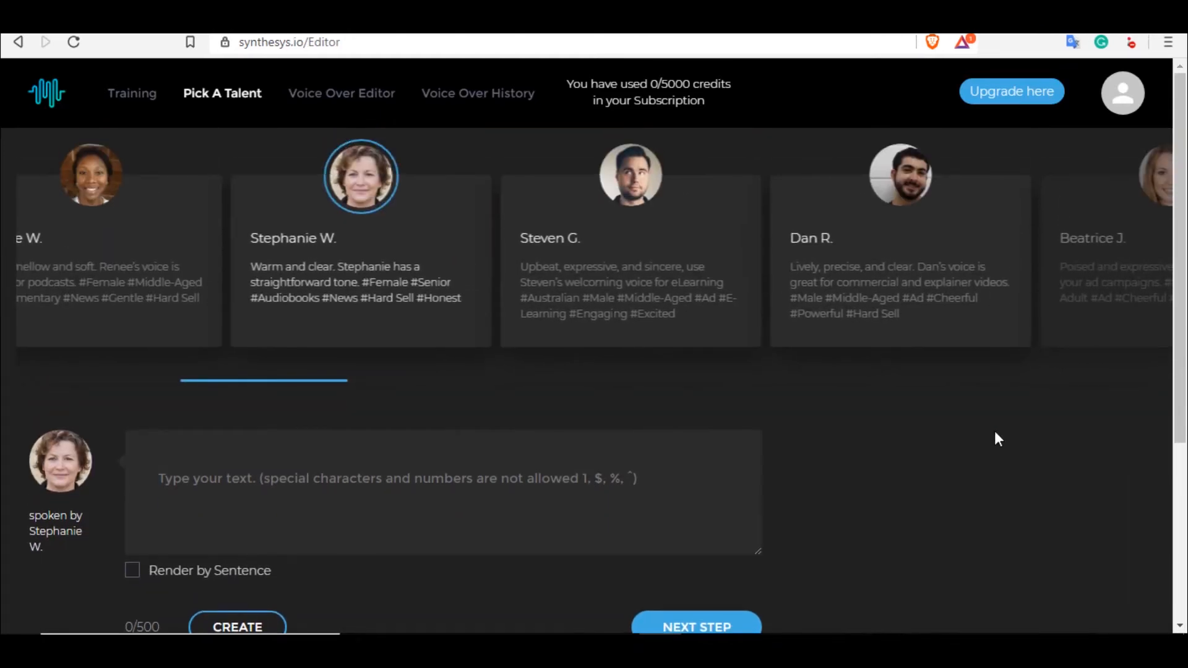
mouse_move(992, 425)
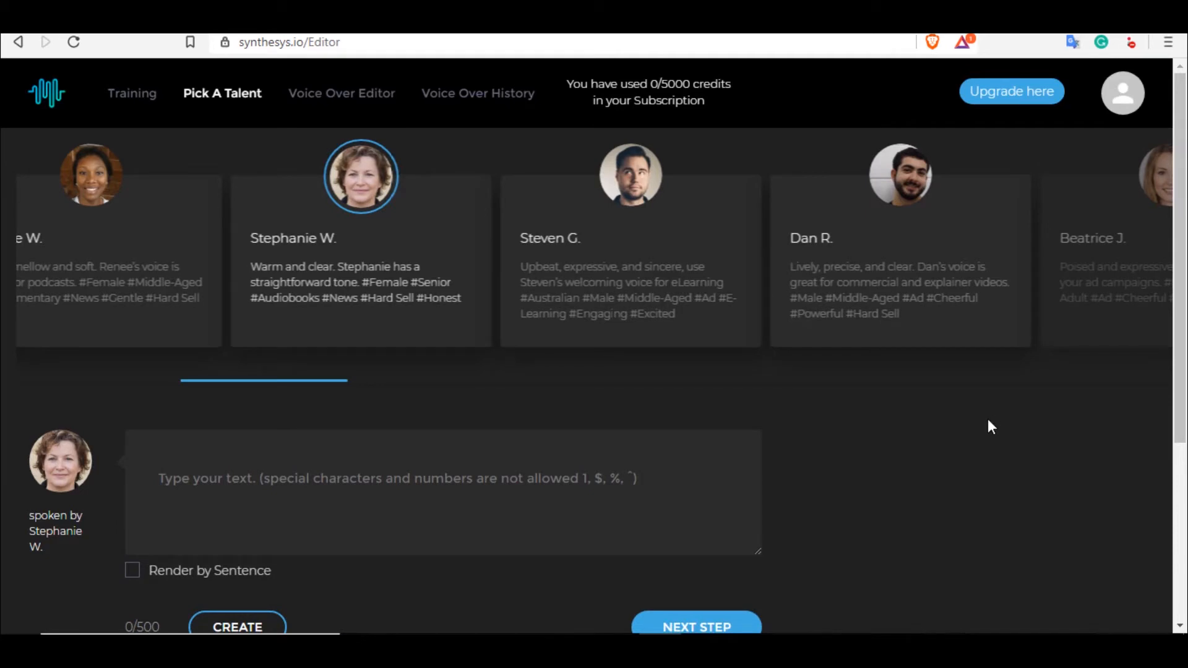
scroll(down, 3)
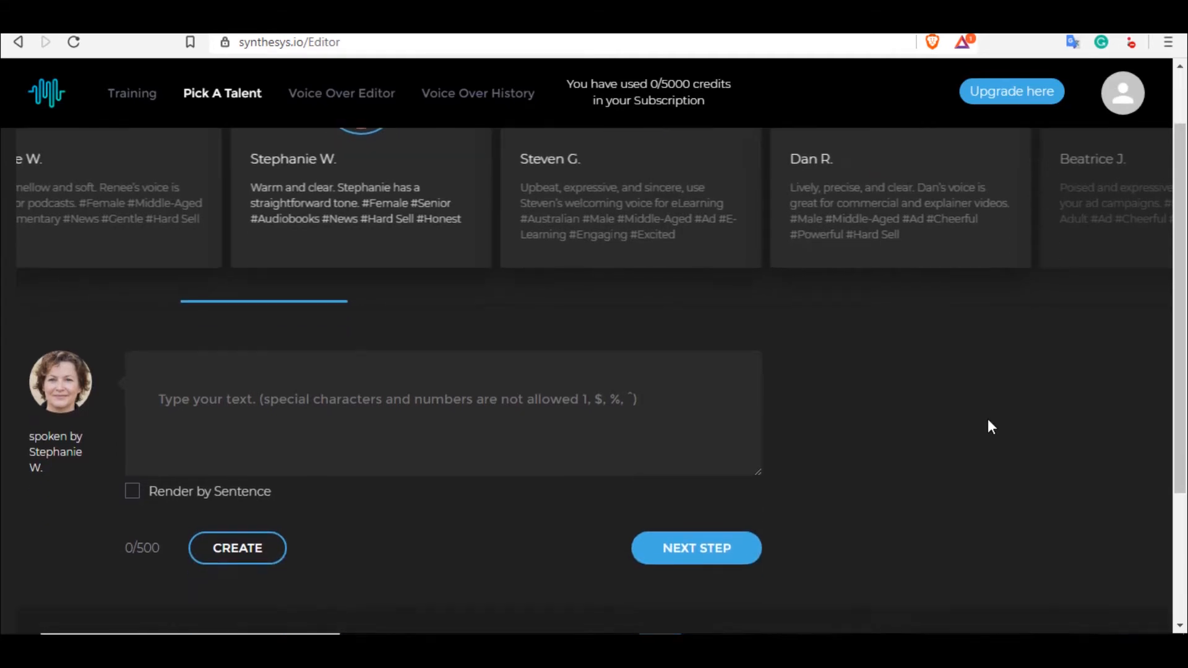
scroll(down, 3)
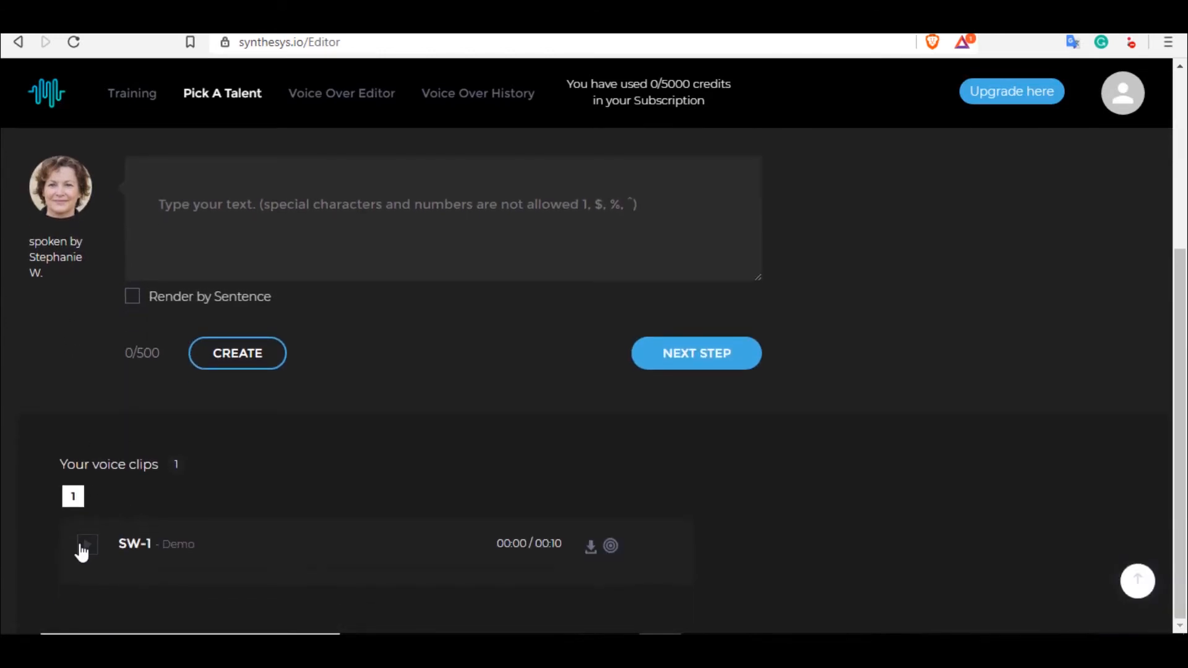
click(85, 543)
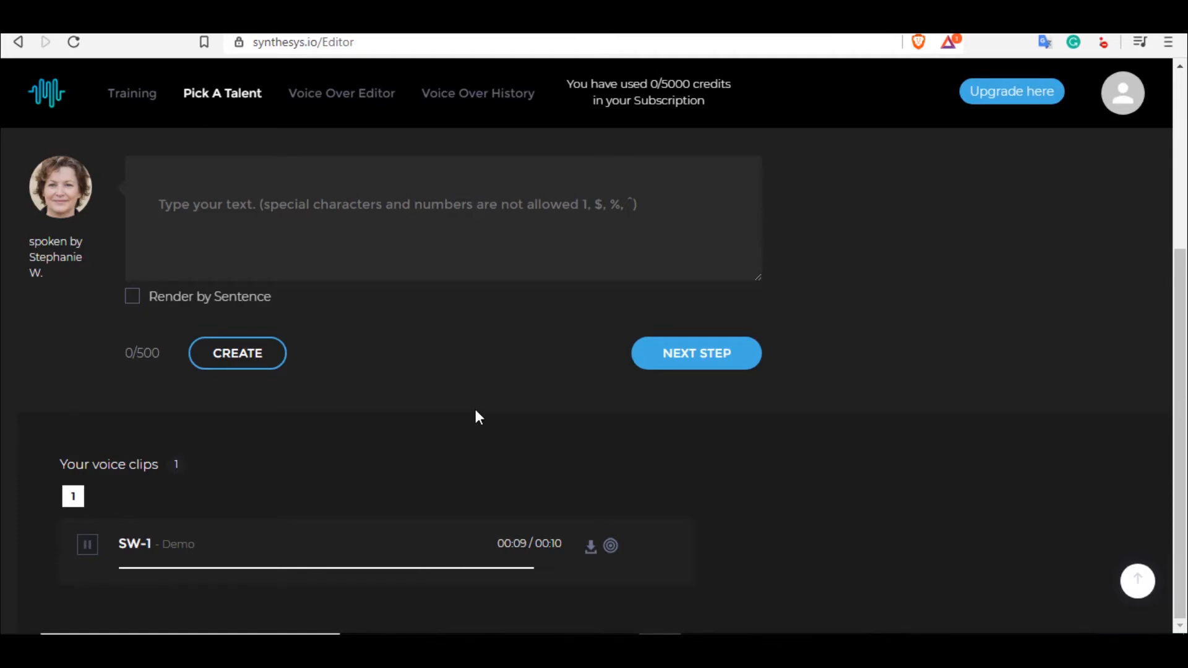
Select Steven G. and play his SG-1 demo clip
click(630, 176)
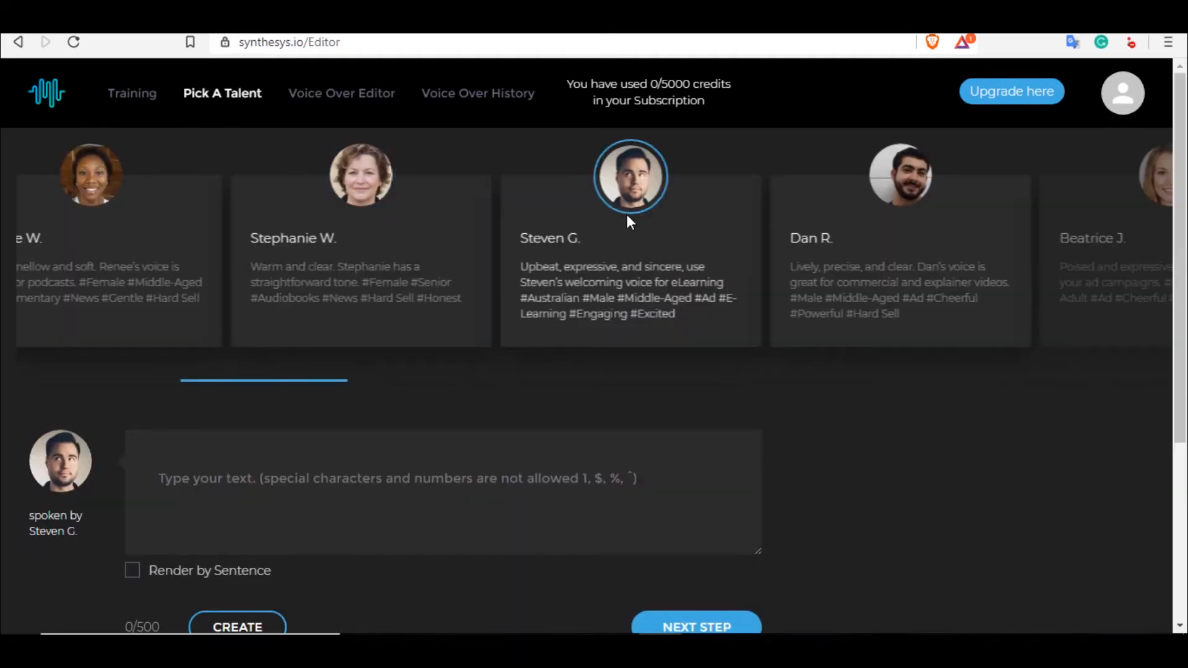
scroll(down, 3)
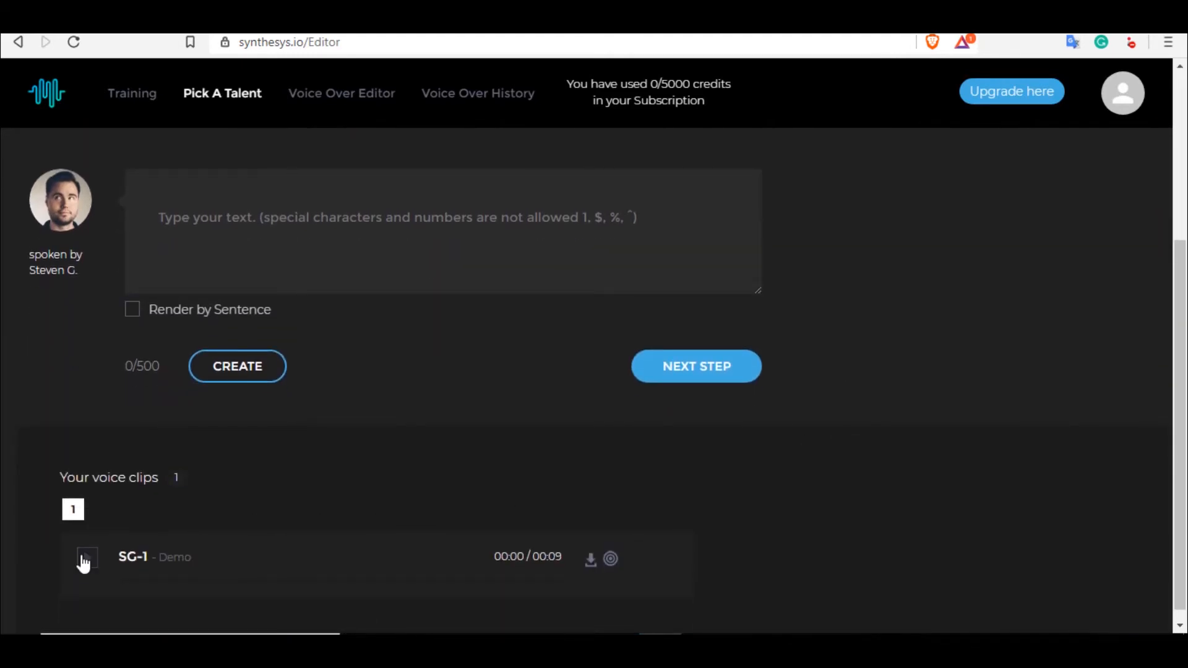
click(85, 557)
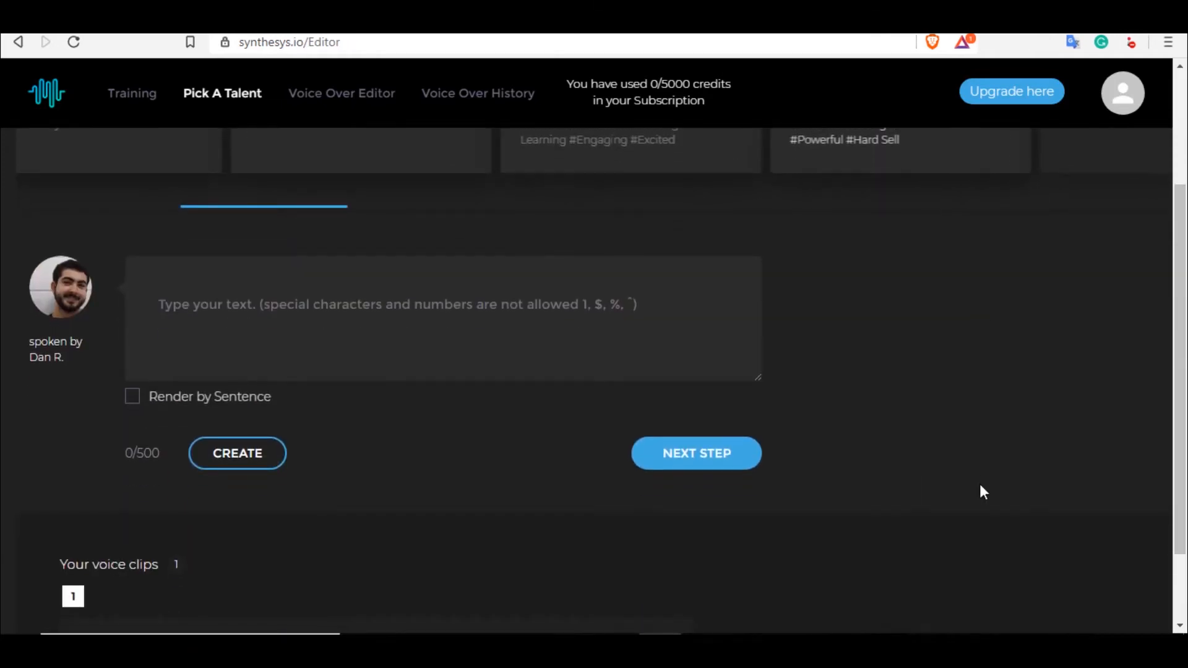
scroll(down, 3)
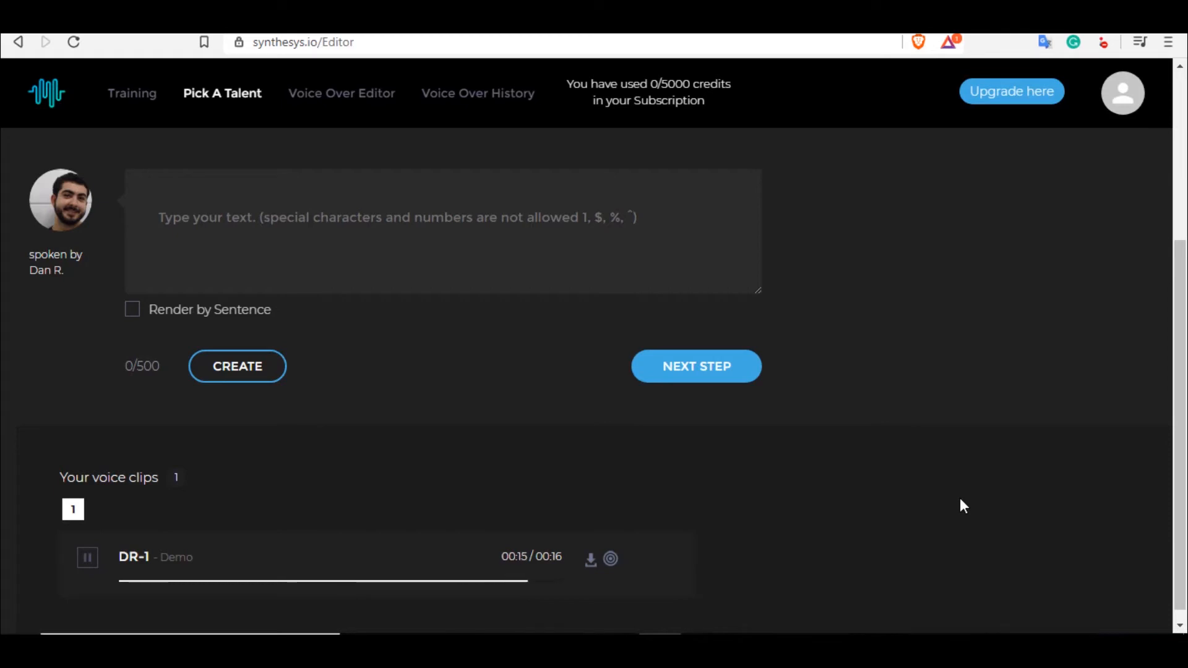
scroll(up, 3)
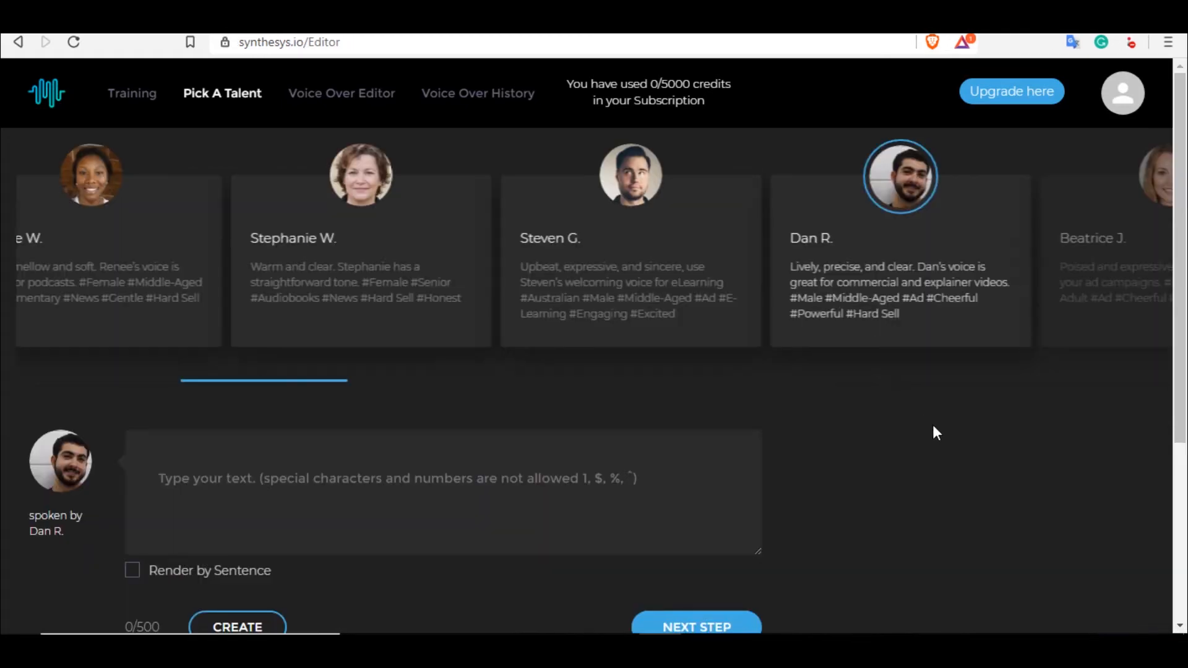
mouse_move(1003, 430)
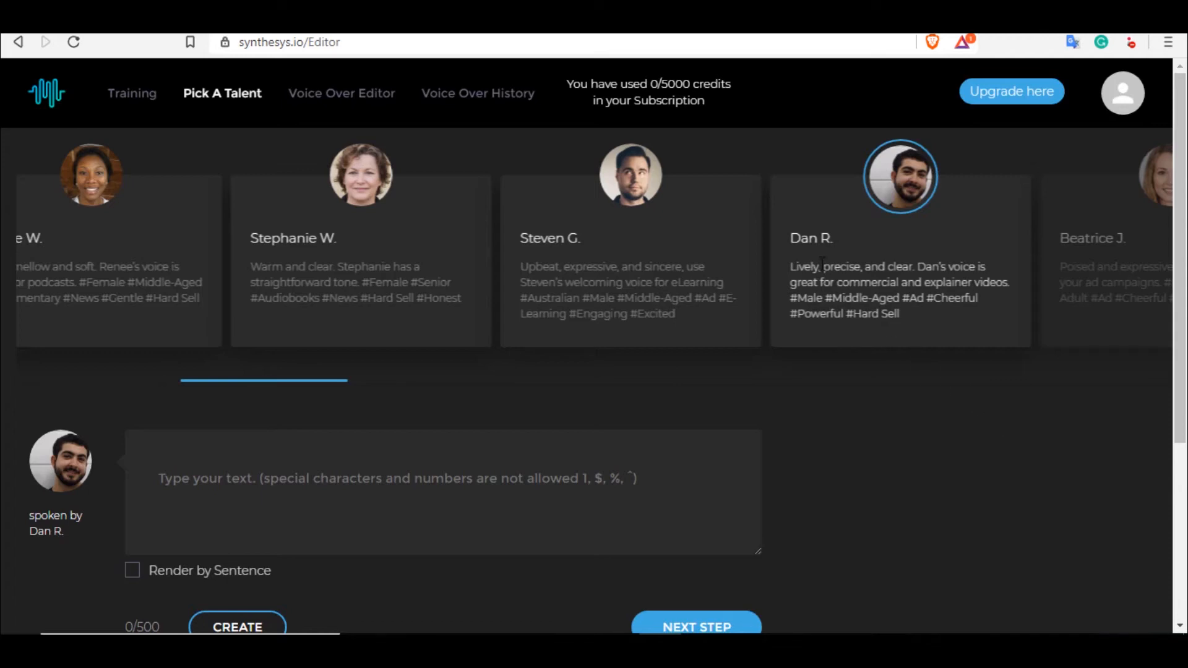
mouse_move(831, 256)
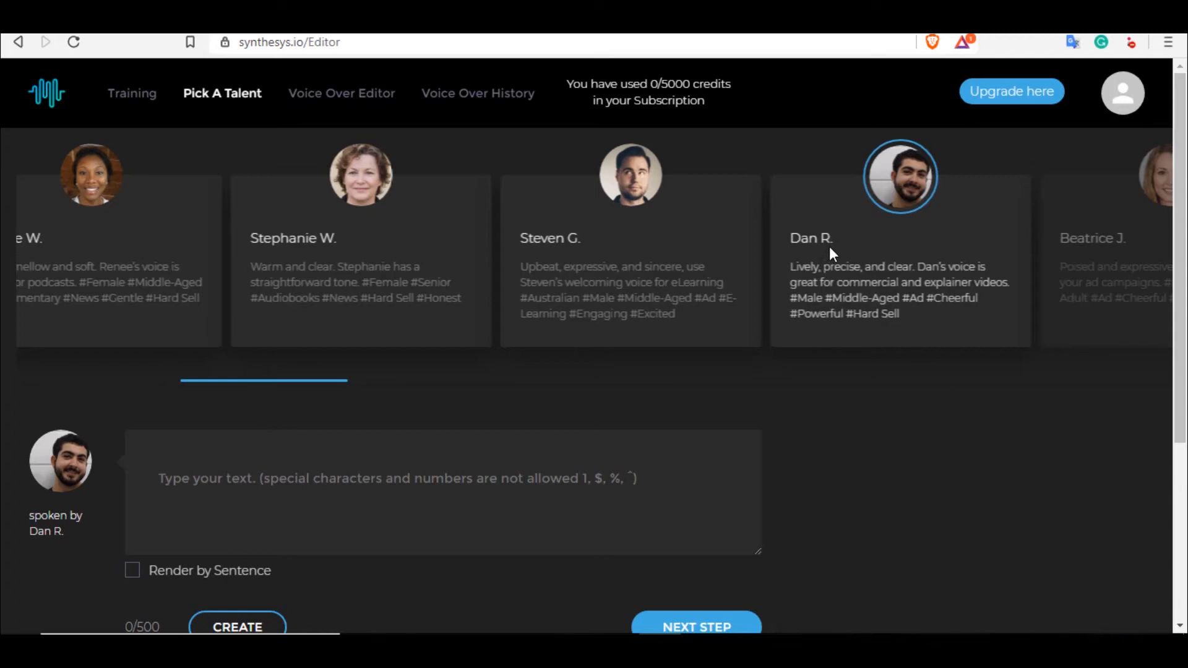
mouse_move(908, 392)
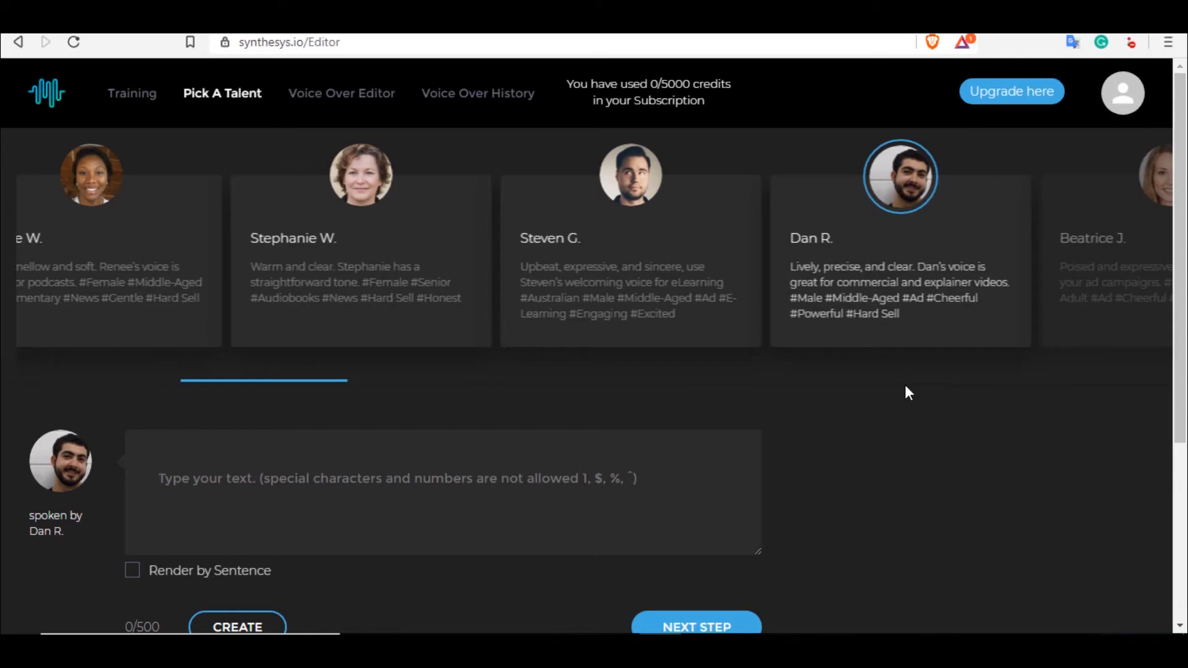
mouse_move(825, 297)
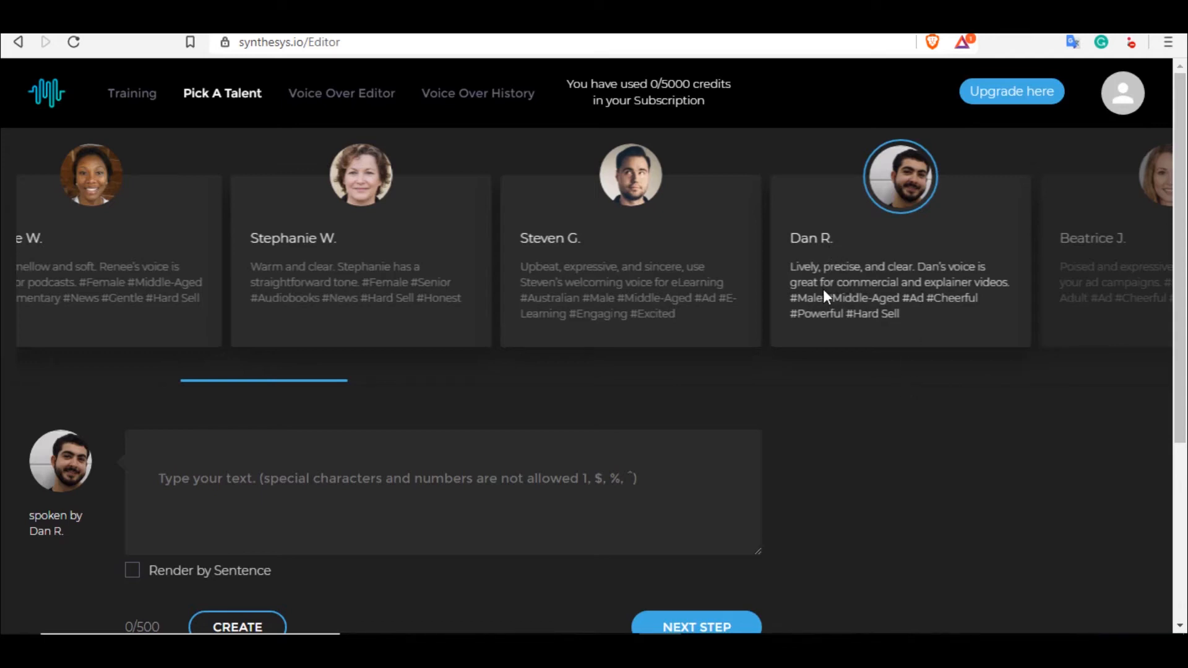
mouse_move(982, 297)
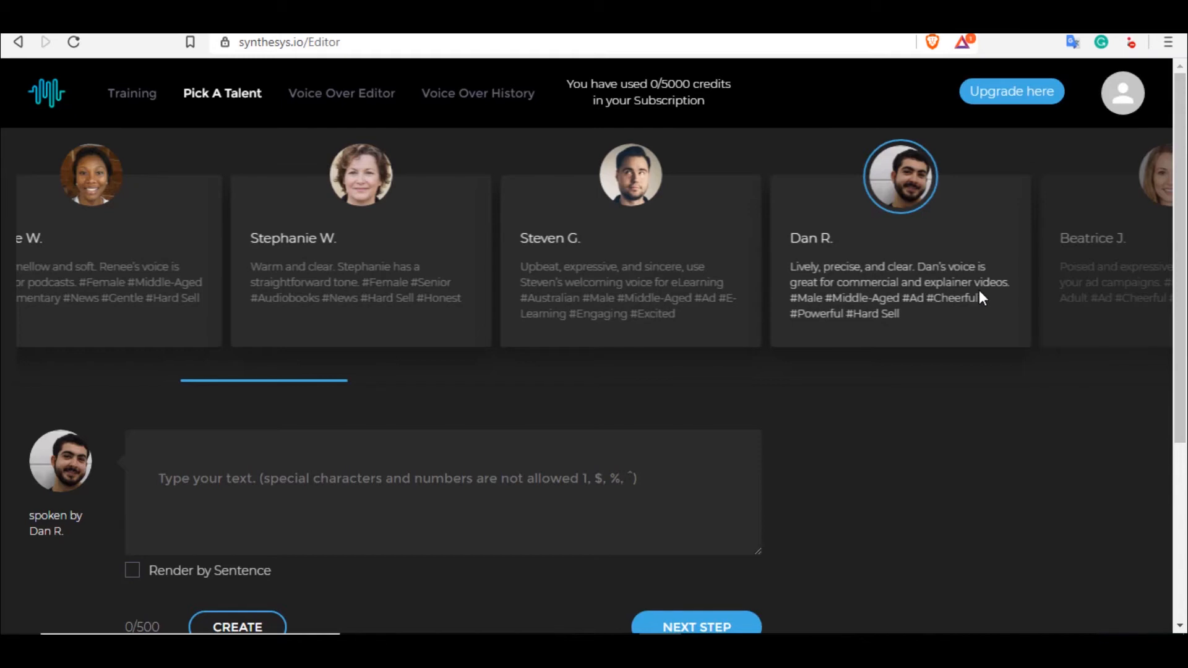
mouse_move(942, 349)
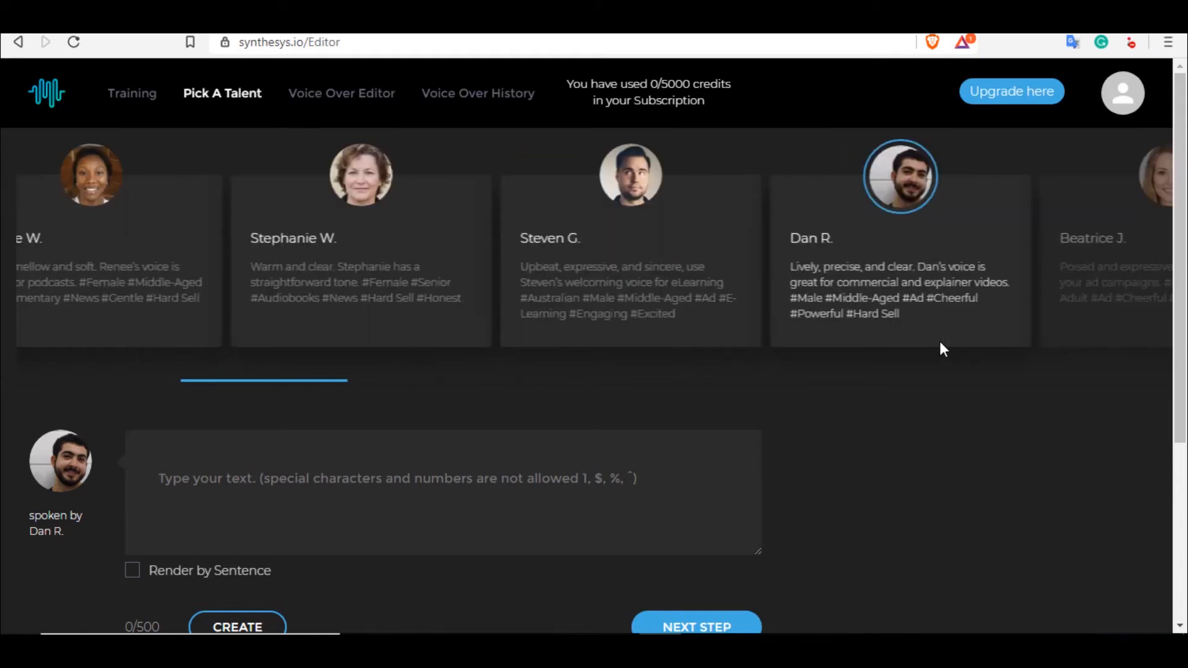
mouse_move(779, 203)
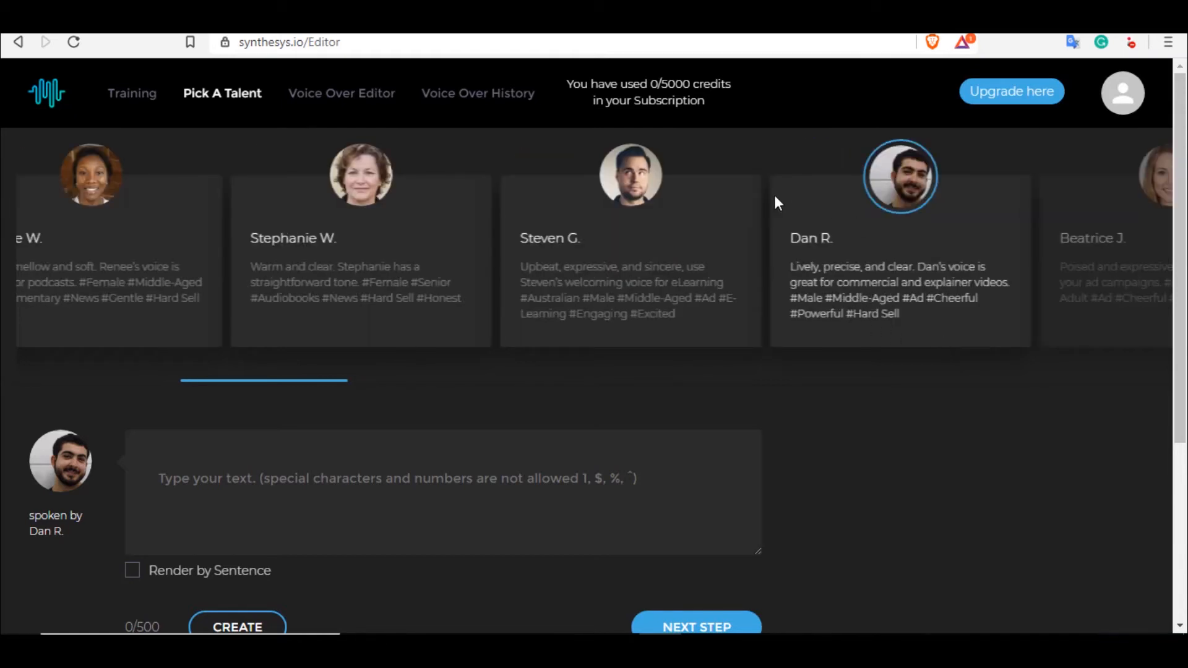
mouse_move(893, 231)
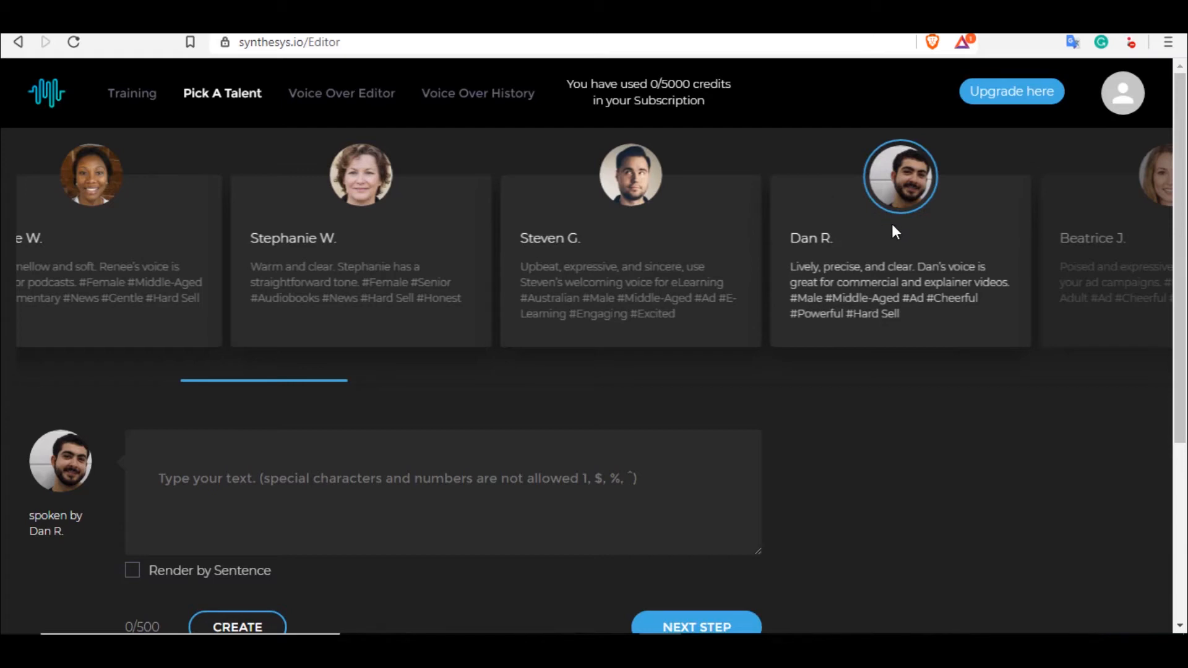
mouse_move(945, 331)
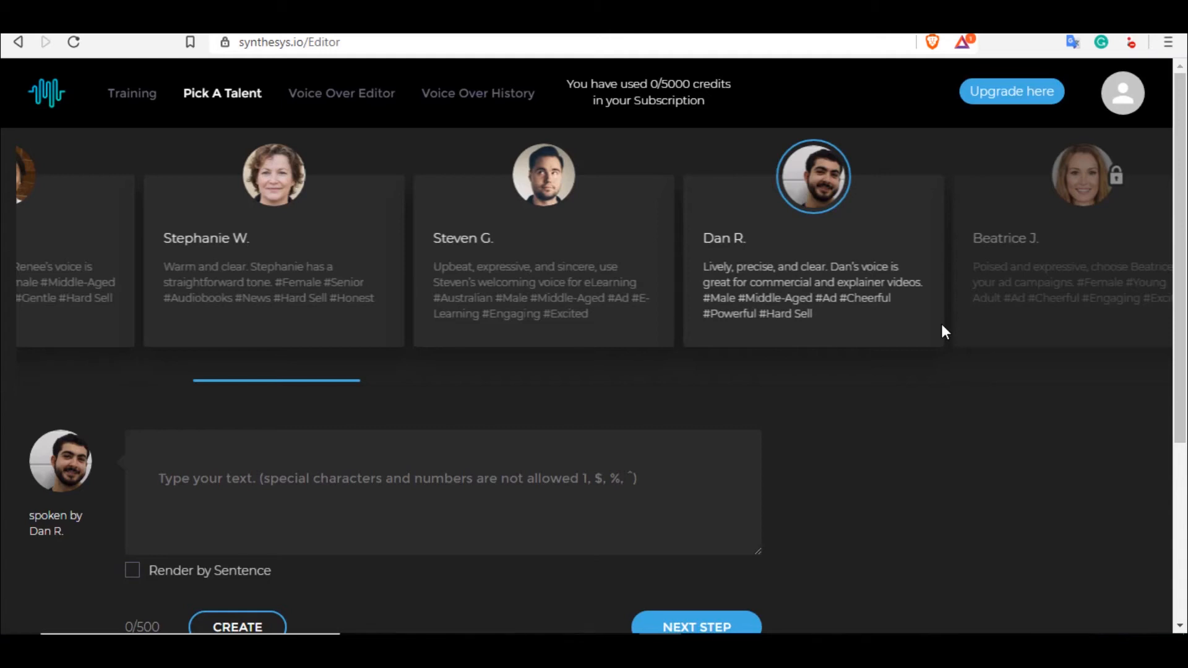
mouse_move(958, 432)
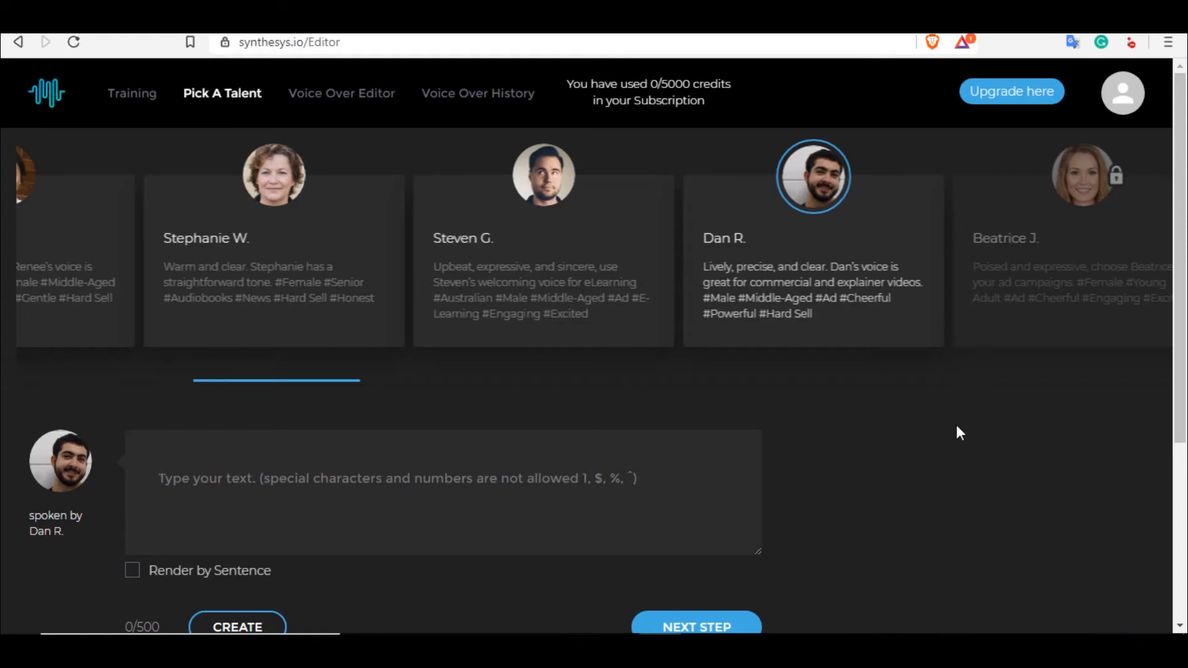
mouse_move(984, 460)
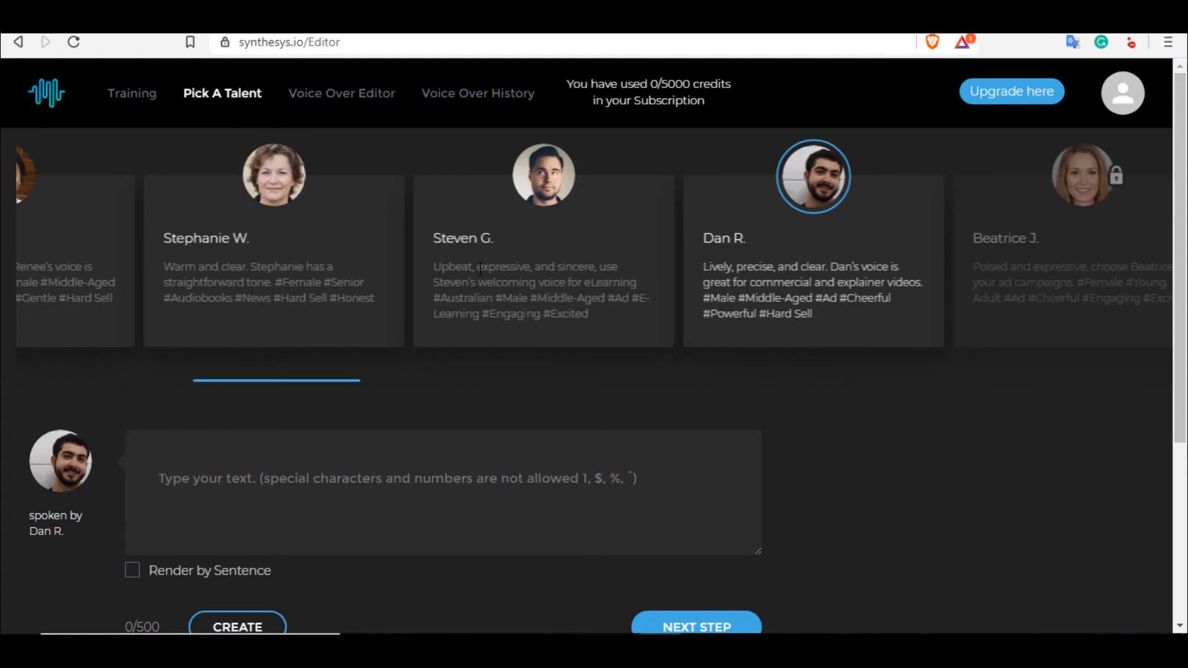
scroll(left, 3)
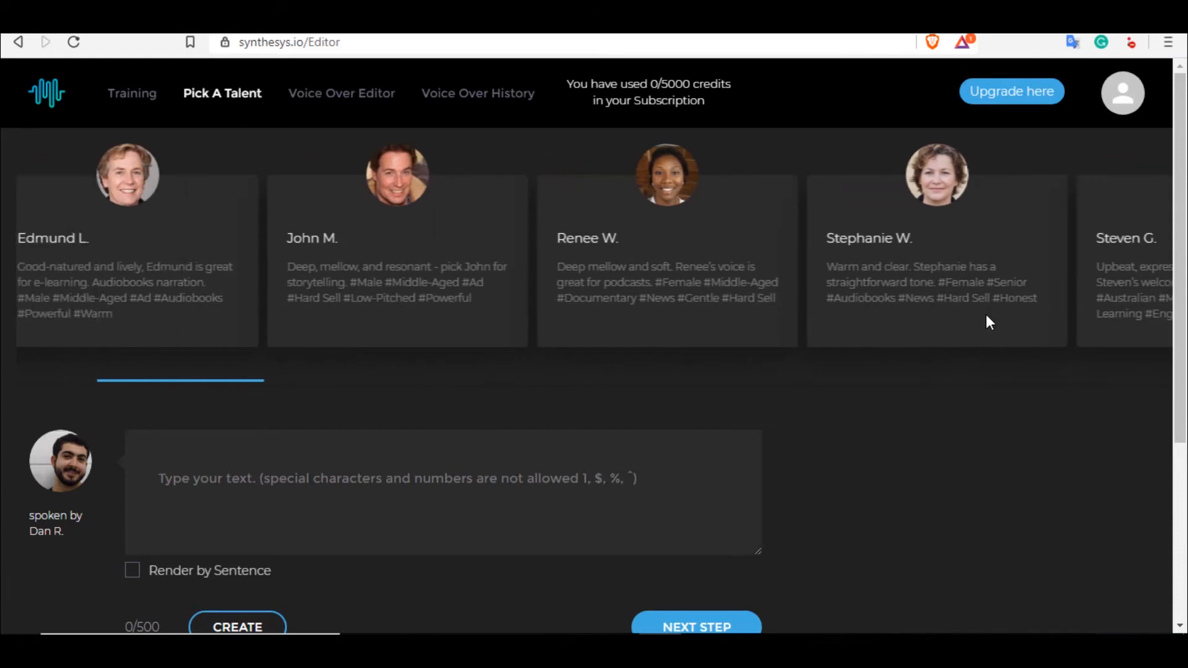
scroll(right, 3)
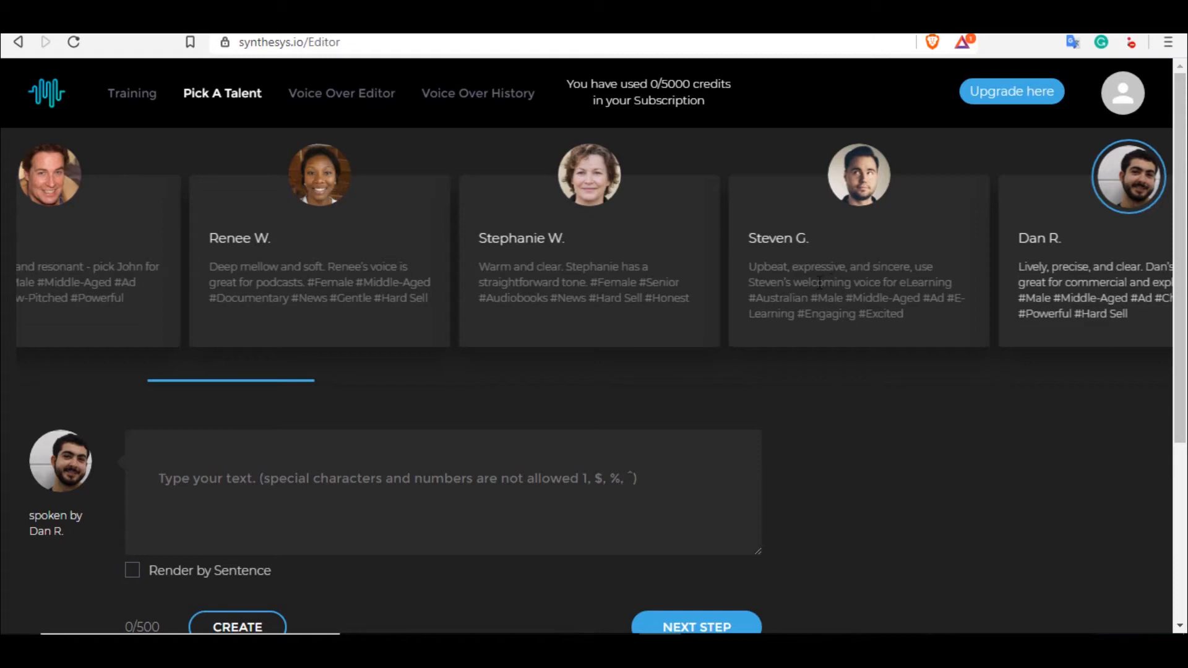
mouse_move(816, 409)
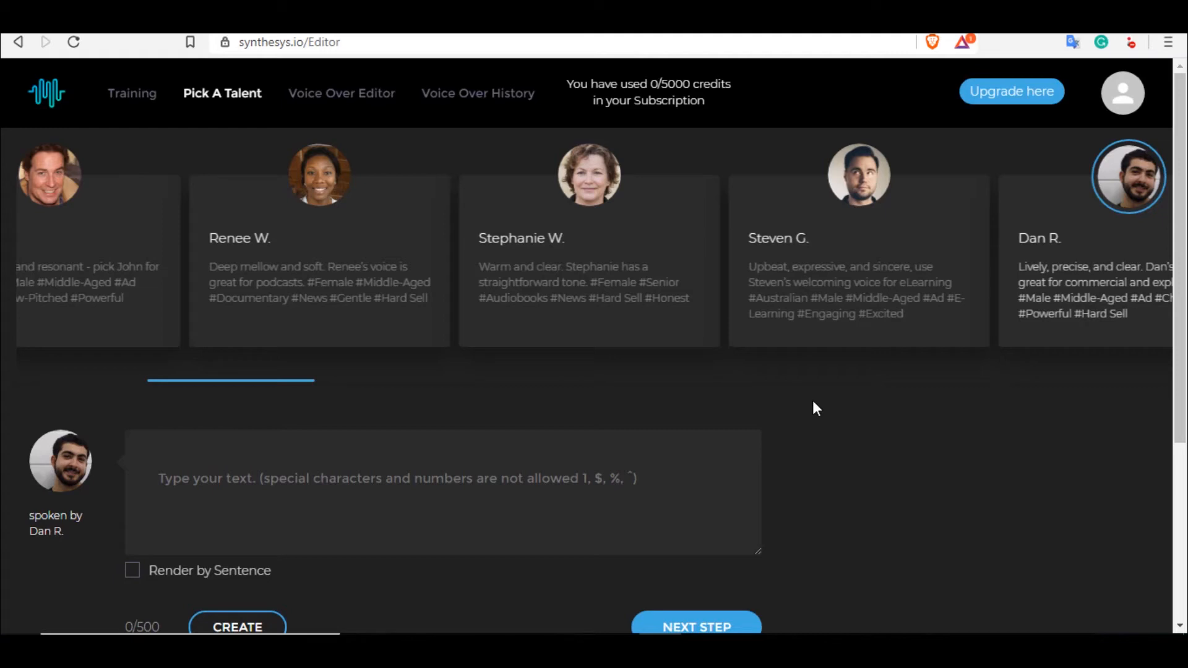
mouse_move(873, 397)
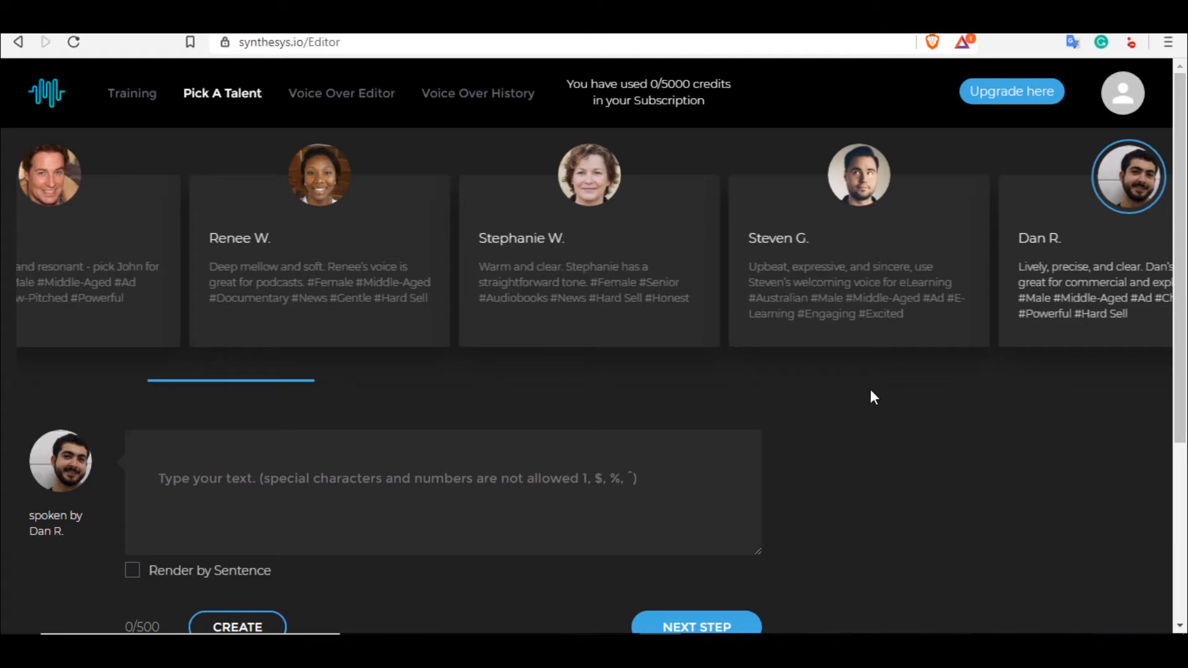
scroll(left, 3)
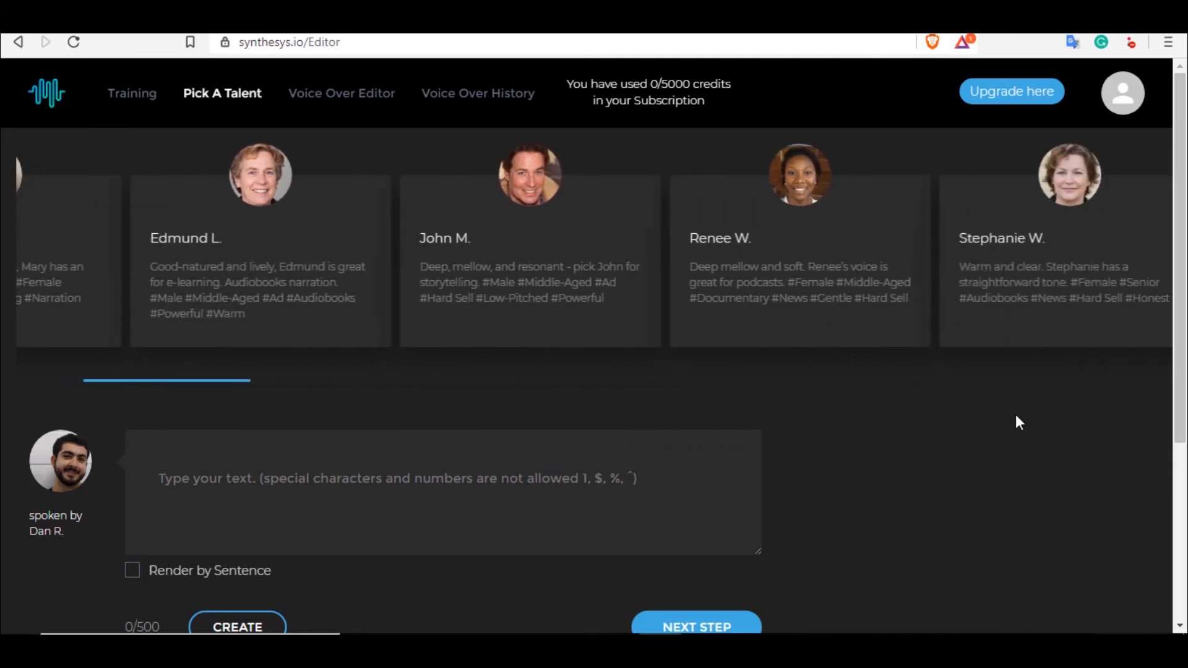
scroll(left, 3)
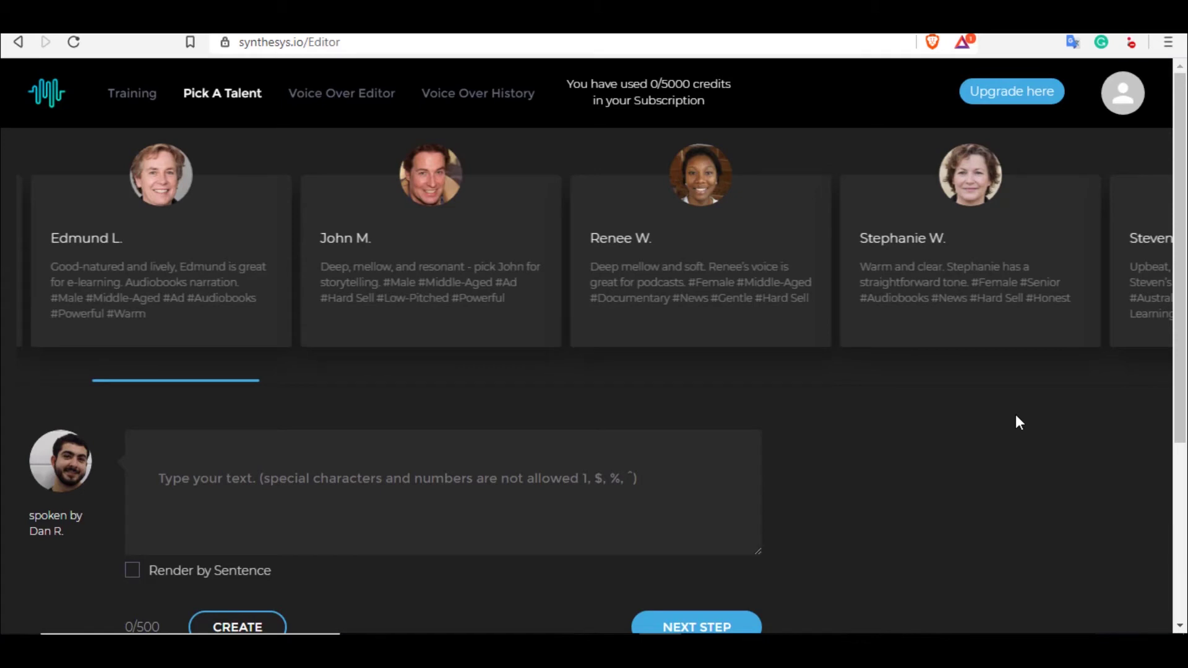
mouse_move(876, 444)
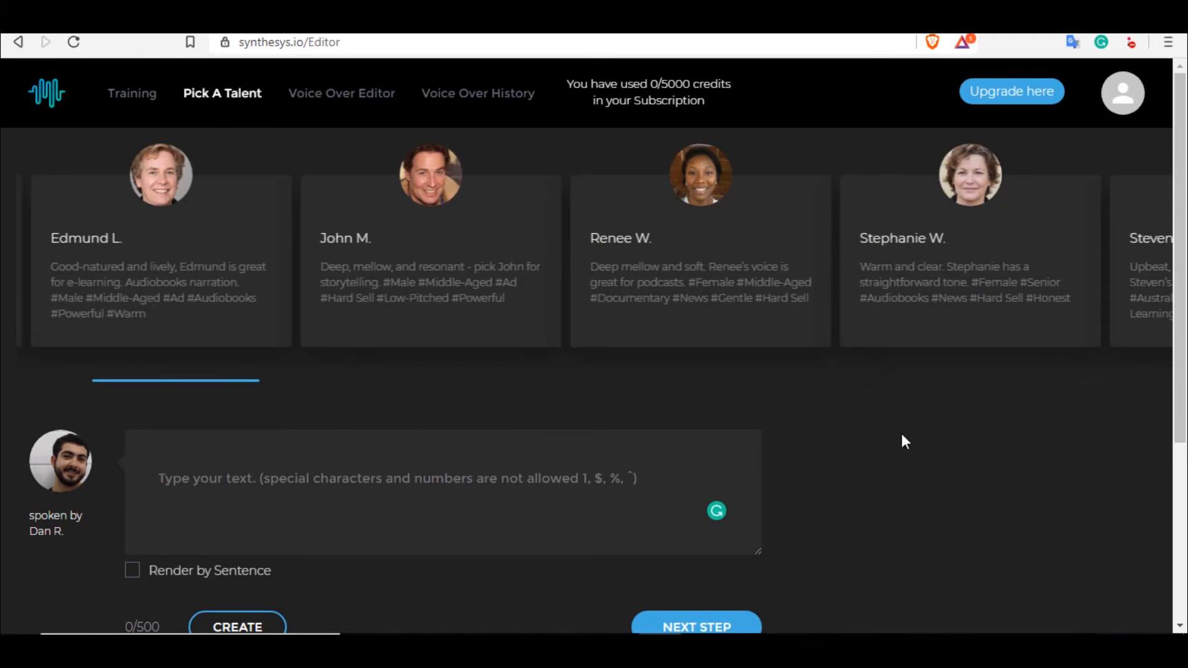
Enter 'Hi I'm a professional voice over talent...', create the clip, and continue to merging
scroll(right, 3)
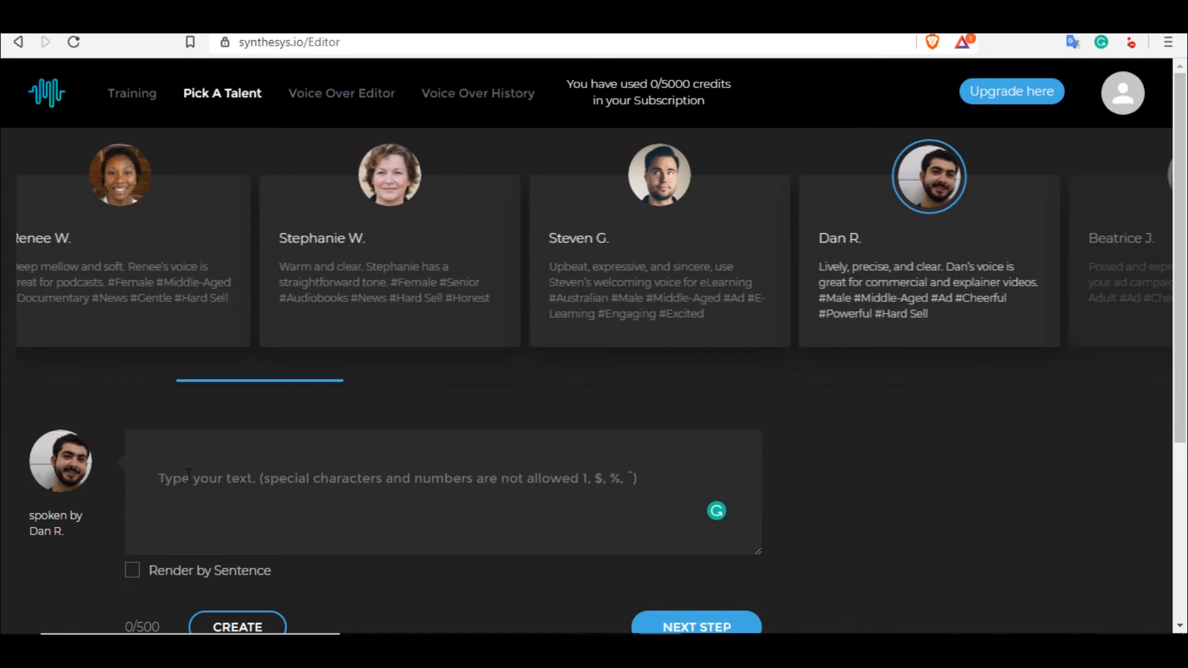
text(Hi I'm a professional voice over talent. Hire me to do voice overs for your project!)
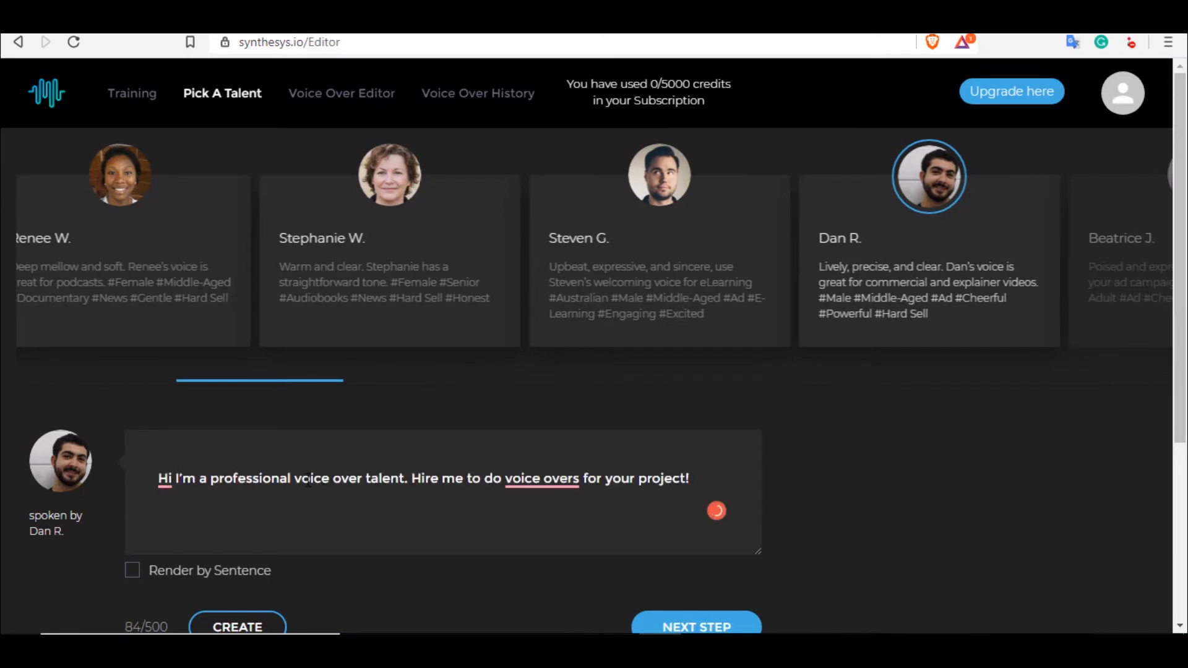
scroll(down, 3)
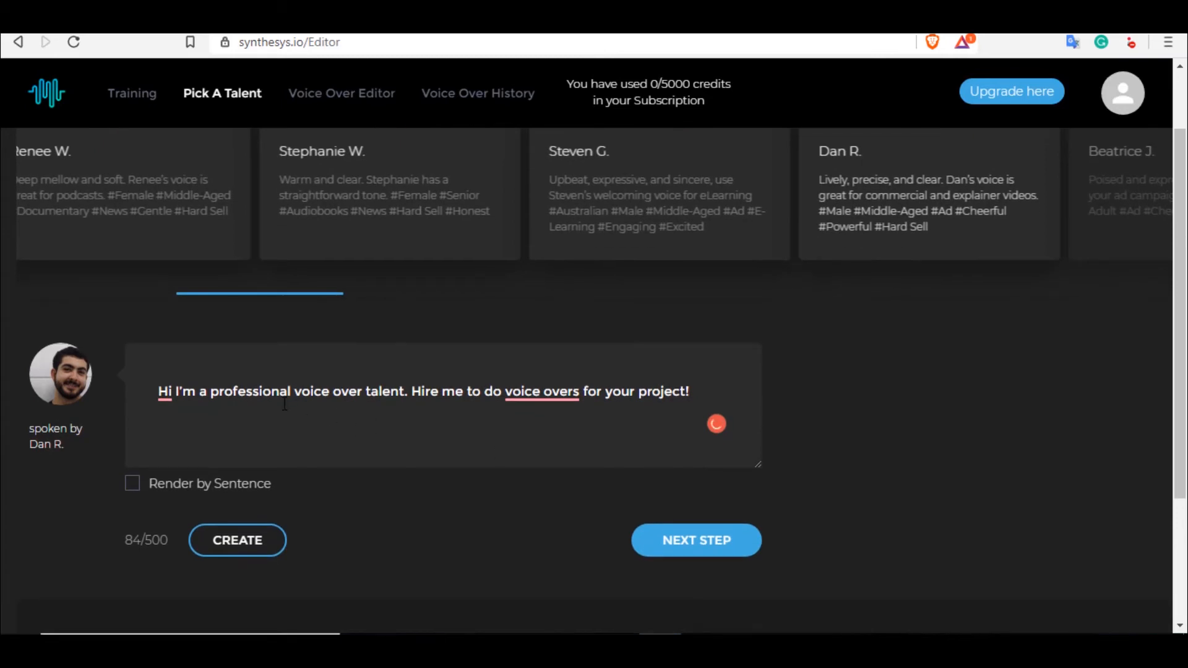
click(237, 540)
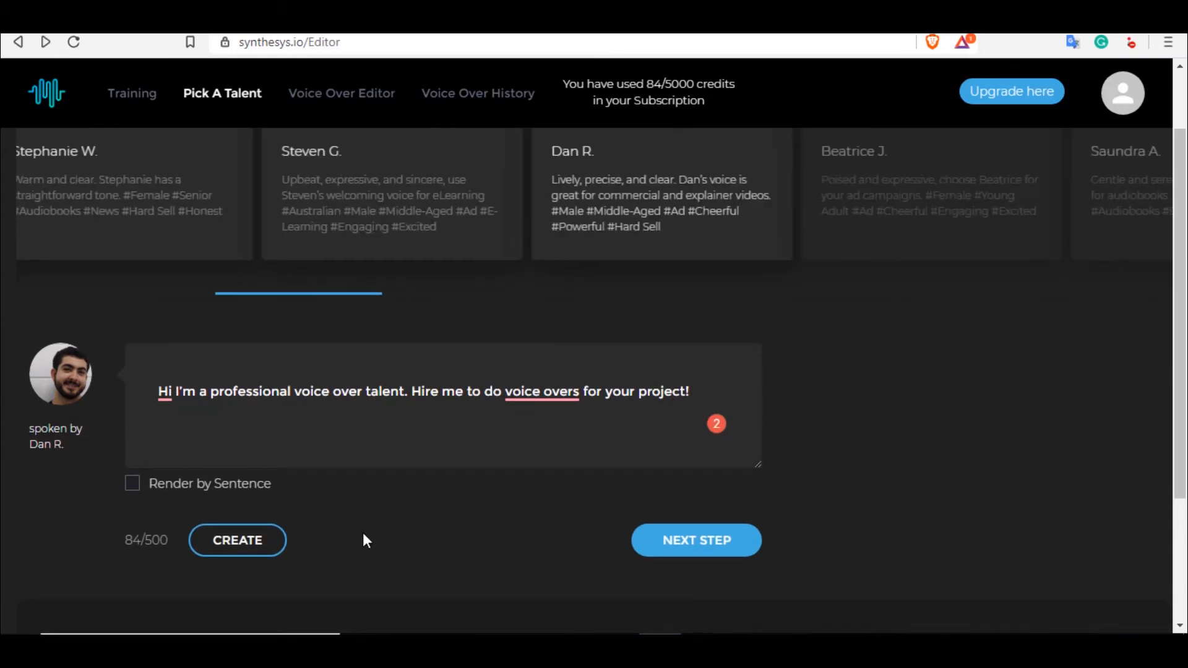
click(236, 539)
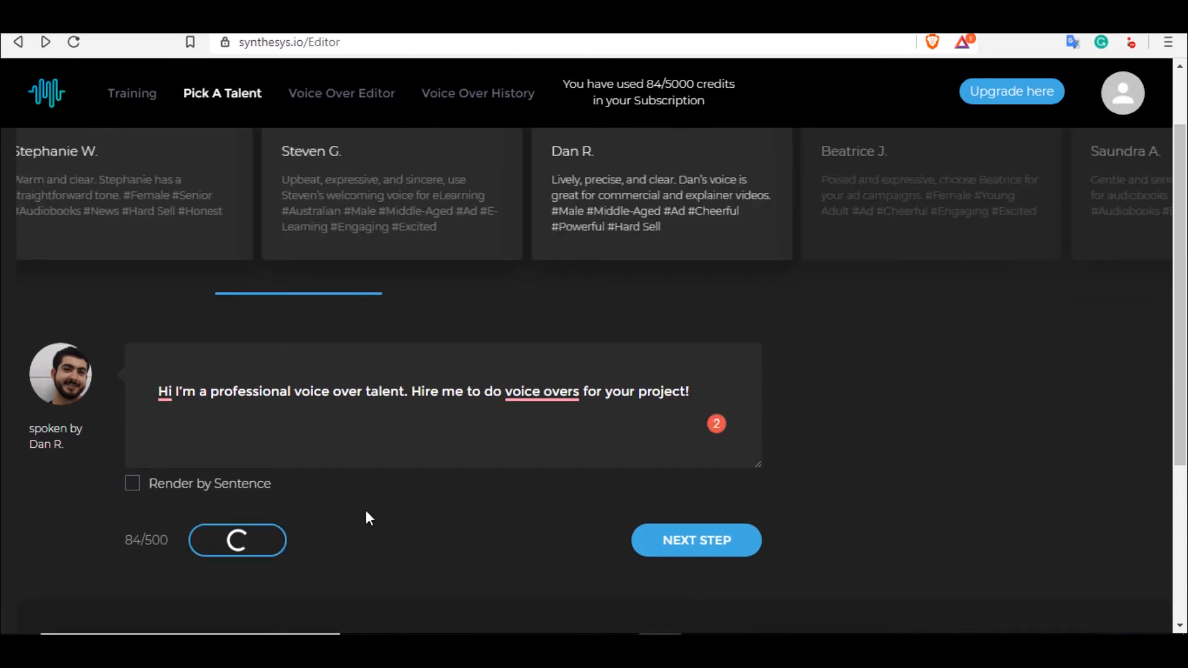
scroll(down, 3)
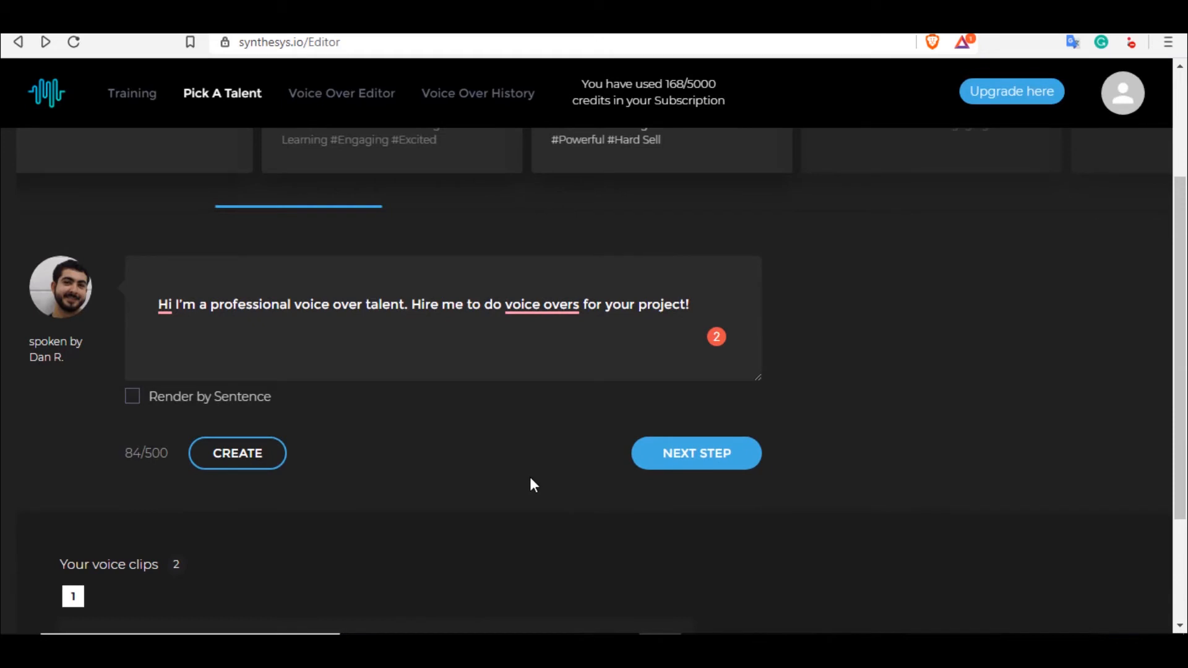
mouse_move(696, 453)
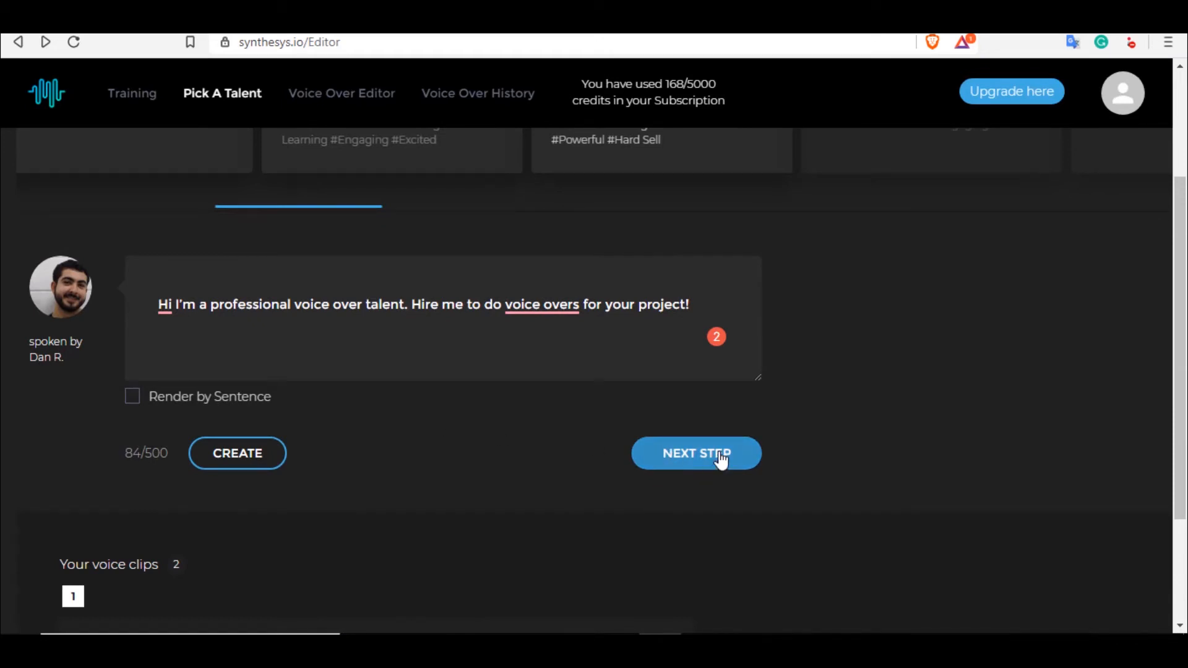
click(695, 453)
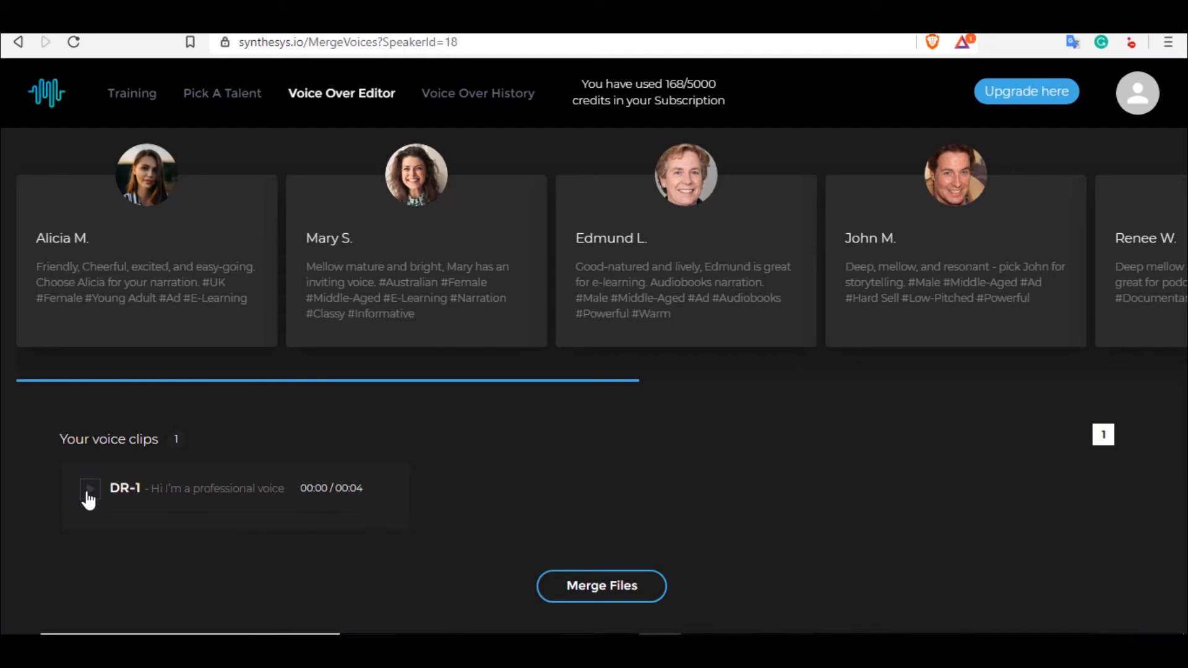
click(89, 489)
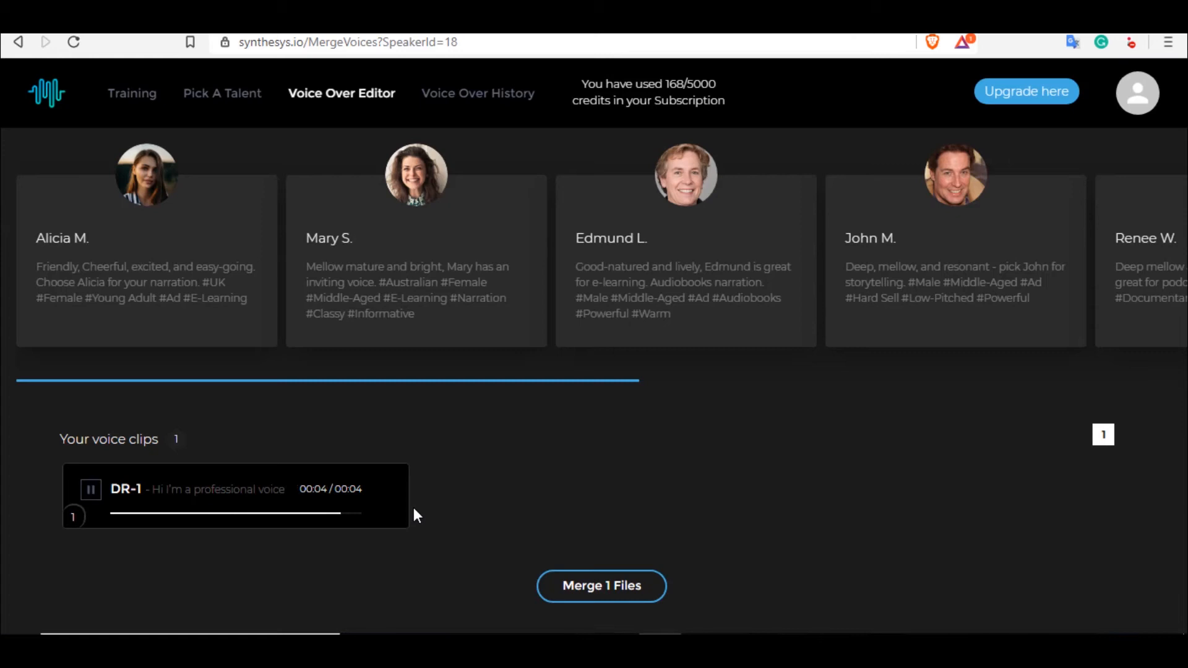
click(89, 488)
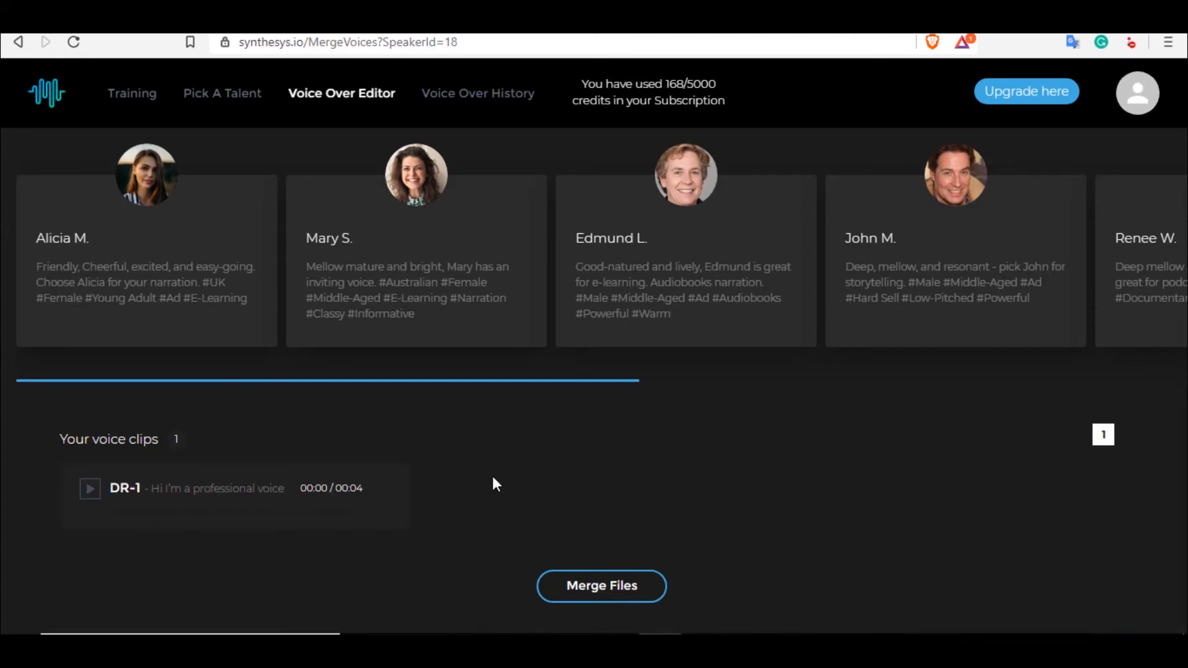
mouse_move(515, 475)
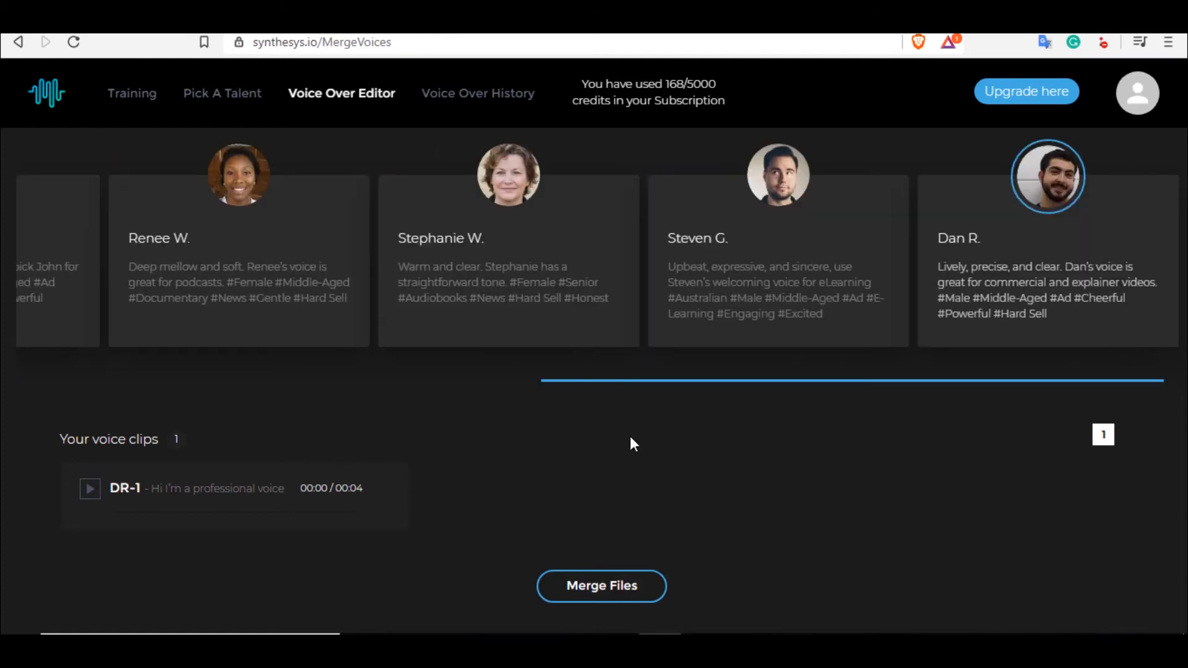
mouse_move(296, 466)
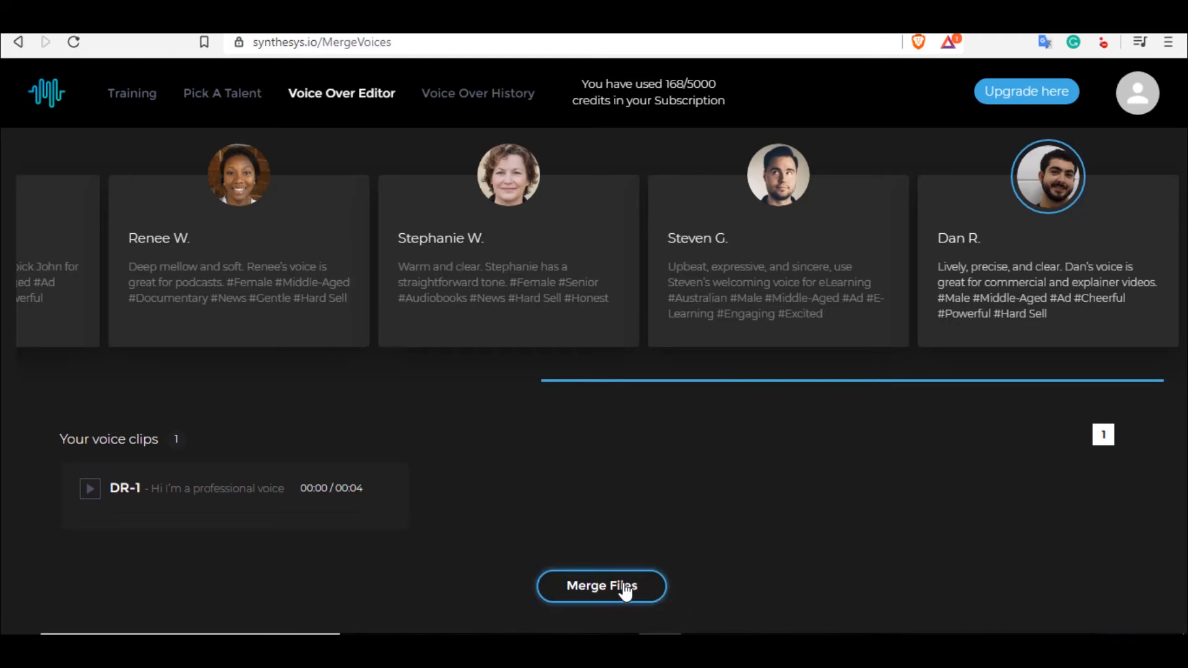
mouse_move(701, 167)
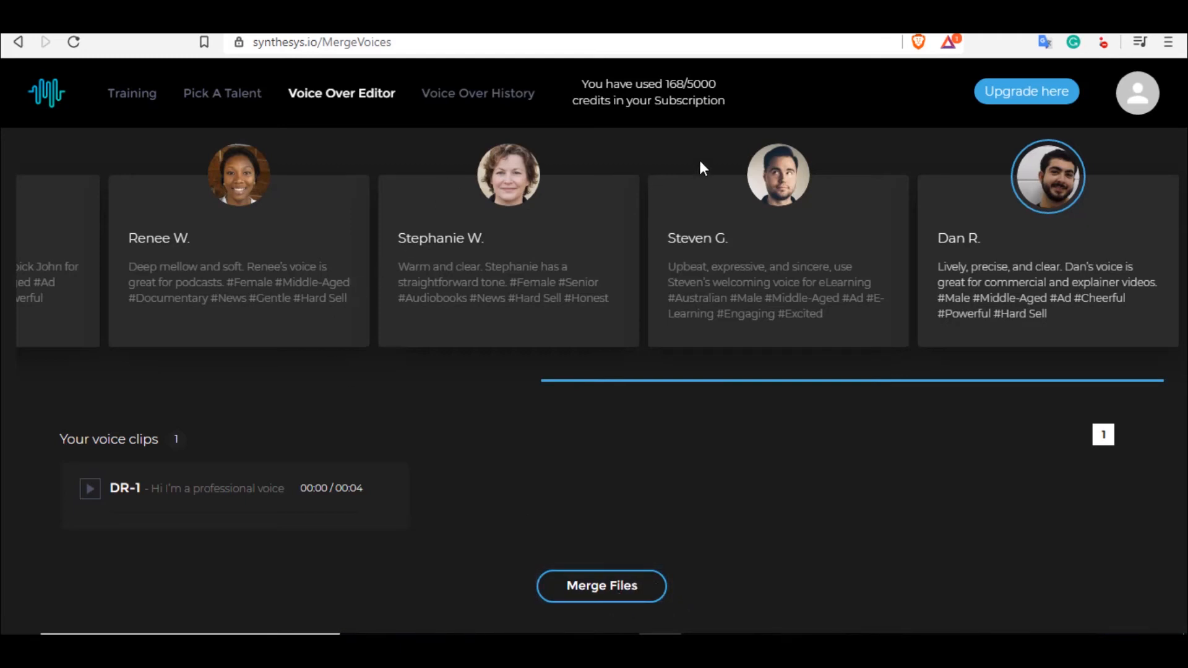
mouse_move(222, 93)
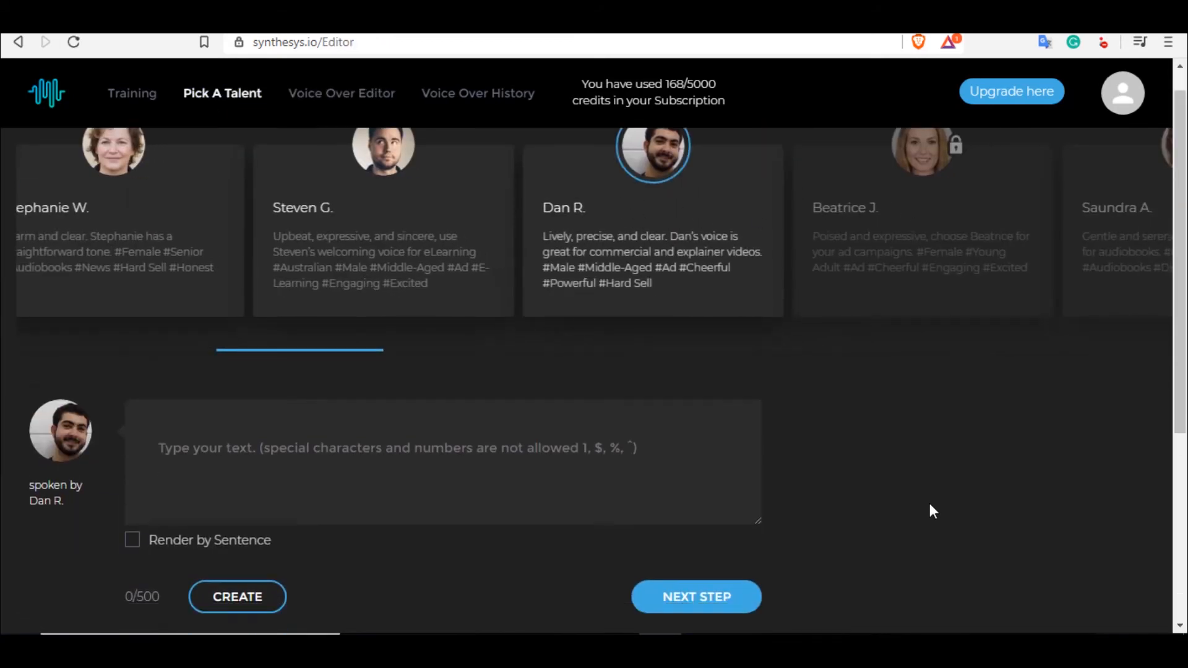
scroll(down, 3)
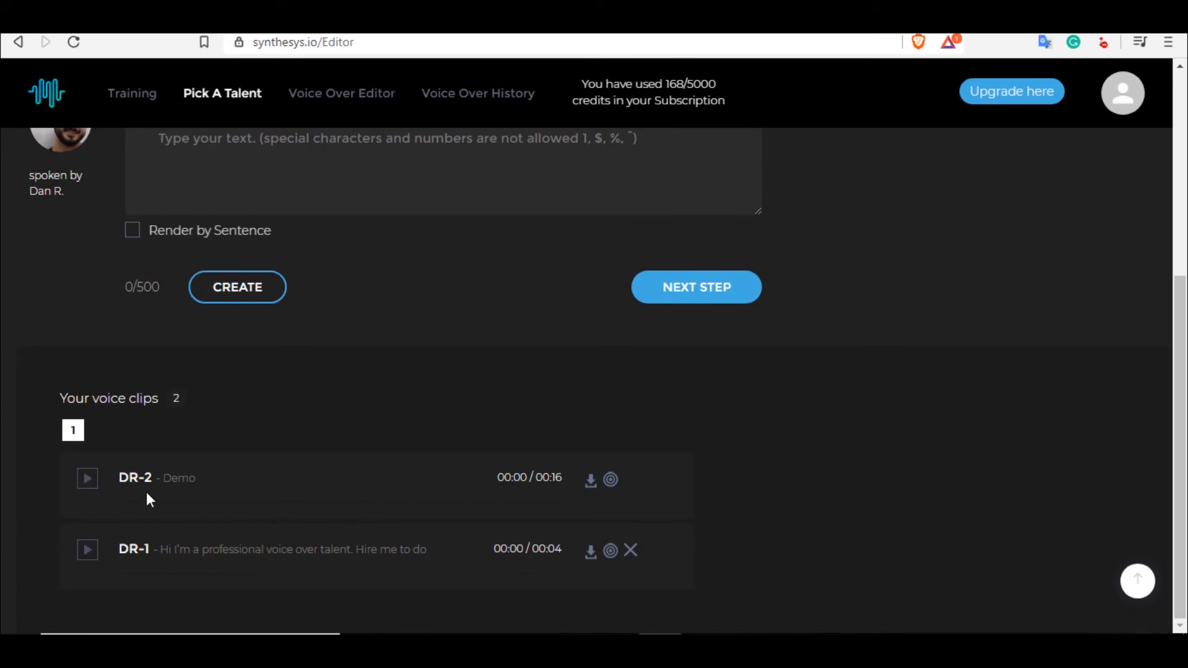
mouse_move(337, 488)
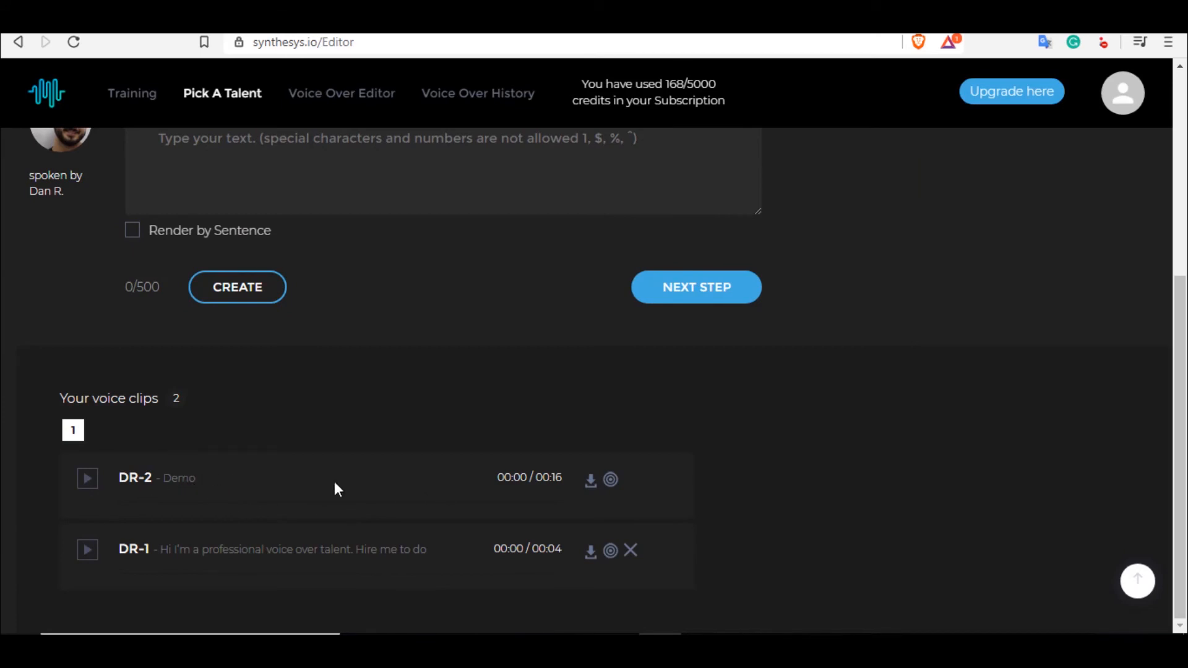
mouse_move(610, 550)
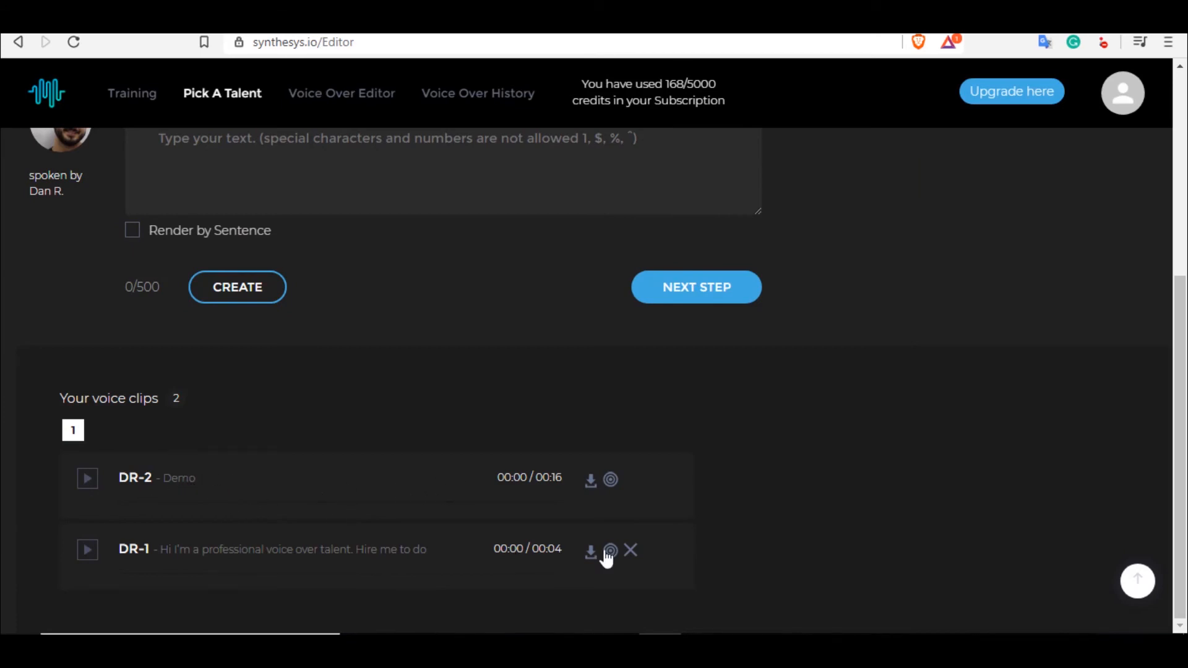
mouse_move(590, 552)
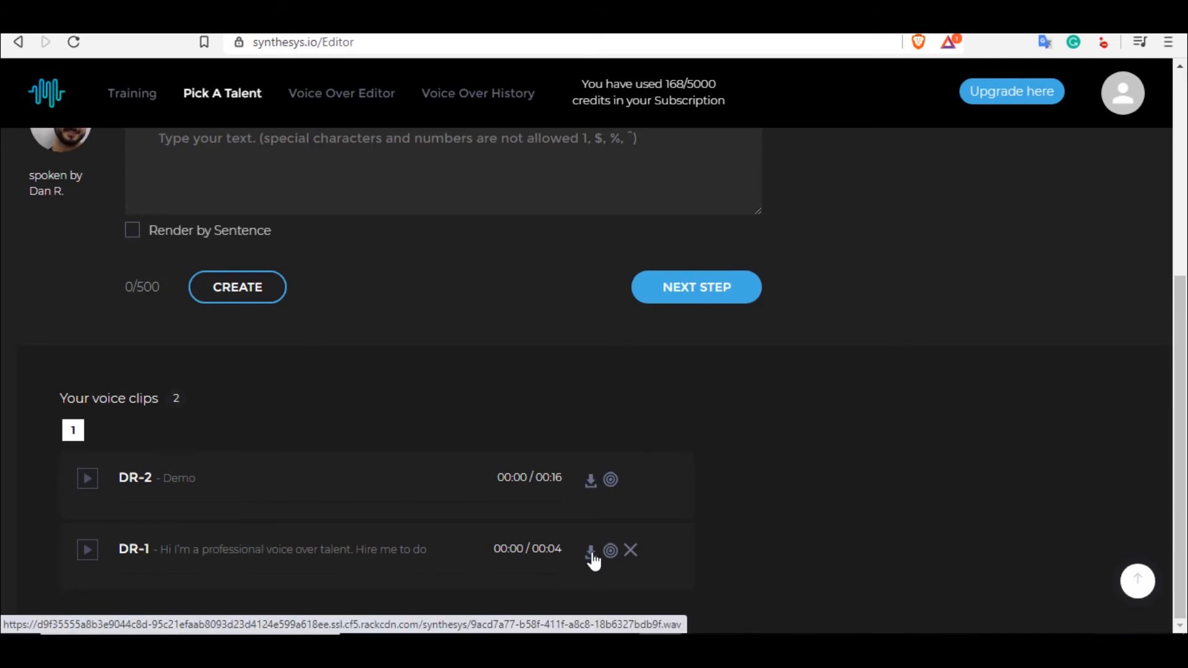
Download clip DR-1 as a WAV audio file named Demo1
click(590, 549)
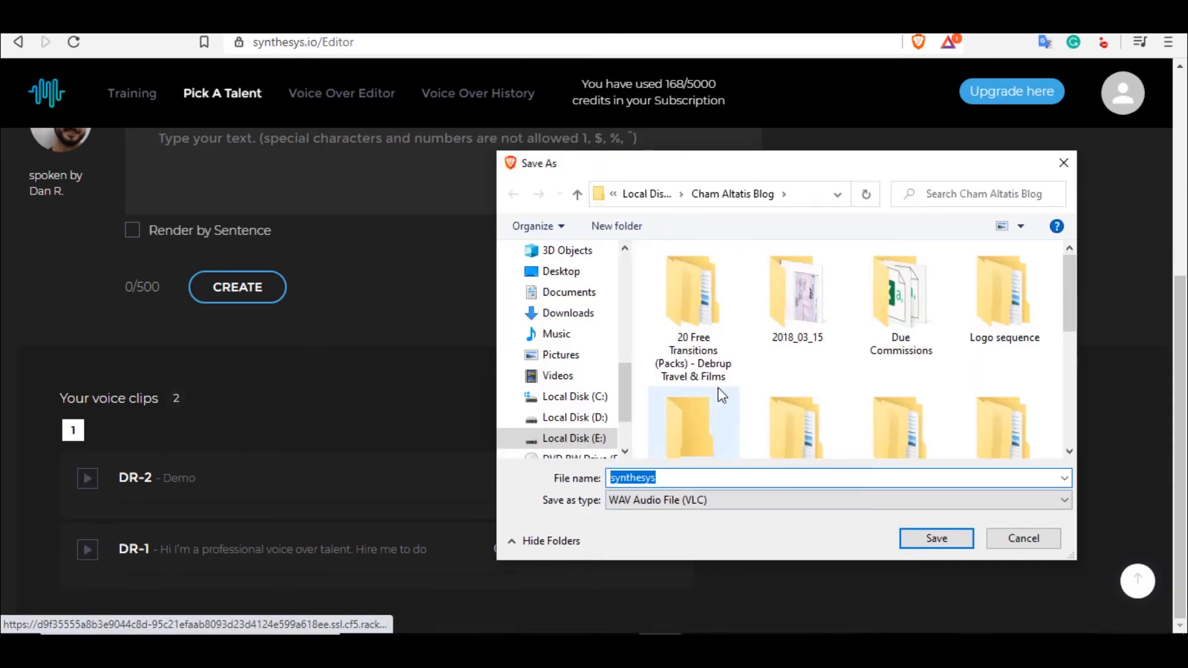
click(833, 499)
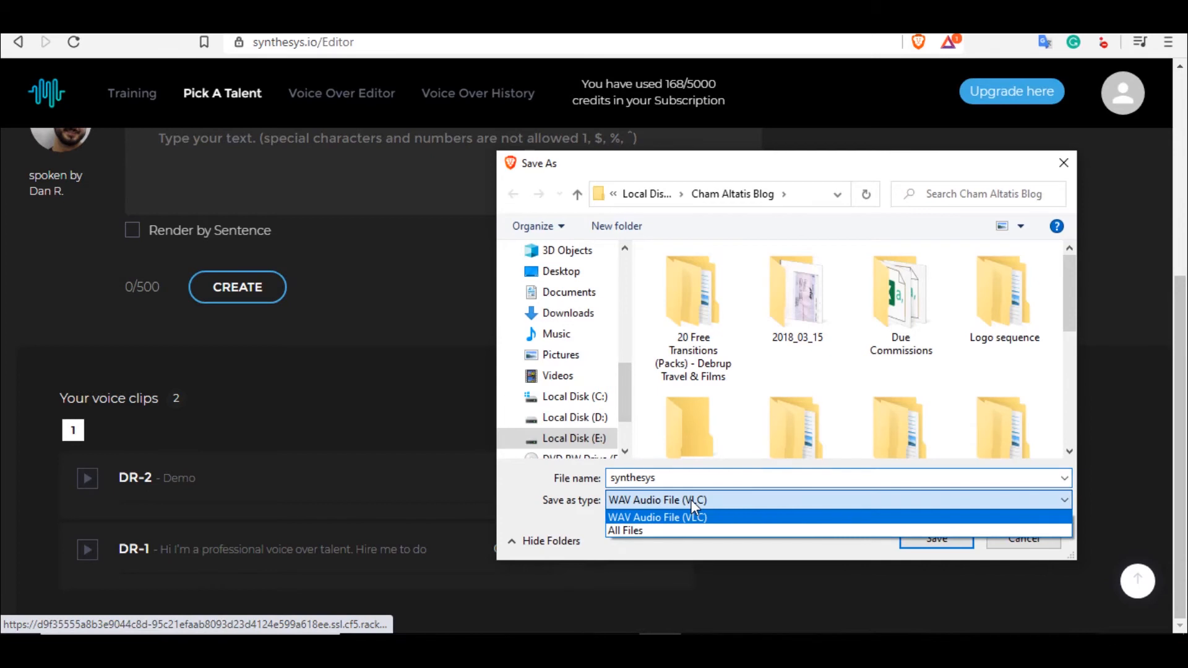
mouse_move(627, 400)
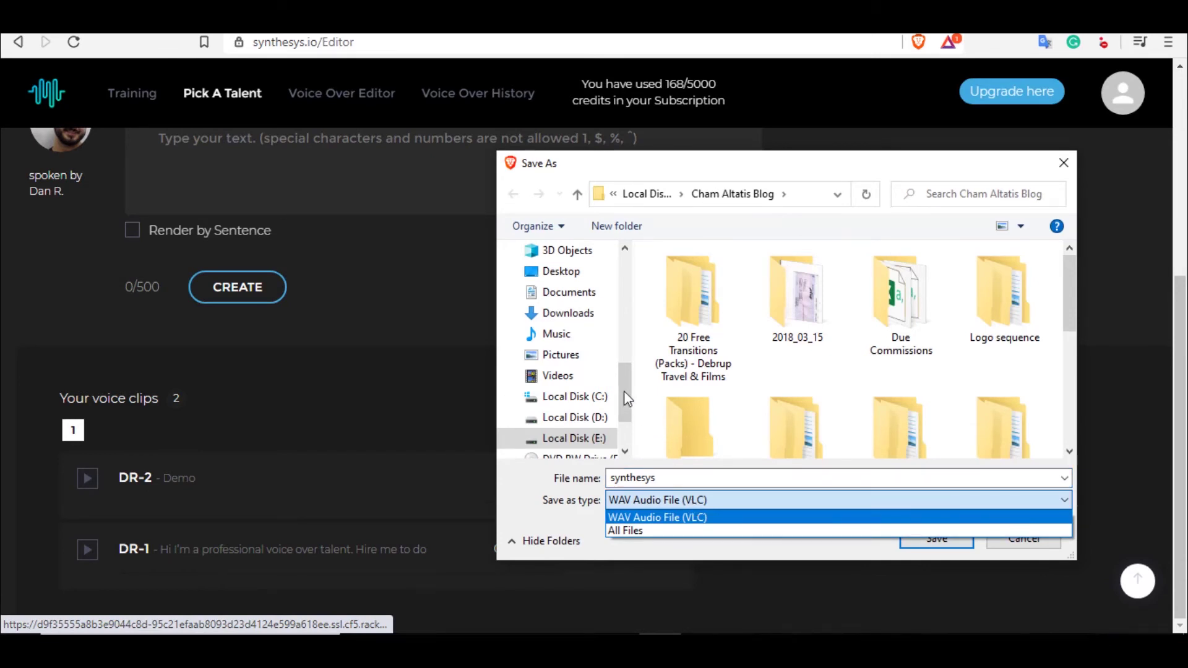
click(656, 516)
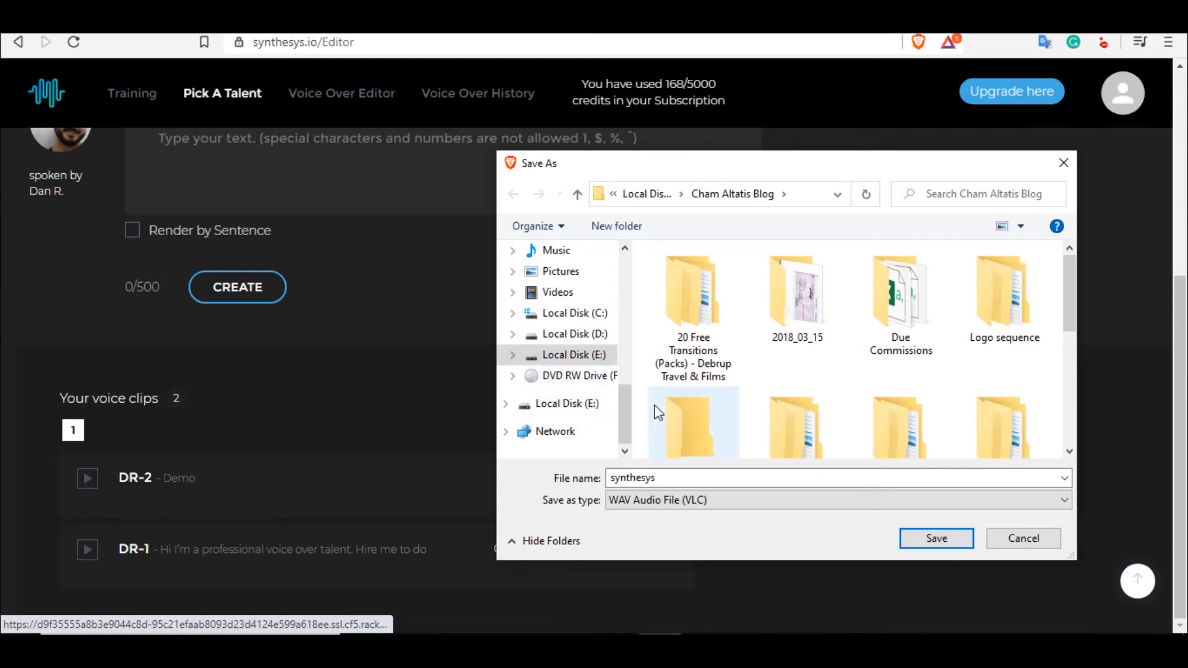
mouse_move(677, 412)
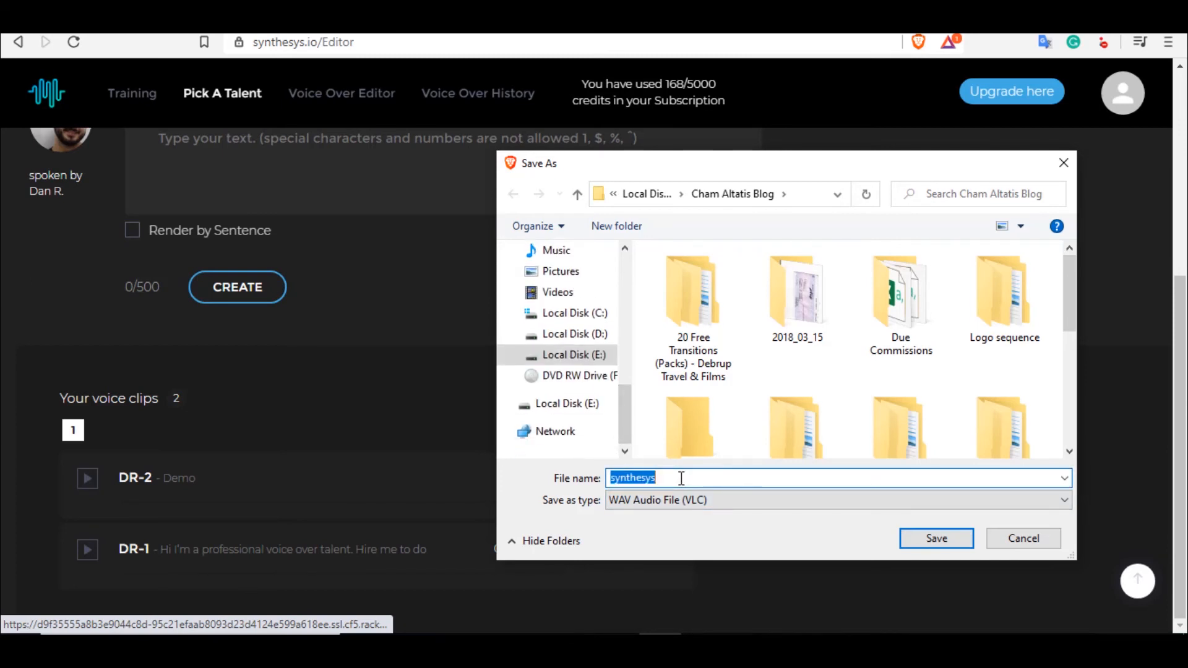
text(Demo1)
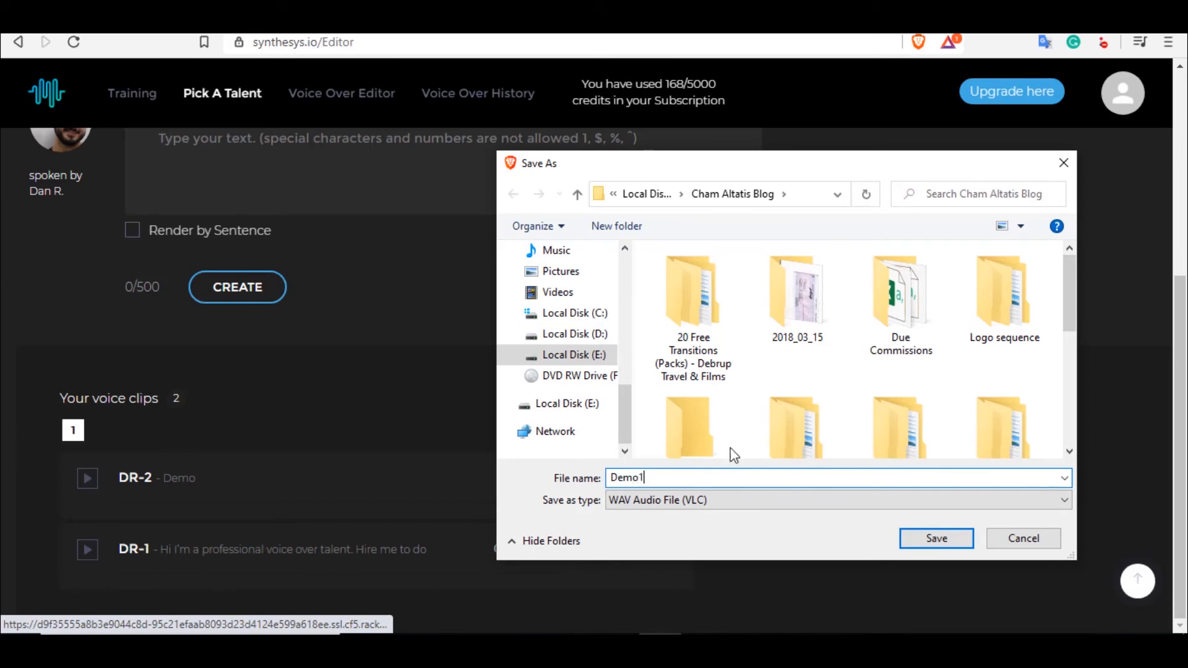
click(935, 538)
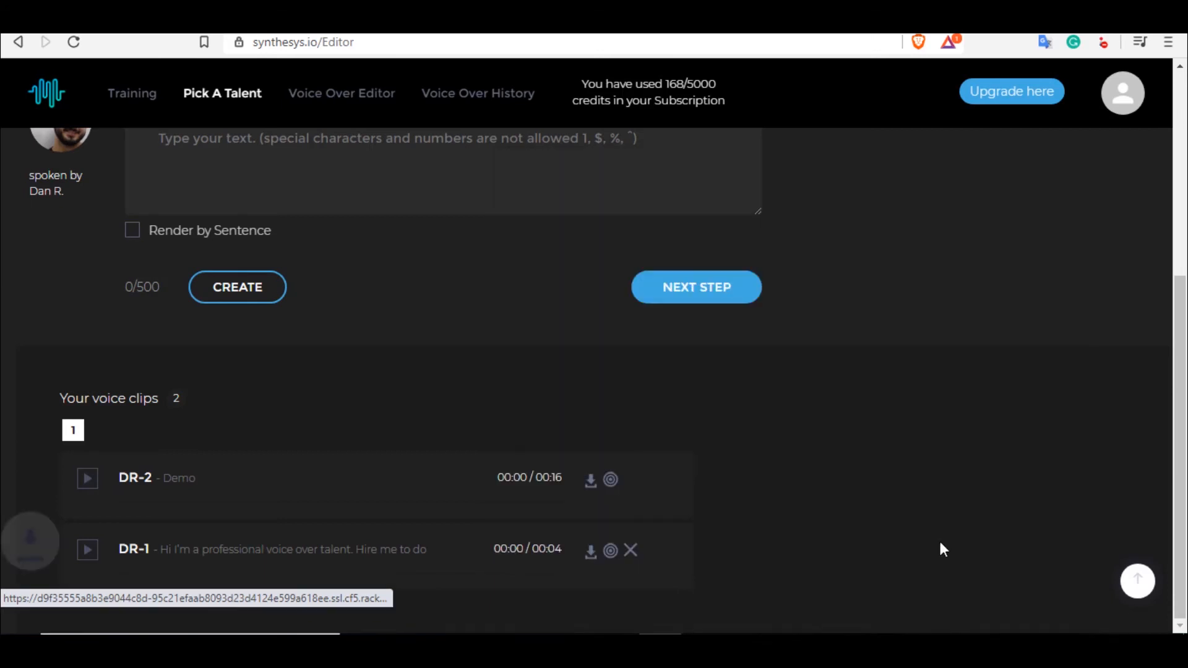
click(590, 479)
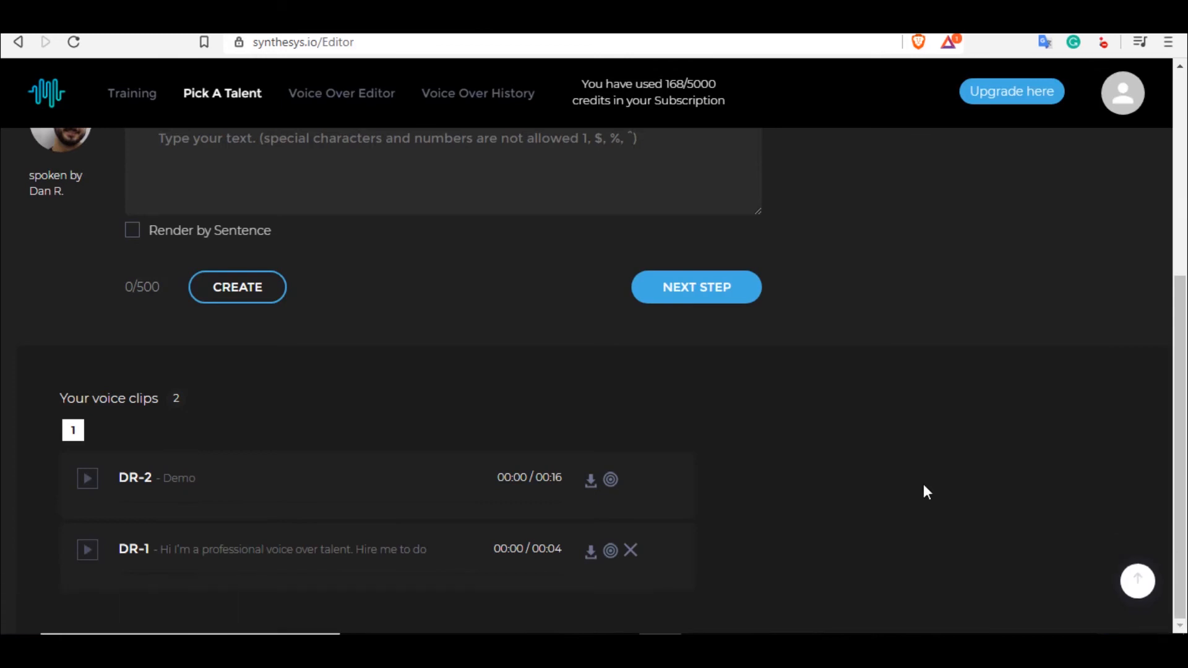
scroll(up, 3)
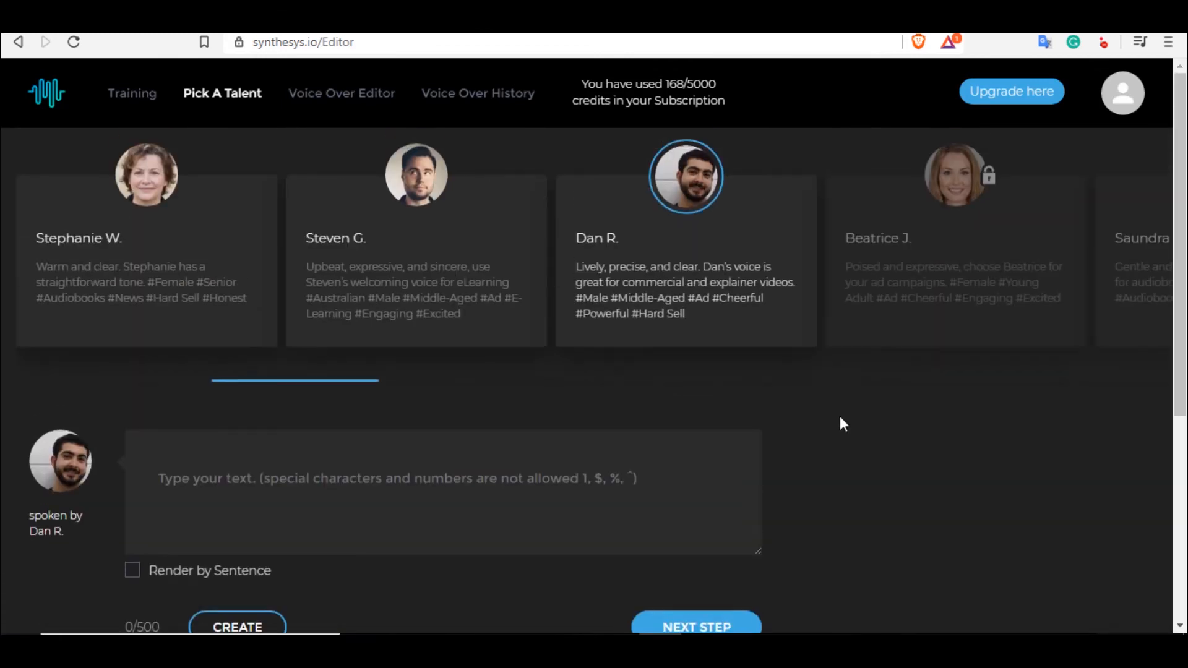
mouse_move(260, 274)
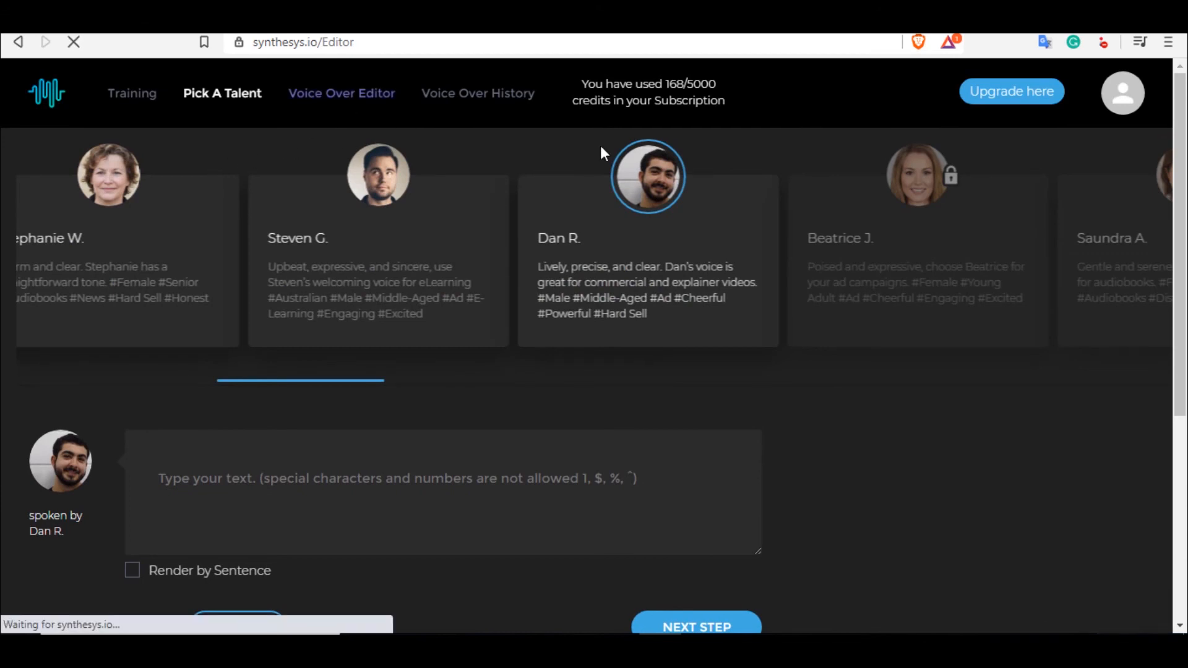
Open the Voice Over Editor tab and scroll the talent carousel right
click(341, 92)
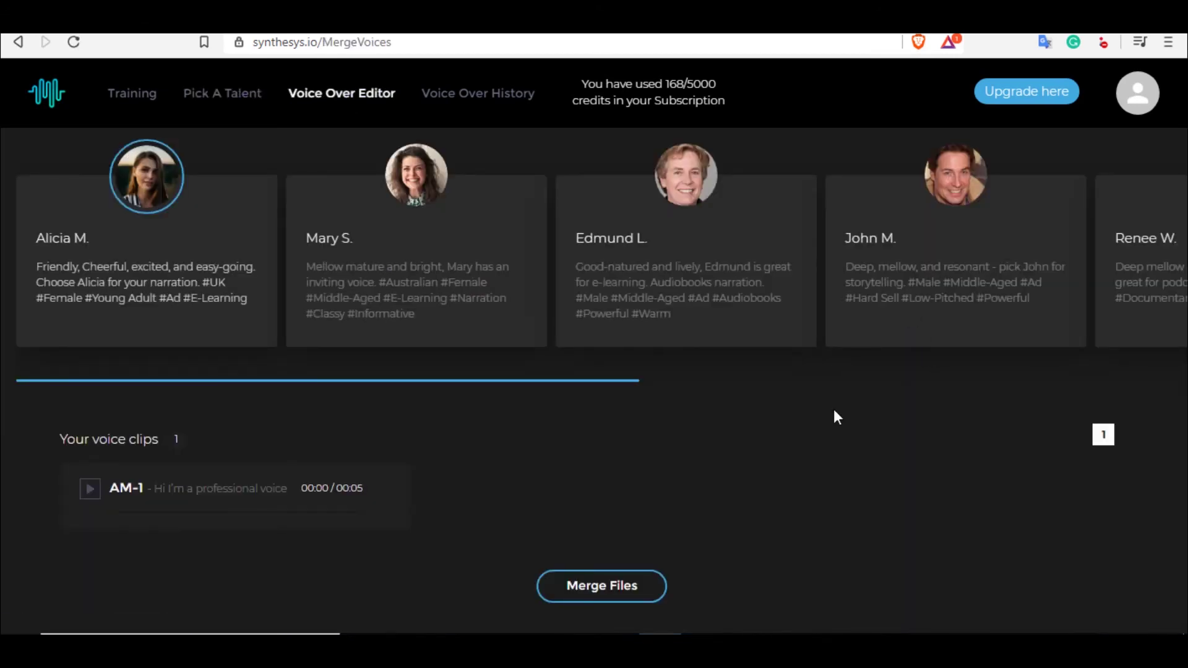
mouse_move(230, 534)
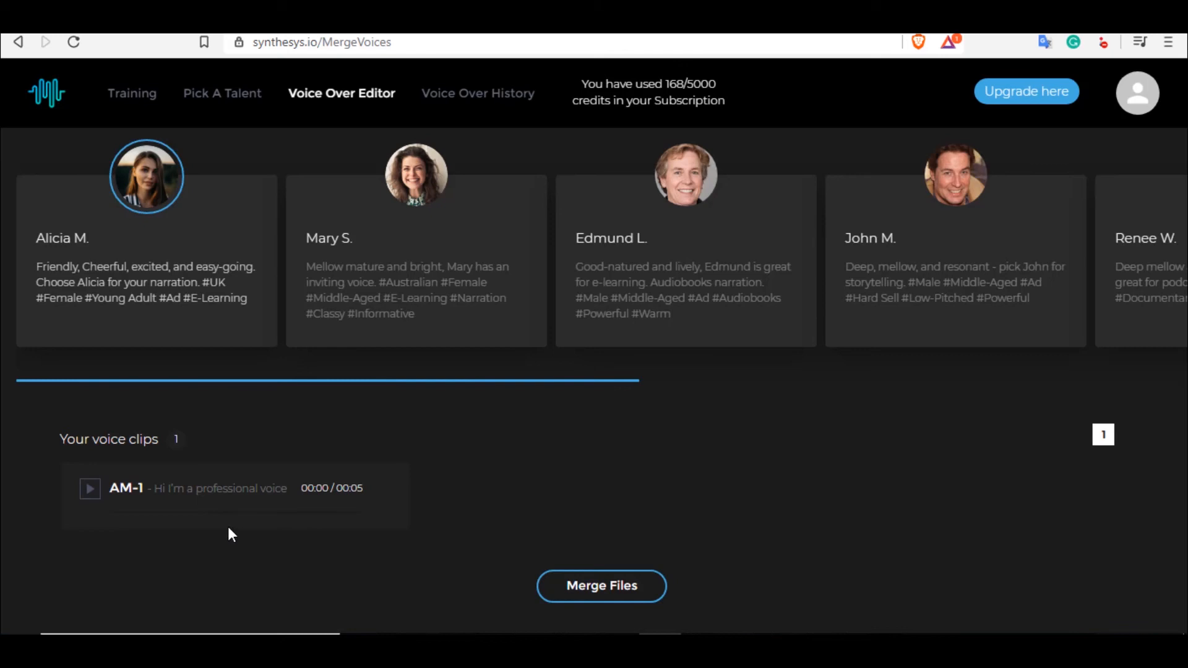
mouse_move(757, 516)
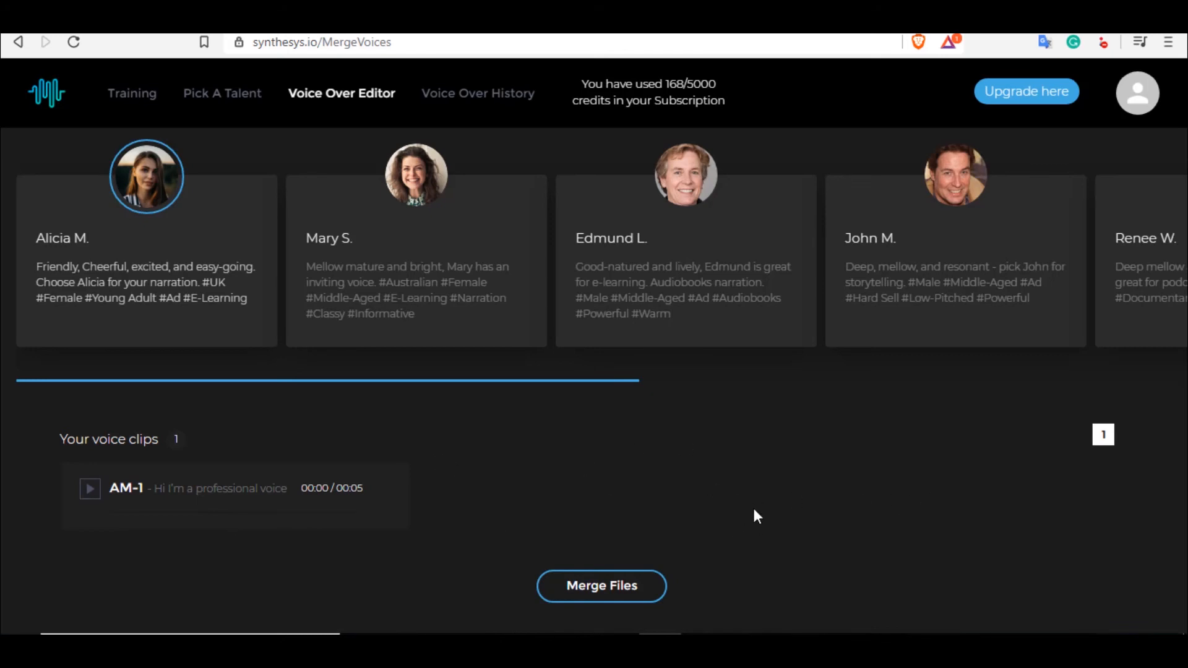
mouse_move(770, 476)
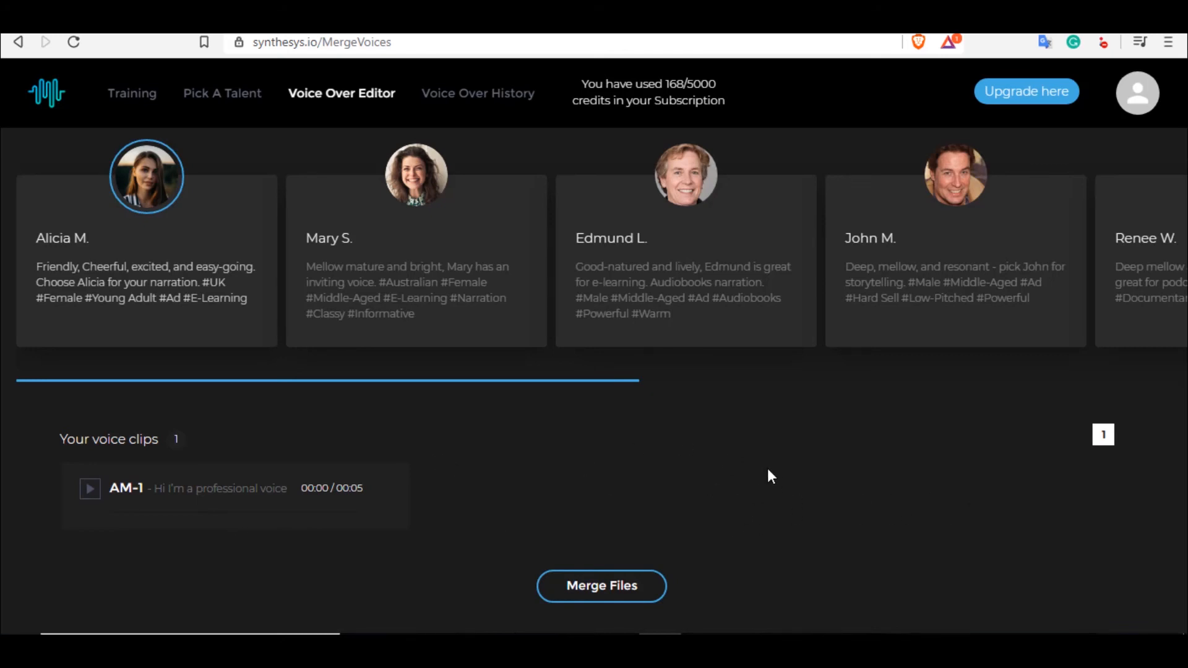
mouse_move(621, 396)
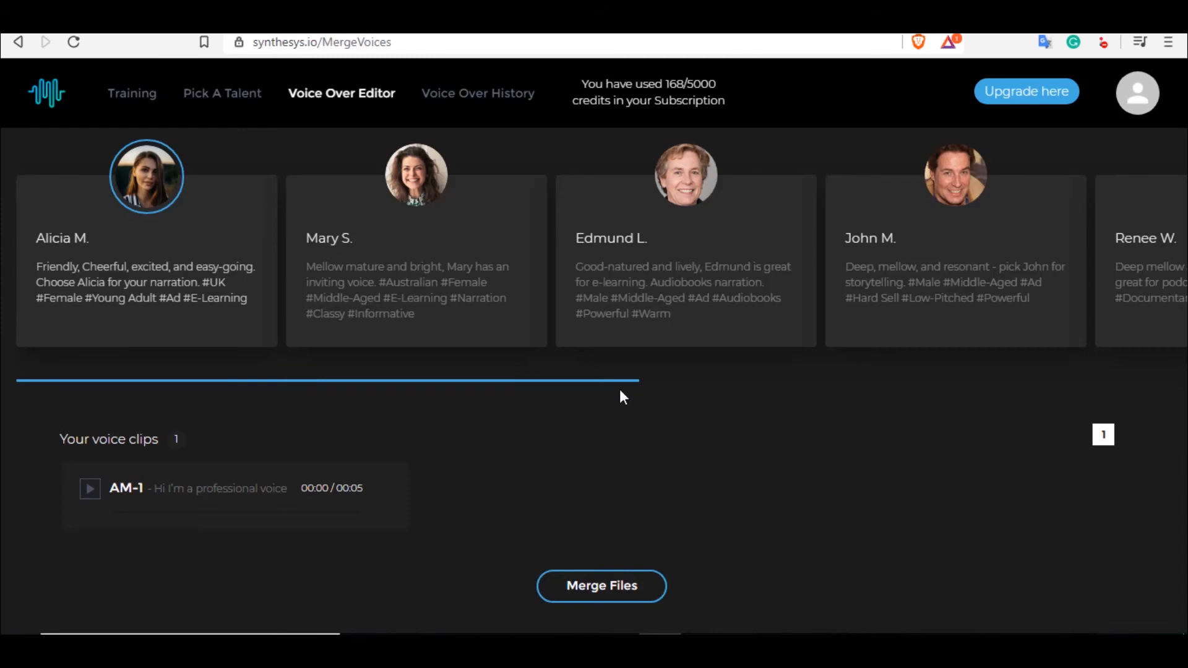
mouse_move(601, 407)
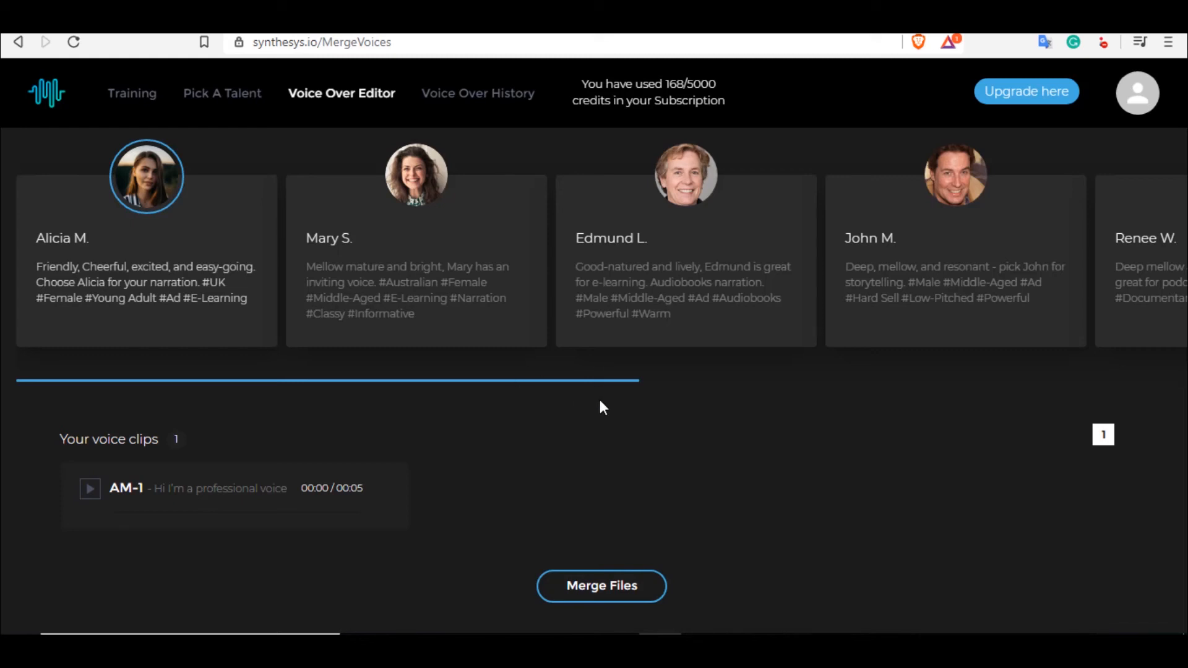
mouse_move(488, 371)
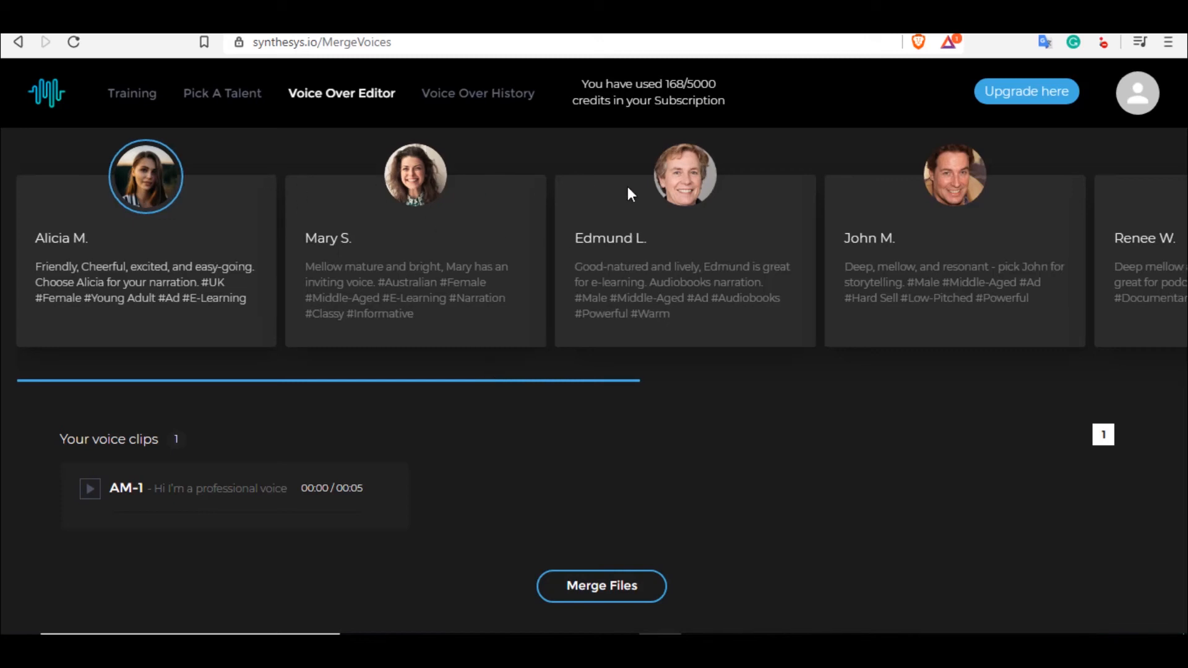
scroll(right, 3)
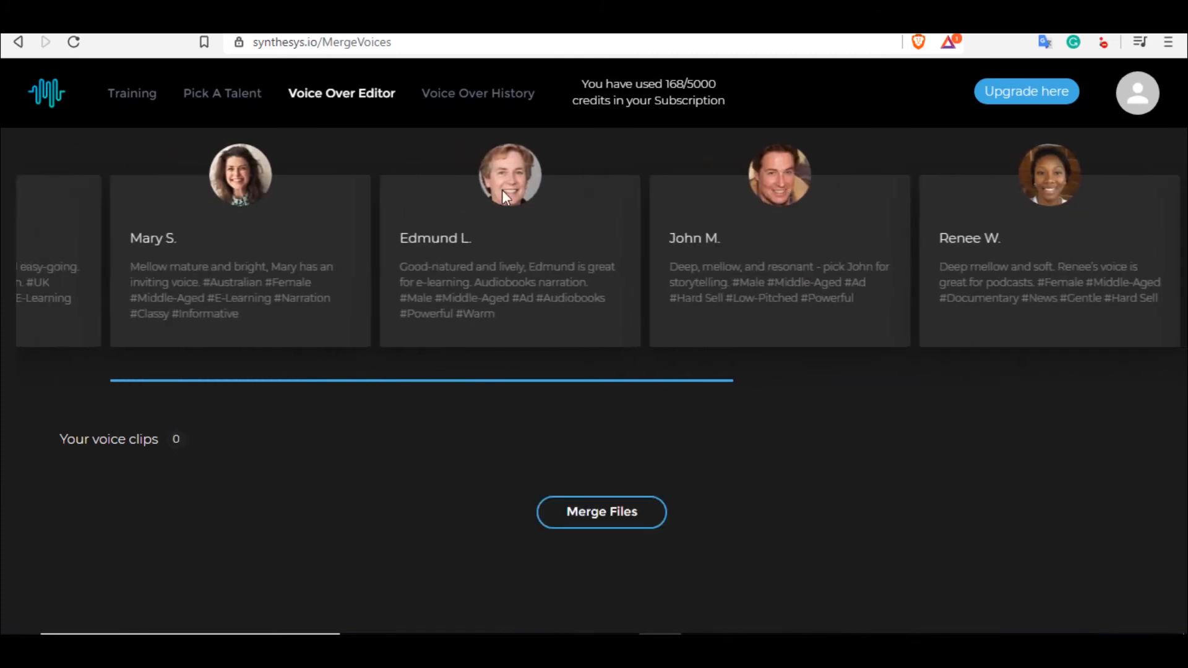
scroll(left, 3)
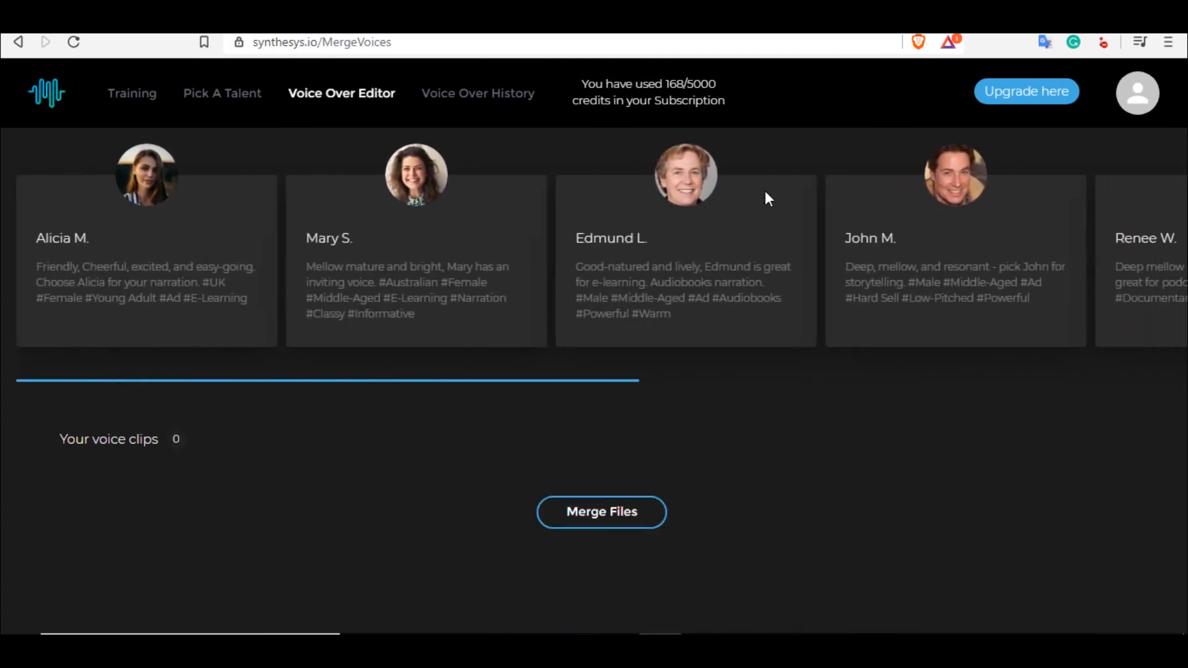
mouse_move(890, 451)
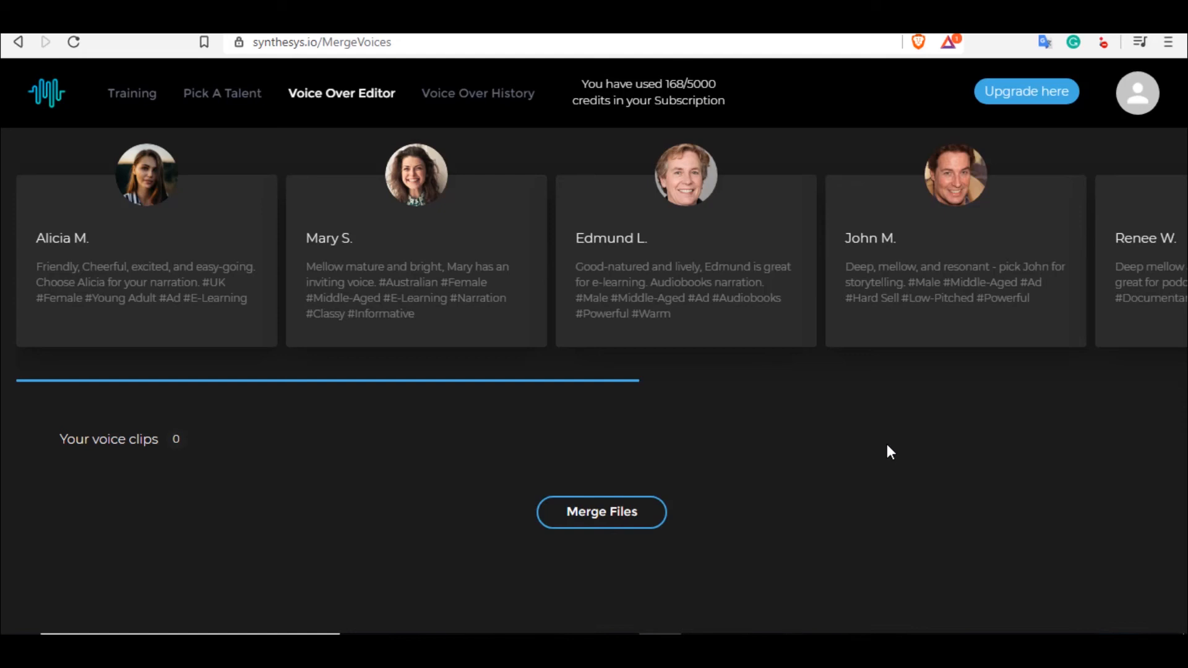
mouse_move(906, 477)
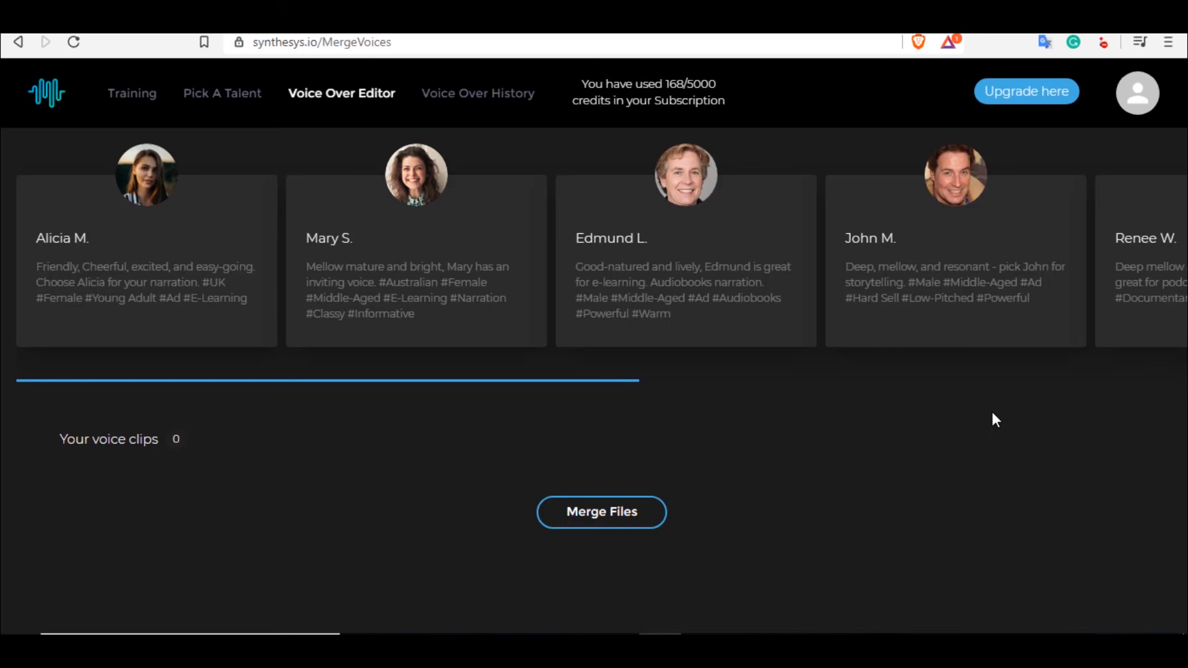
mouse_move(166, 240)
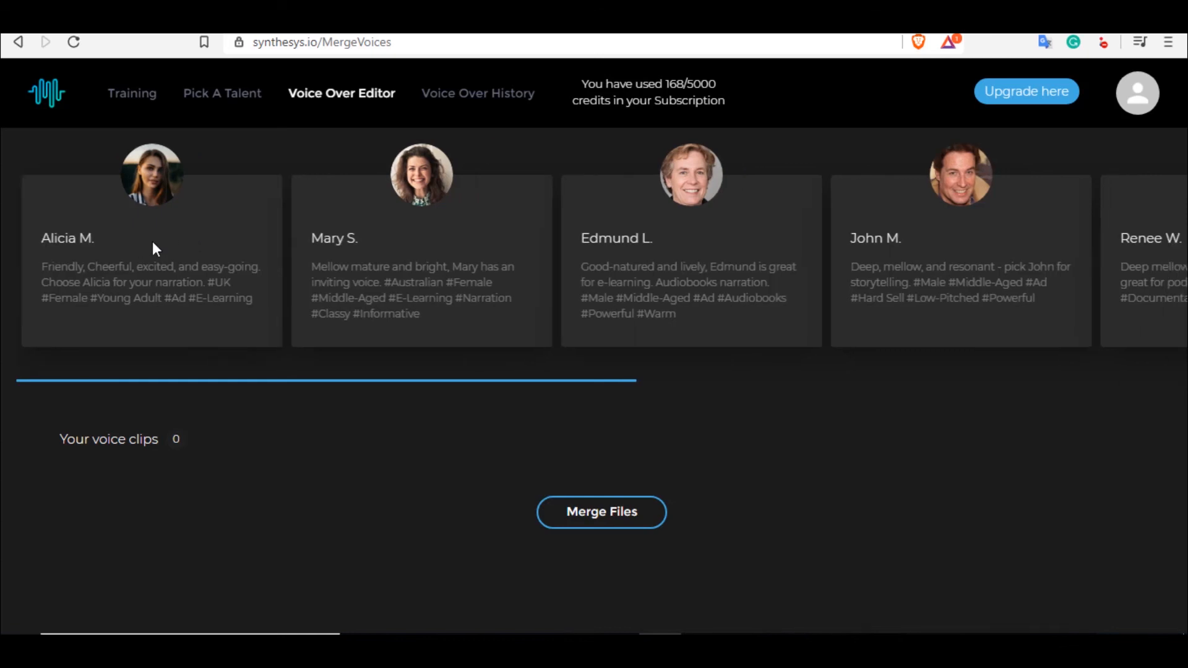
scroll(right, 3)
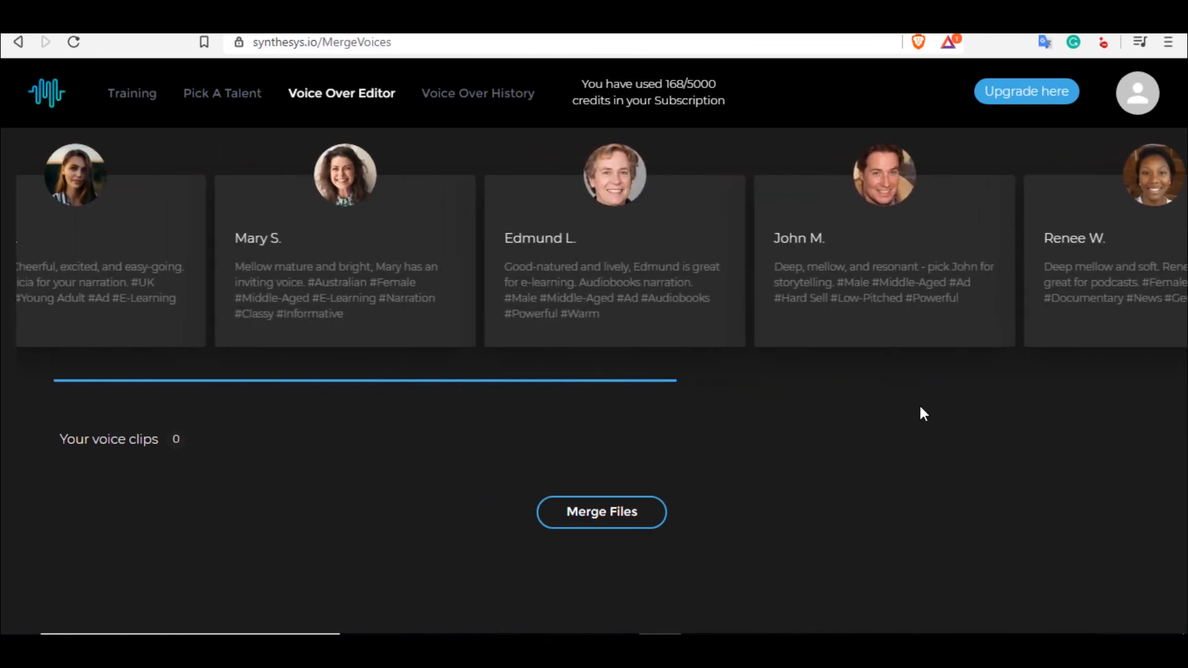
mouse_move(890, 408)
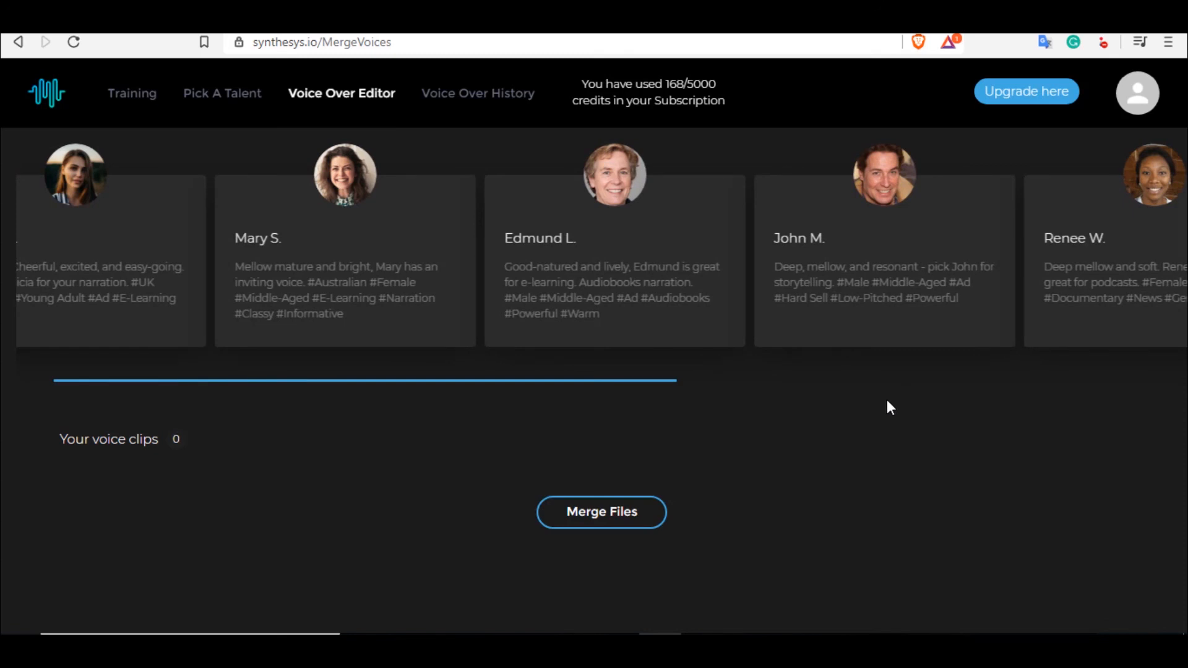
mouse_move(907, 316)
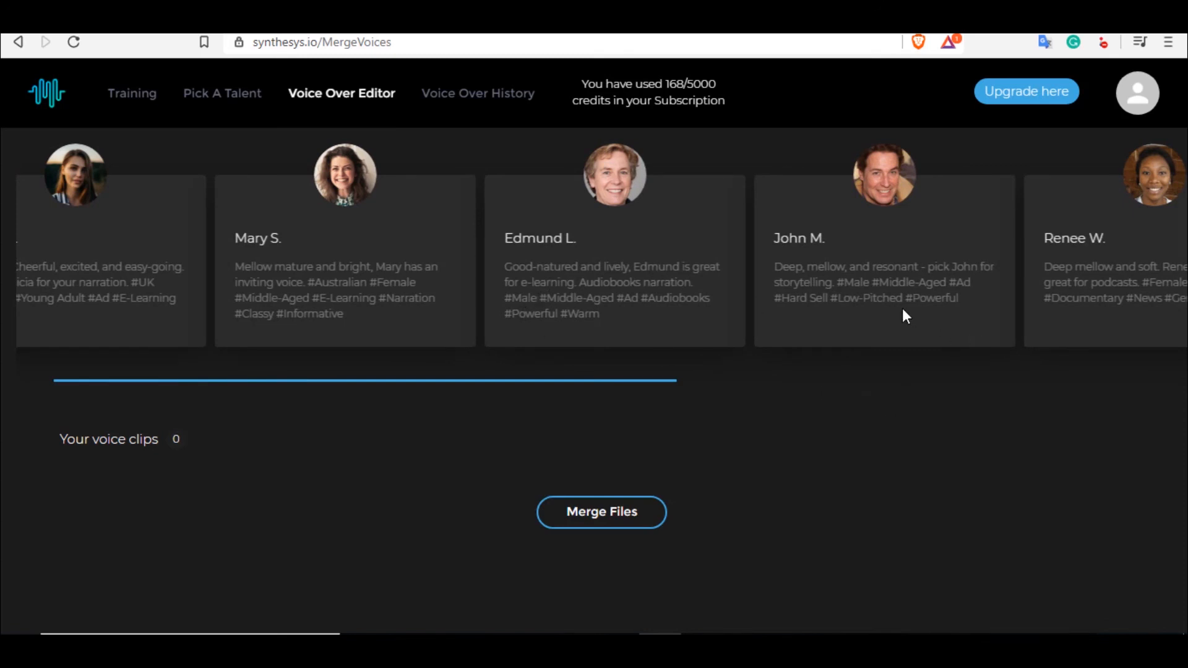
mouse_move(984, 471)
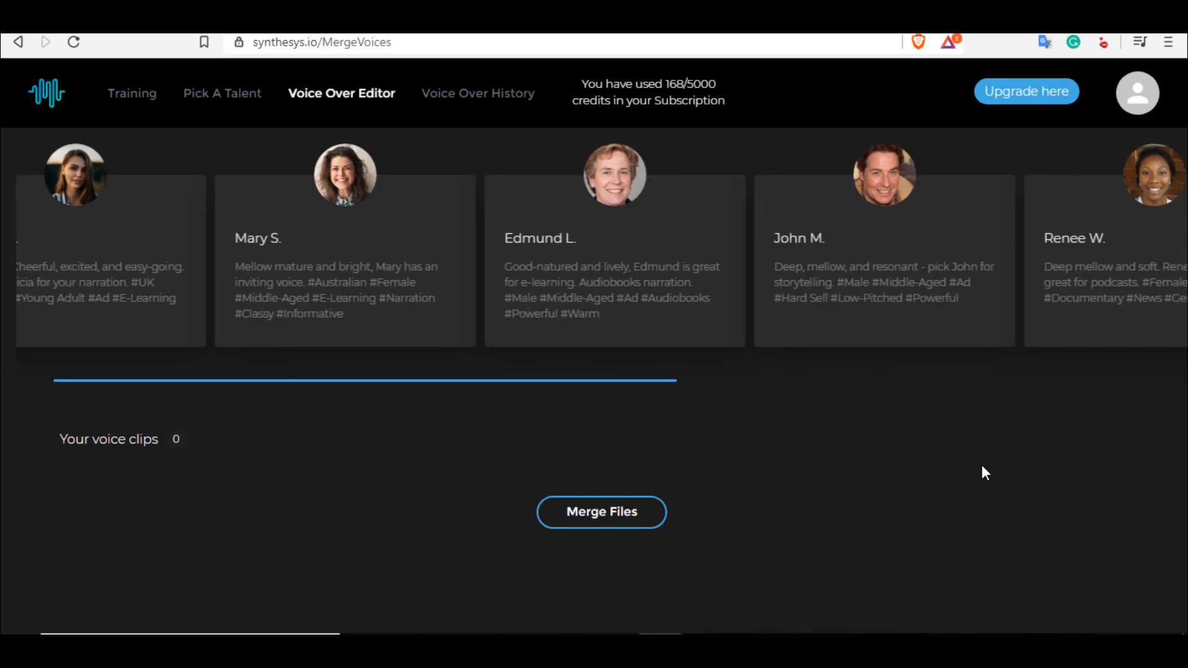